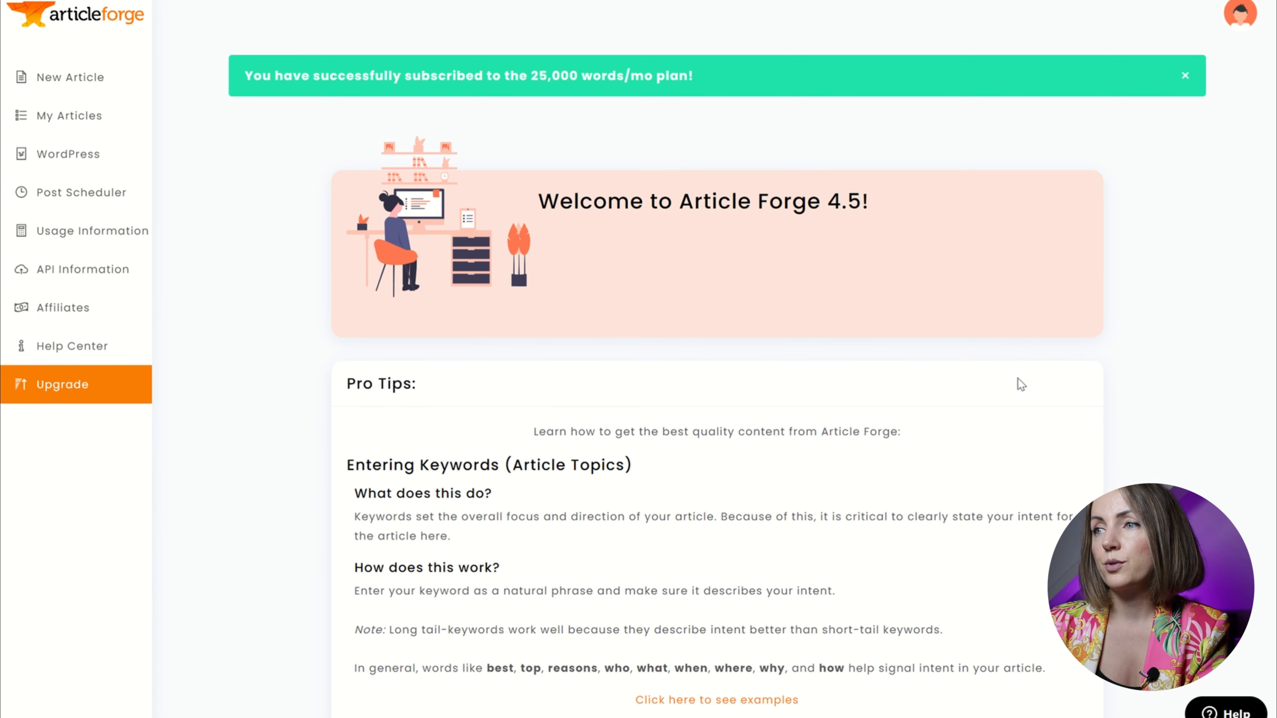
# Reveal the good-versus-bad keyword examples under Entering Keywords and read down to the instruction tips.
pyautogui.scroll(-3)
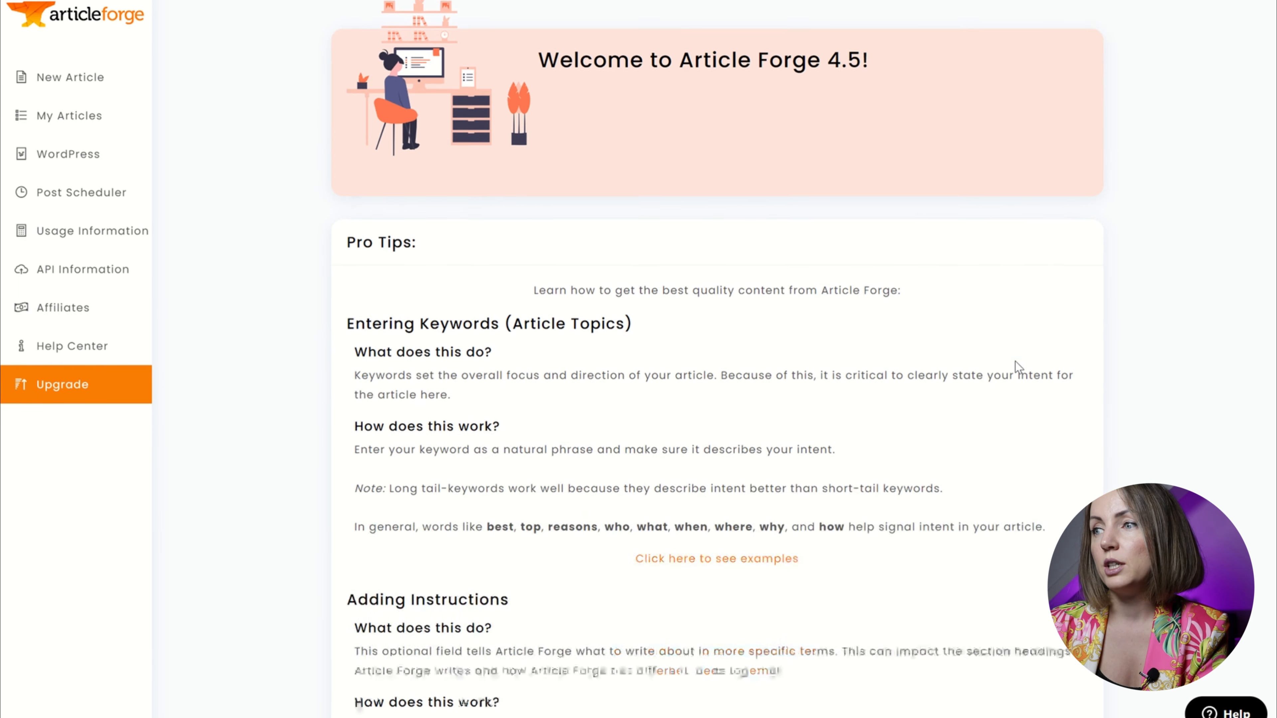
pyautogui.scroll(-3)
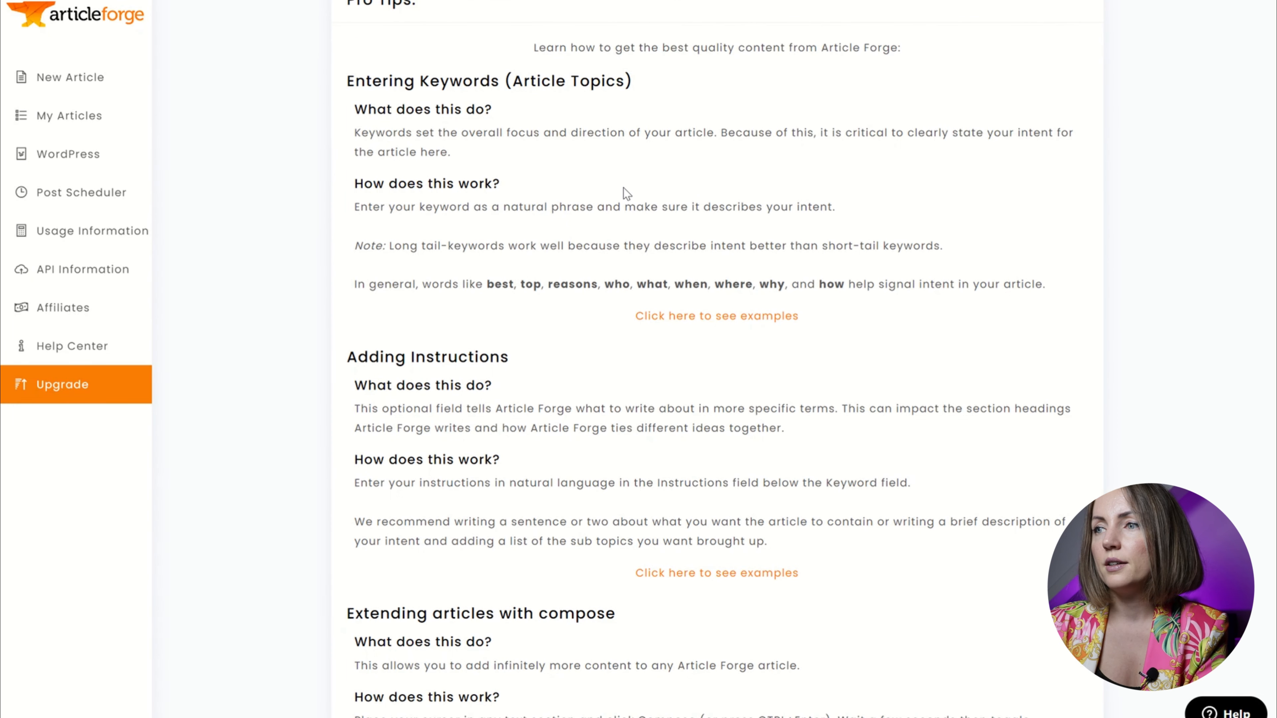
pyautogui.moveTo(637, 174)
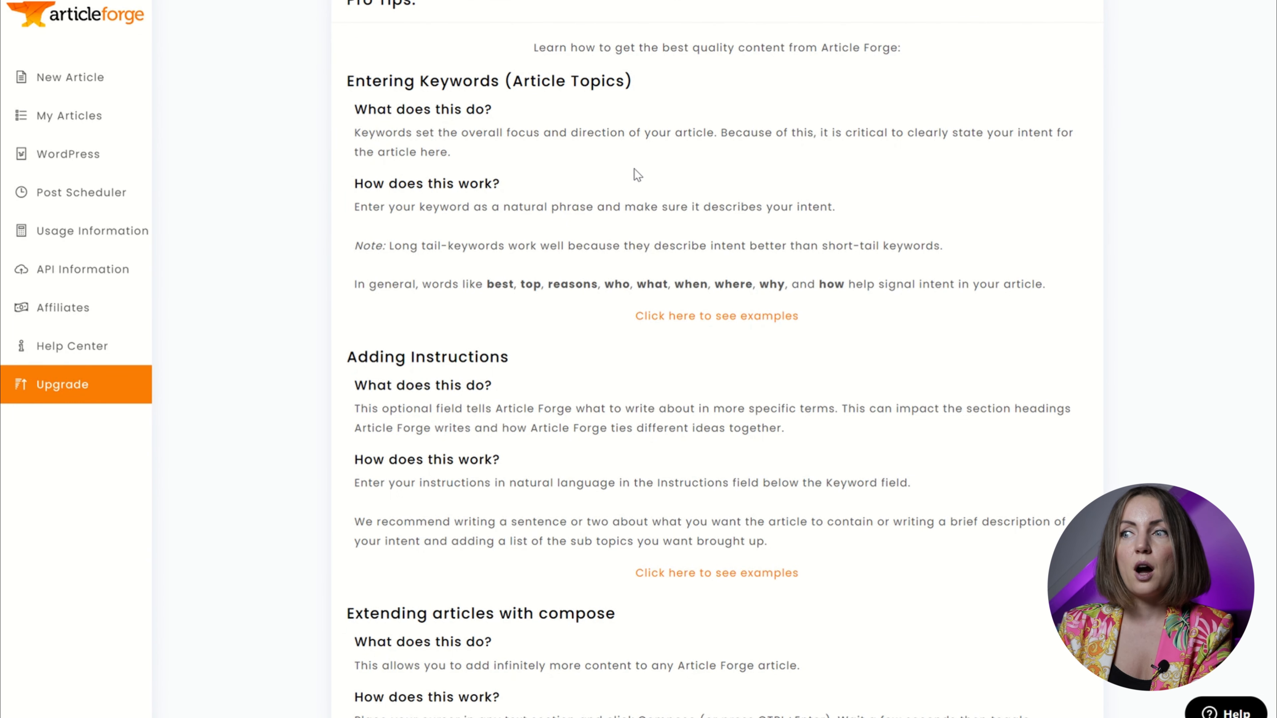
pyautogui.click(715, 316)
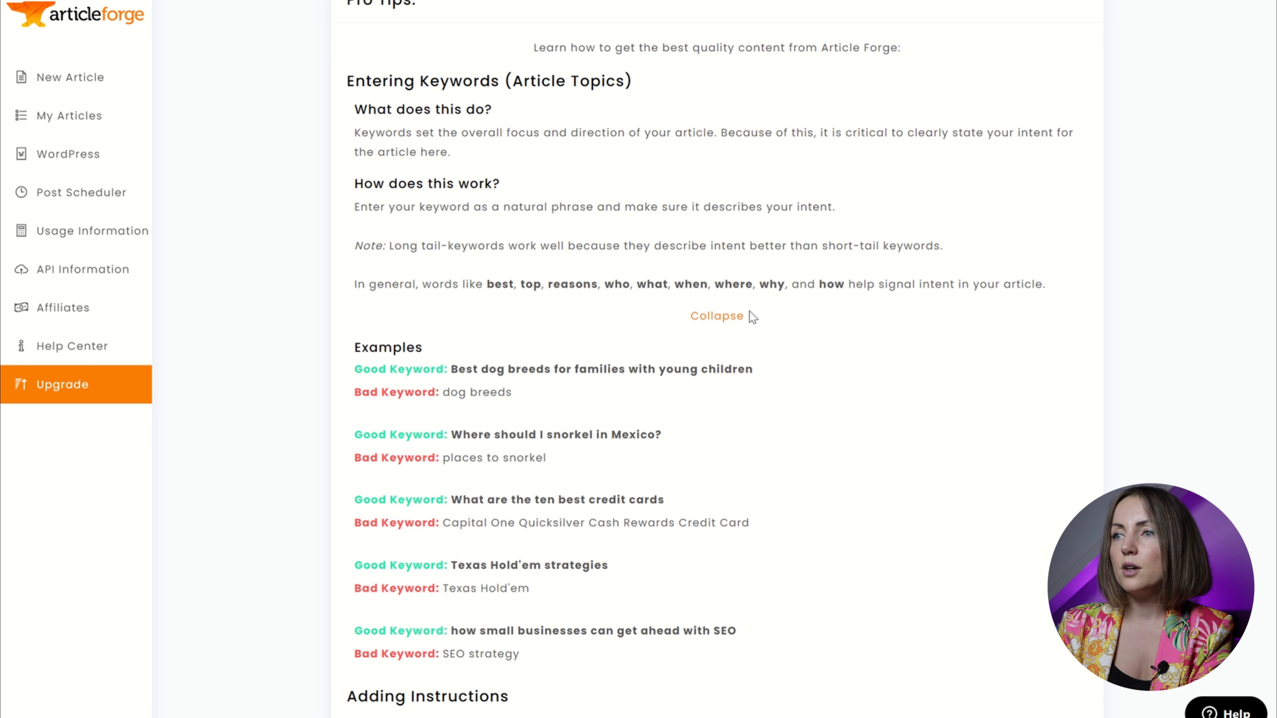
pyautogui.scroll(-3)
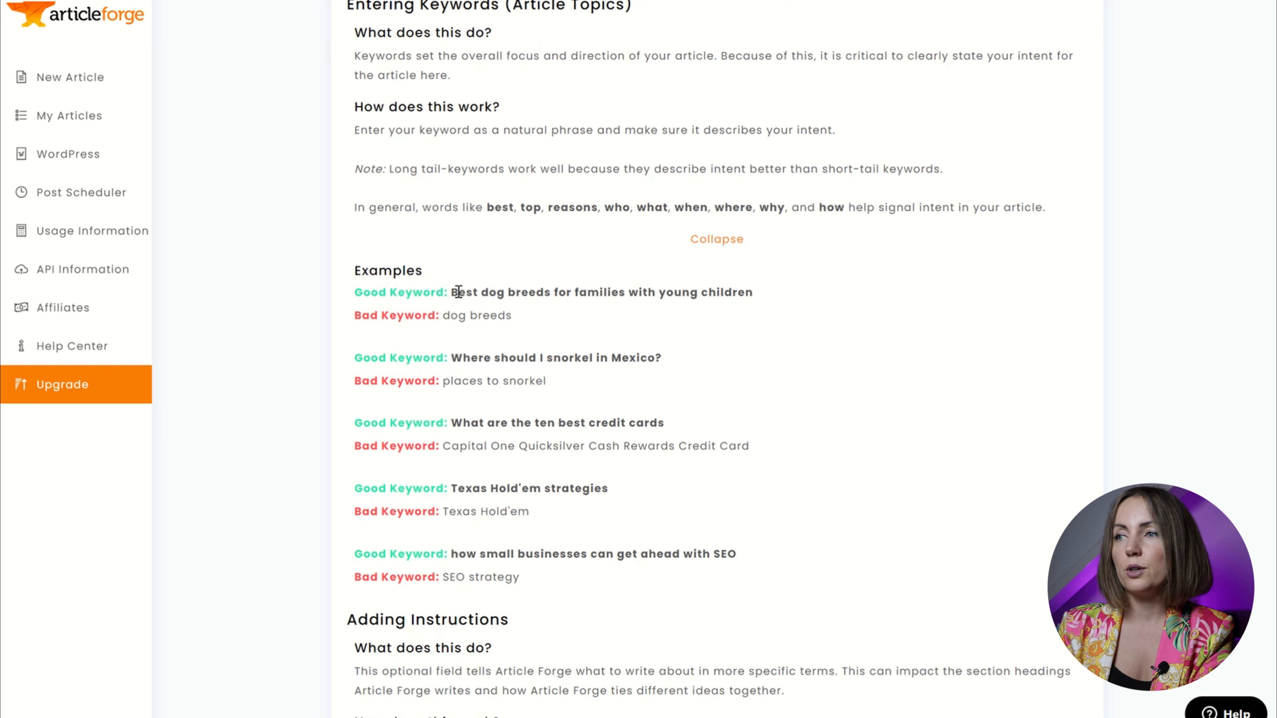
pyautogui.moveTo(813, 292)
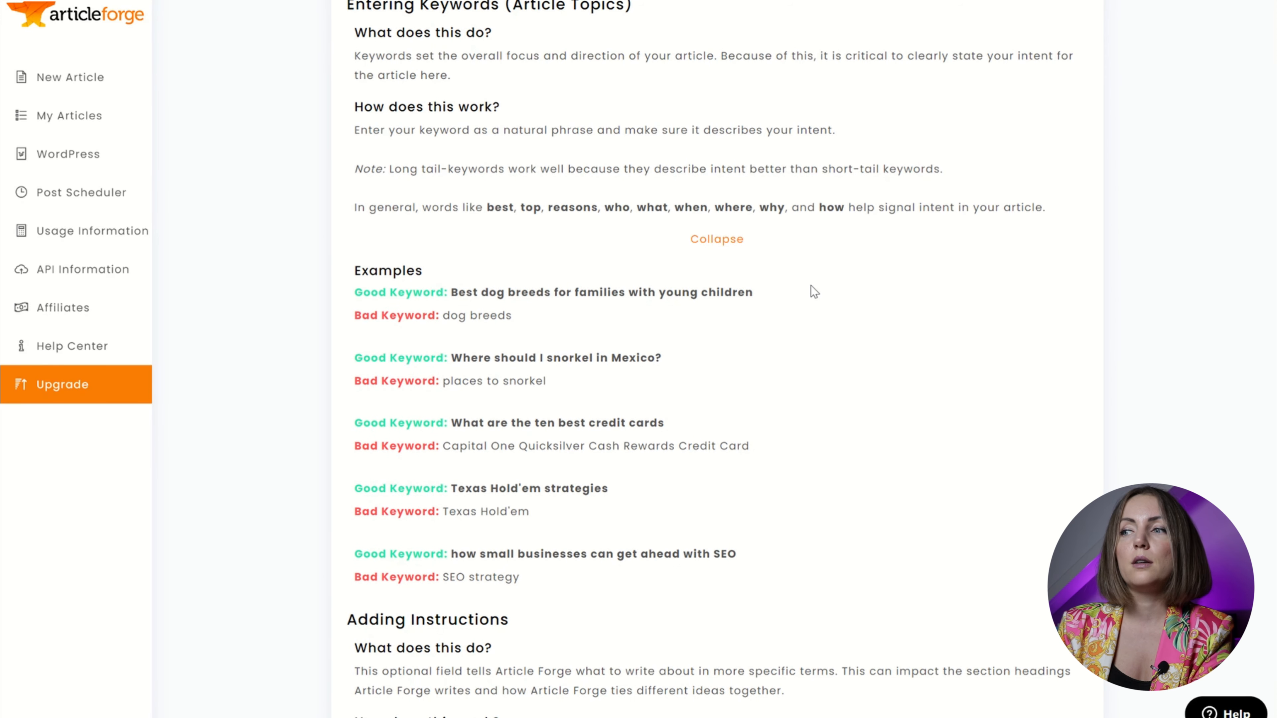
pyautogui.moveTo(690, 351)
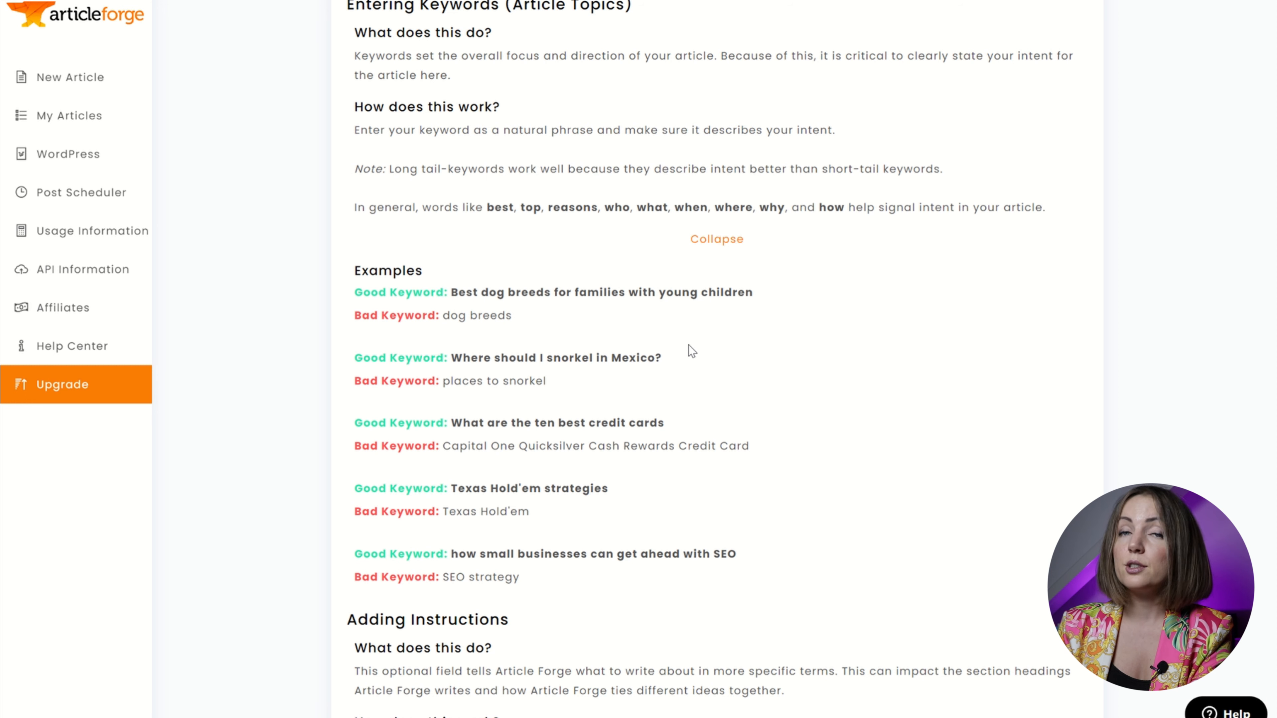
pyautogui.moveTo(506, 416)
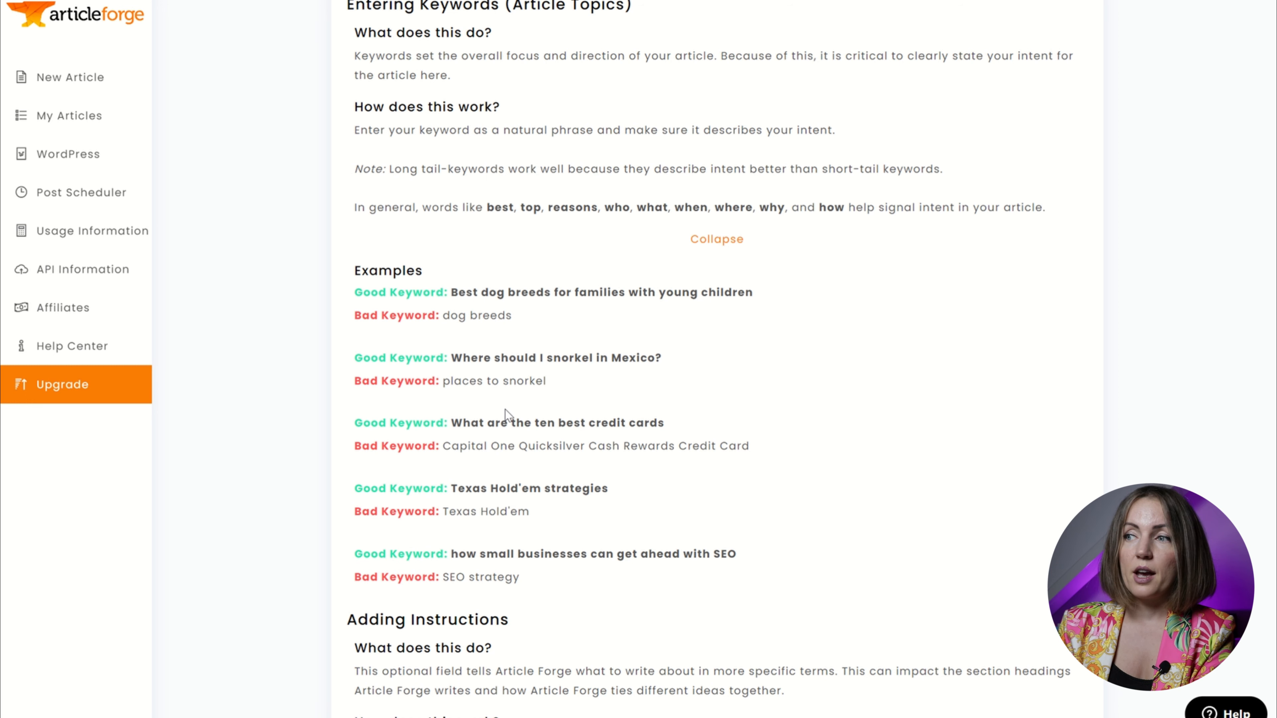
pyautogui.scroll(-3)
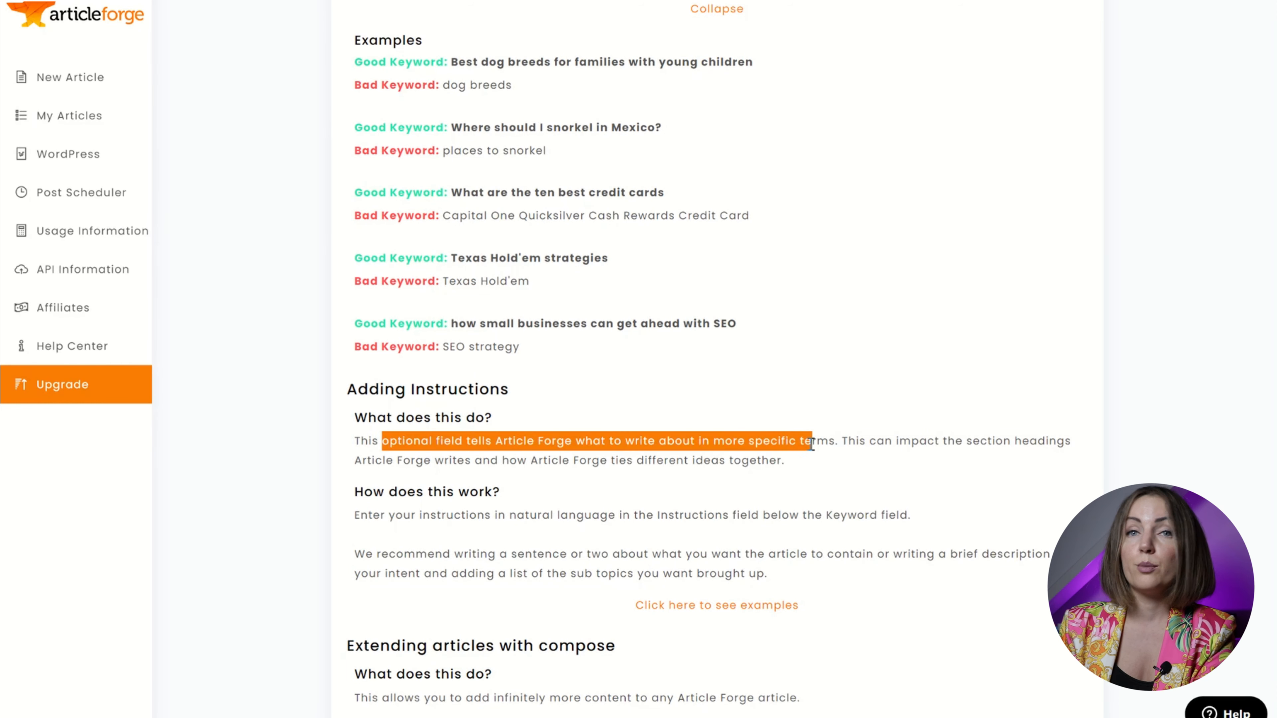
# Read through the Adding Instructions examples pairing keywords with detailed instructions.
pyautogui.scroll(-3)
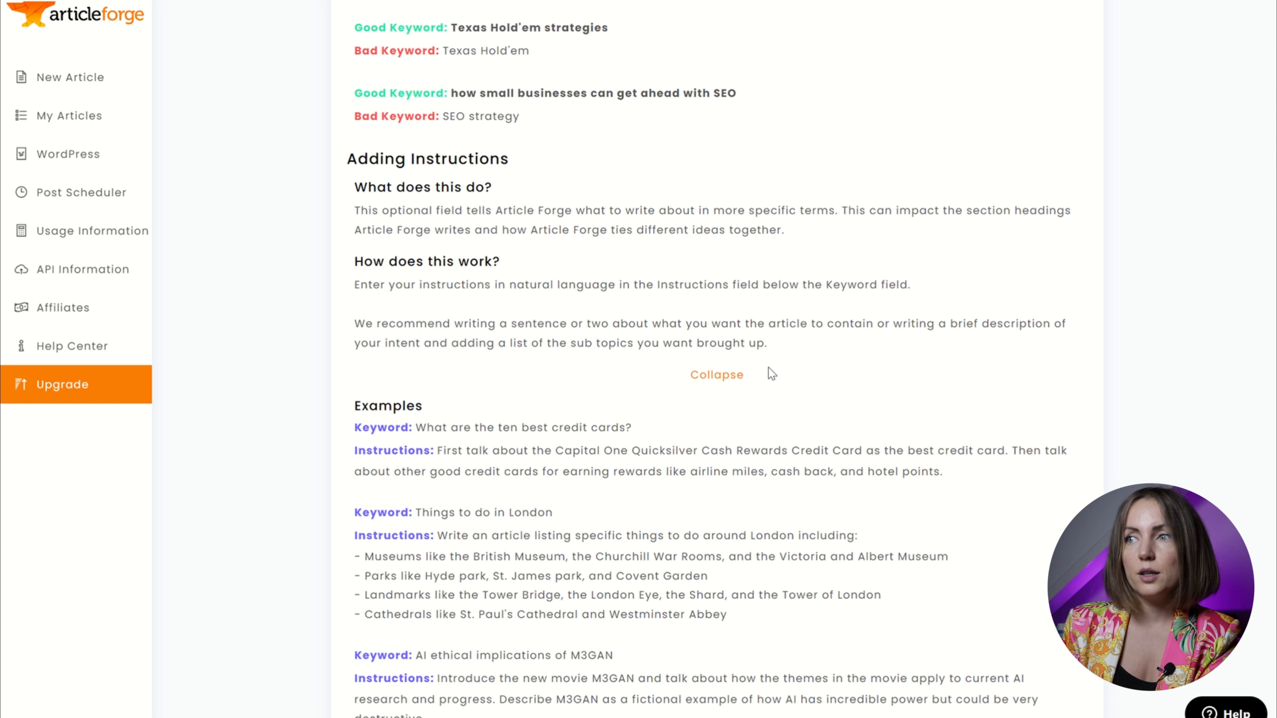
pyautogui.moveTo(743, 396)
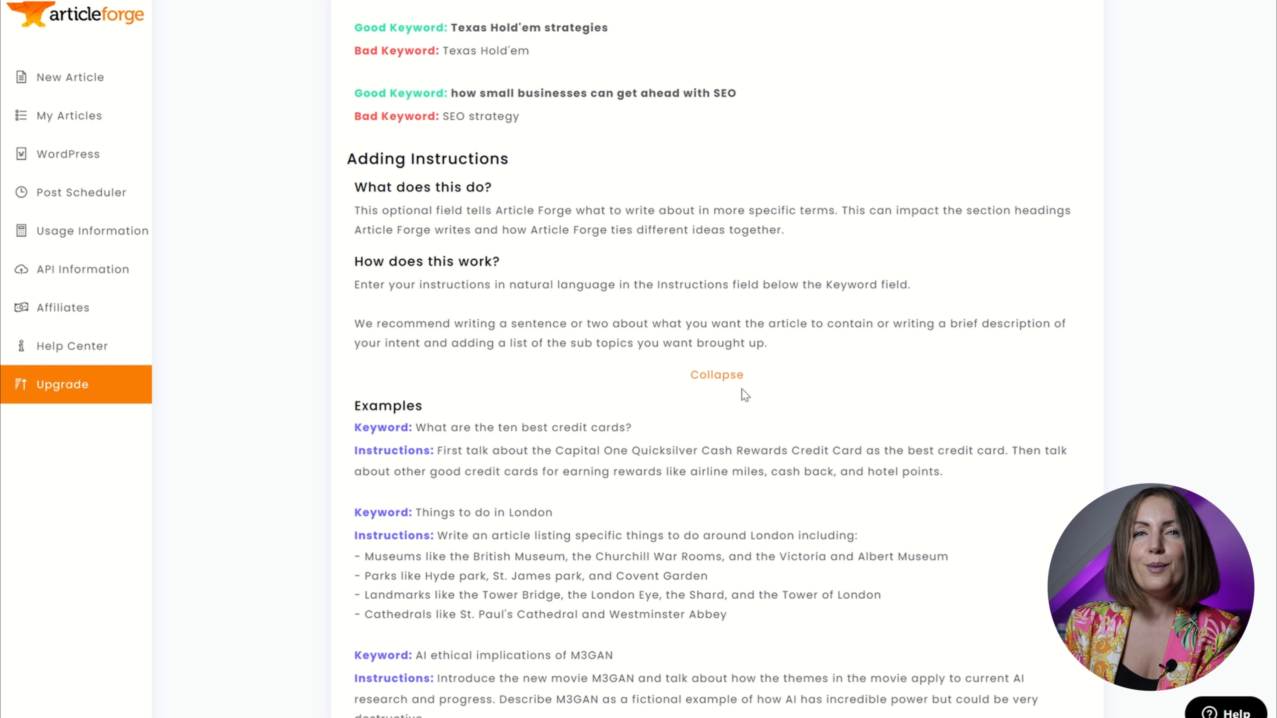
pyautogui.moveTo(723, 467)
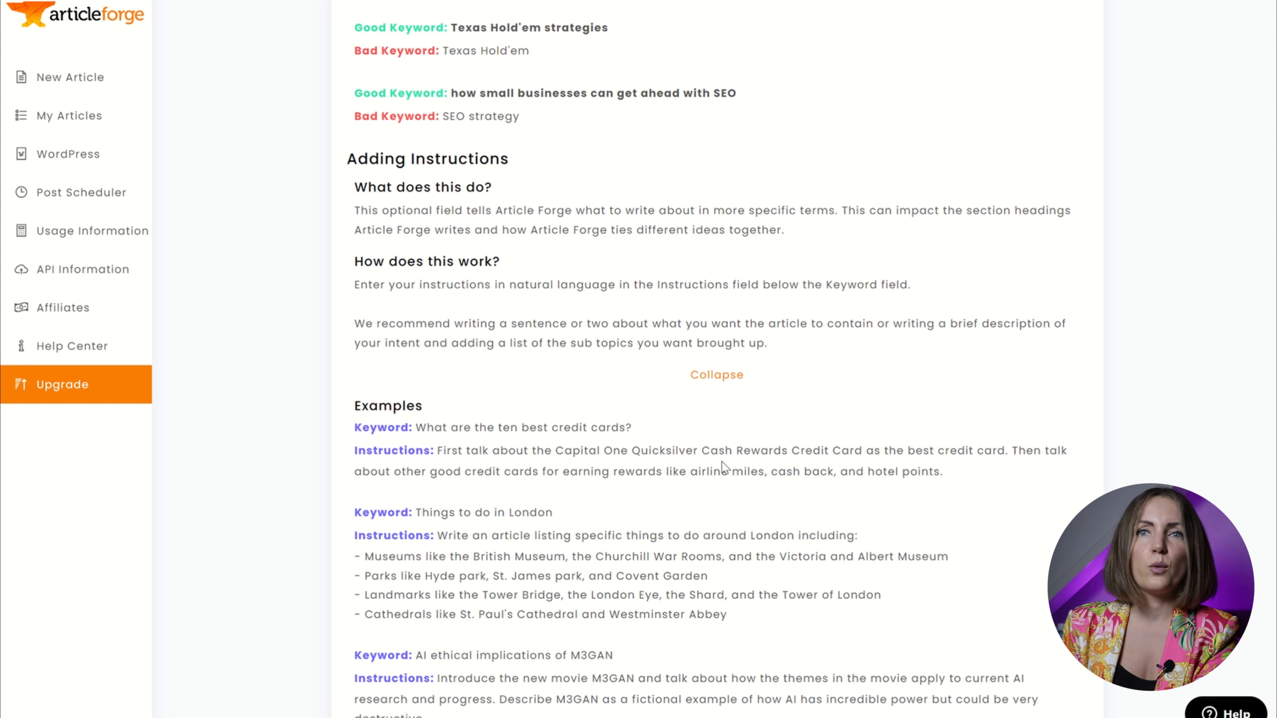
pyautogui.scroll(-3)
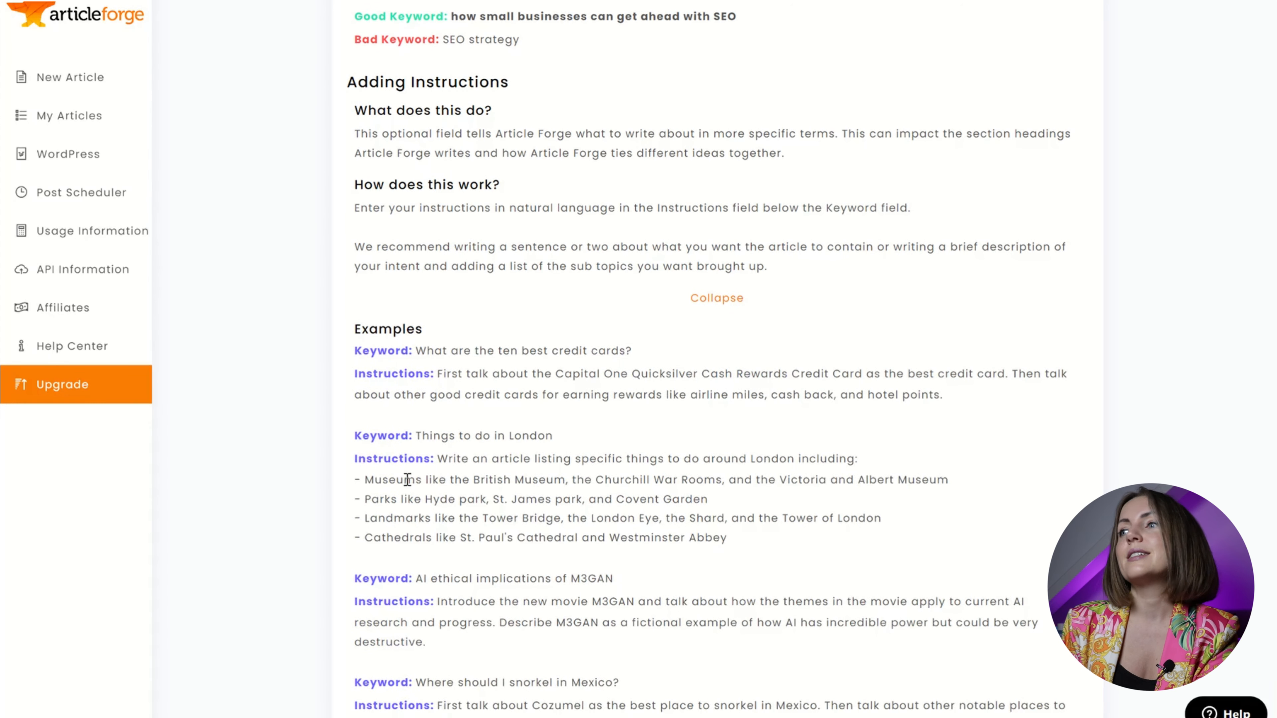
pyautogui.moveTo(485, 512)
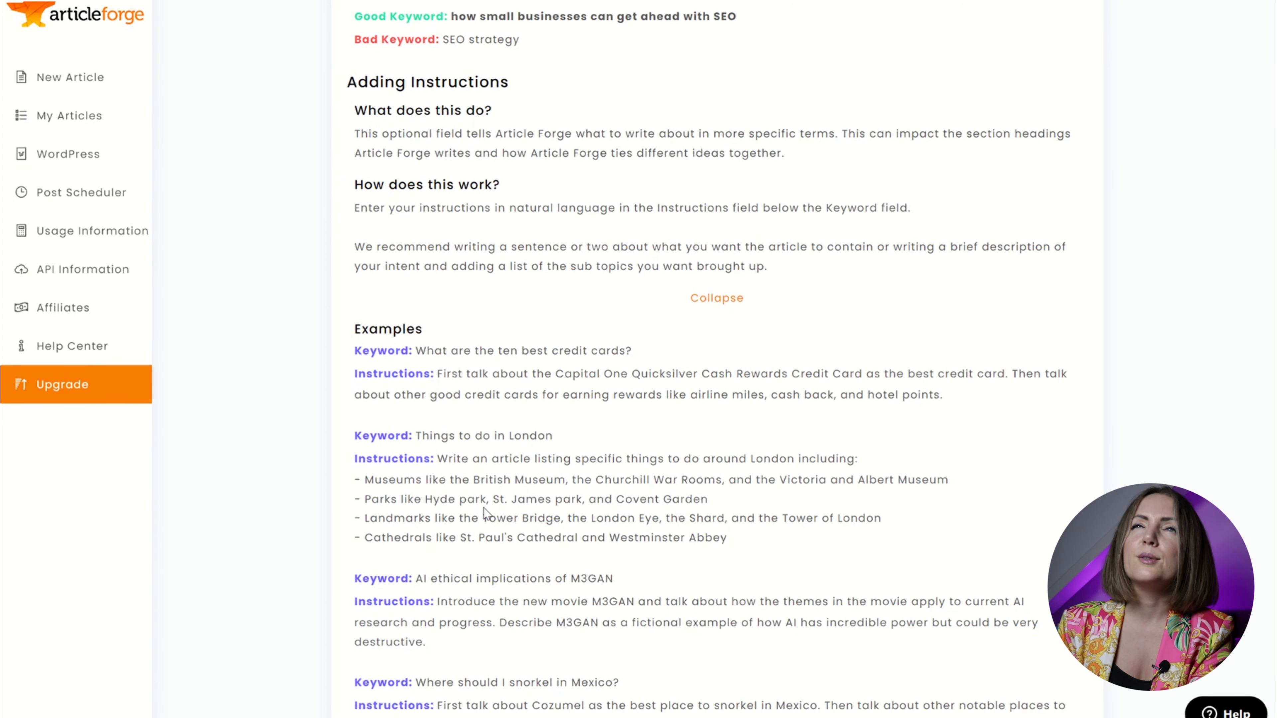
pyautogui.scroll(-3)
pyautogui.write('Ralph Lauren vs Polo')
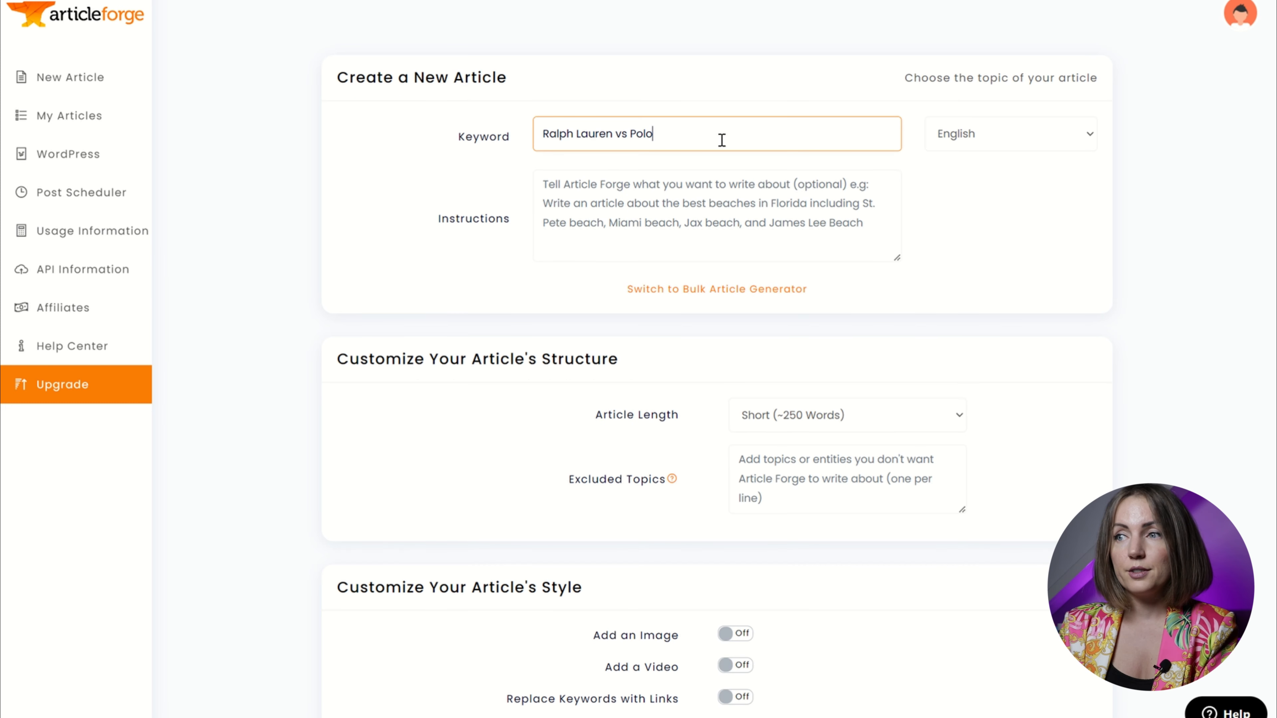
# Extend the keyword to 'Ralph Lauren vs Polo: What's the difference?'.
pyautogui.write(': What')
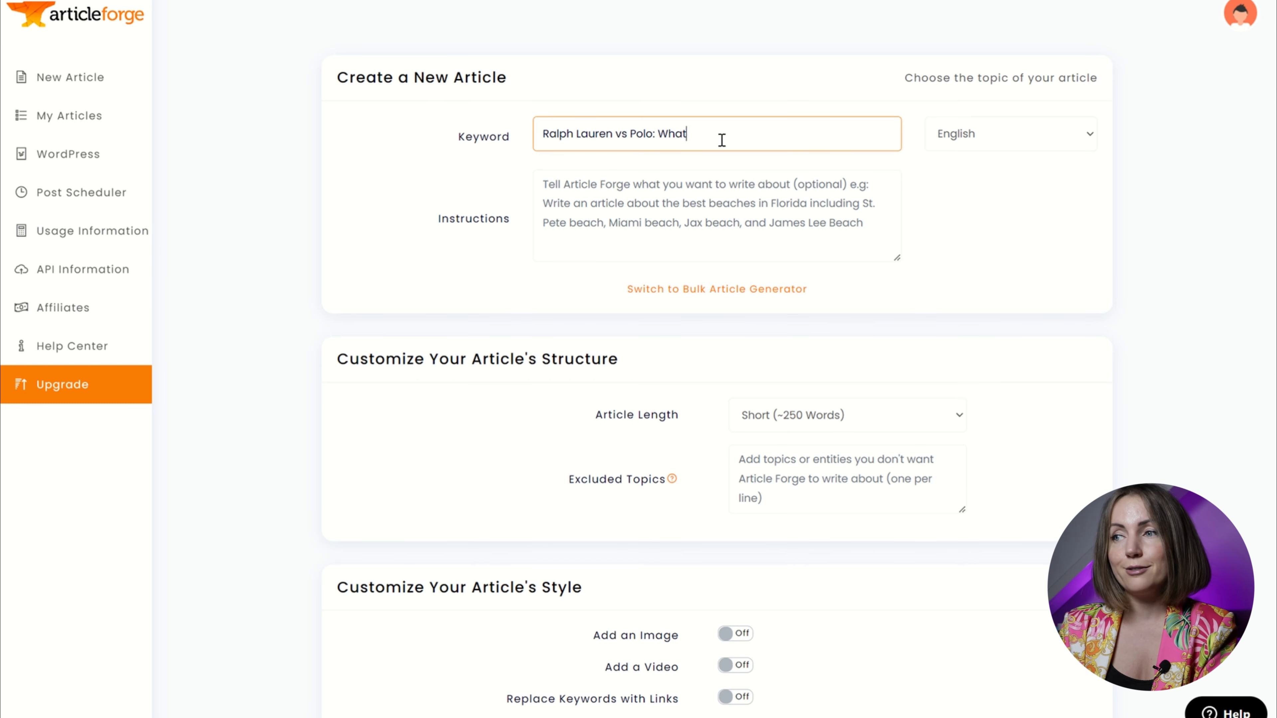
pyautogui.write("'s")
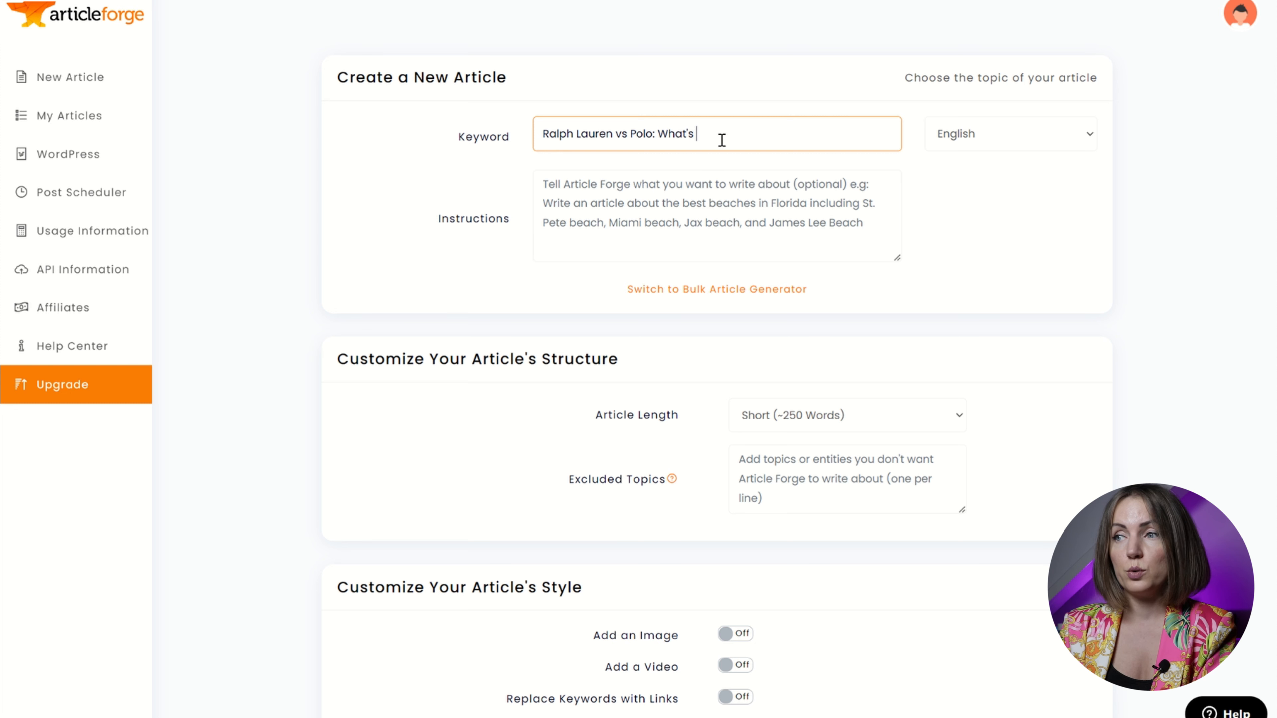
pyautogui.write('the difference?')
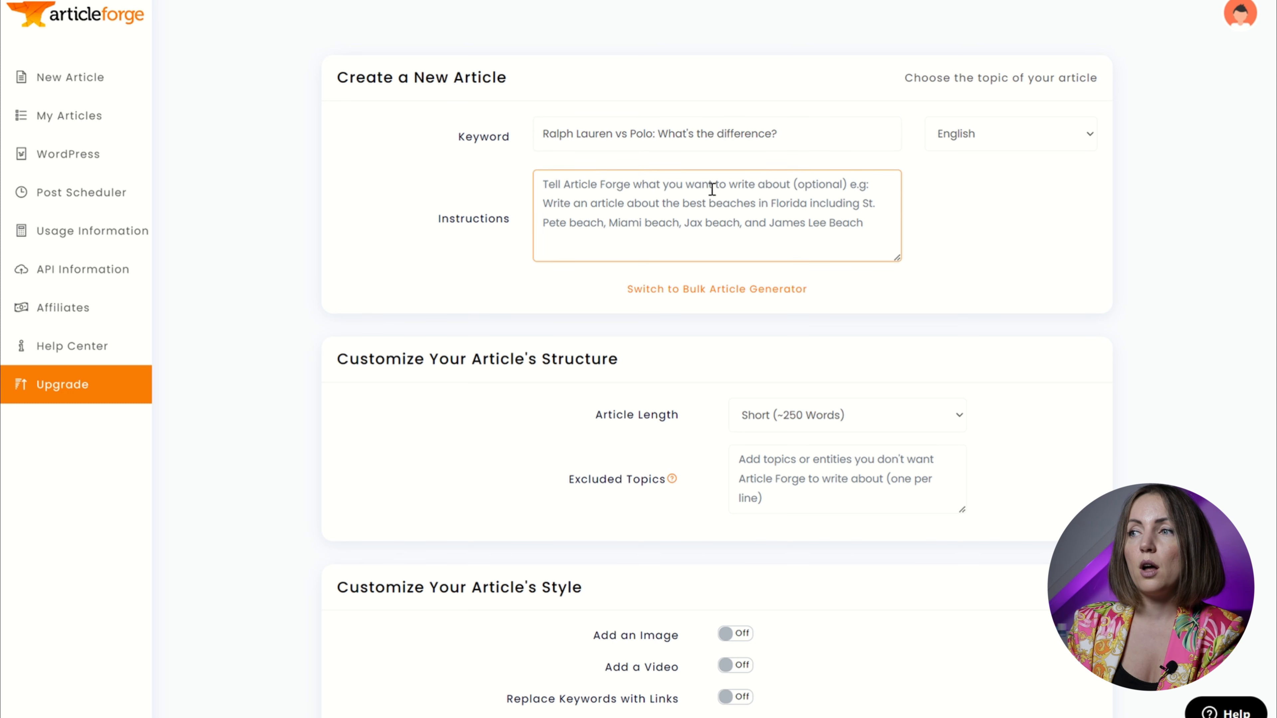
# Write the brief asking for both brands' history, style, quality, pricing and three compared pieces, fixing a misspelling.
pyautogui.write('Write an')
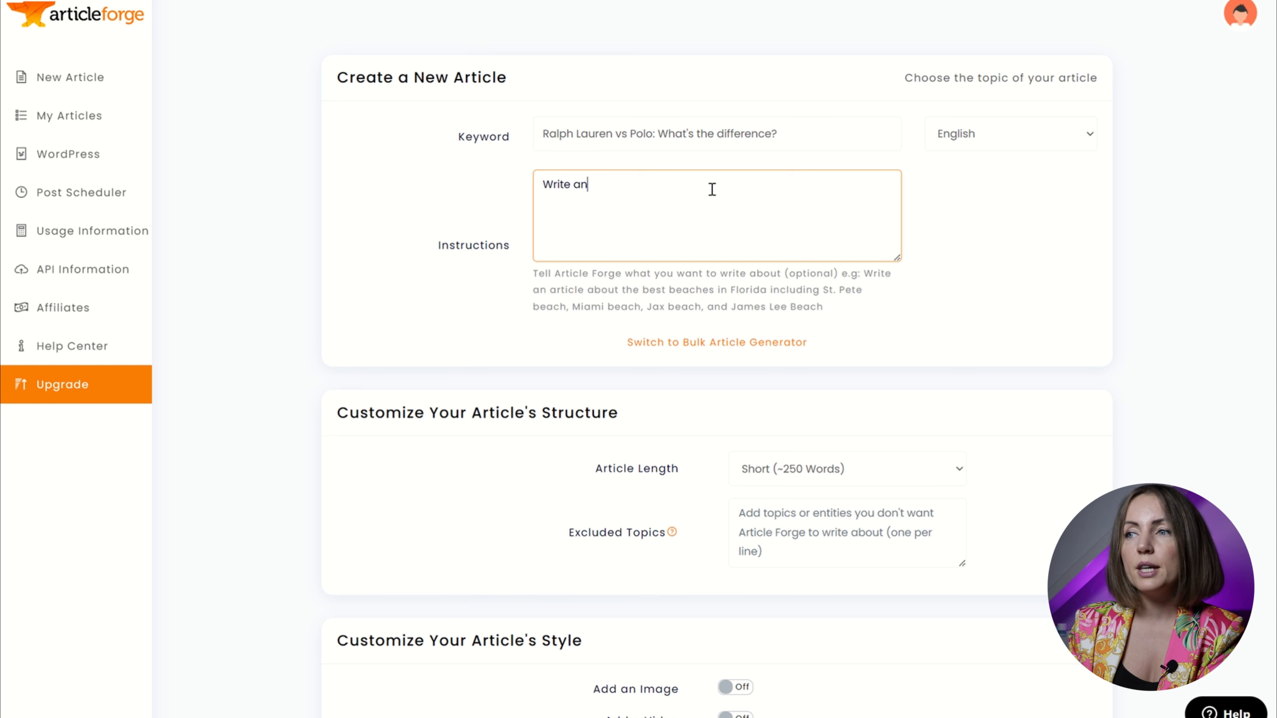
pyautogui.write('article')
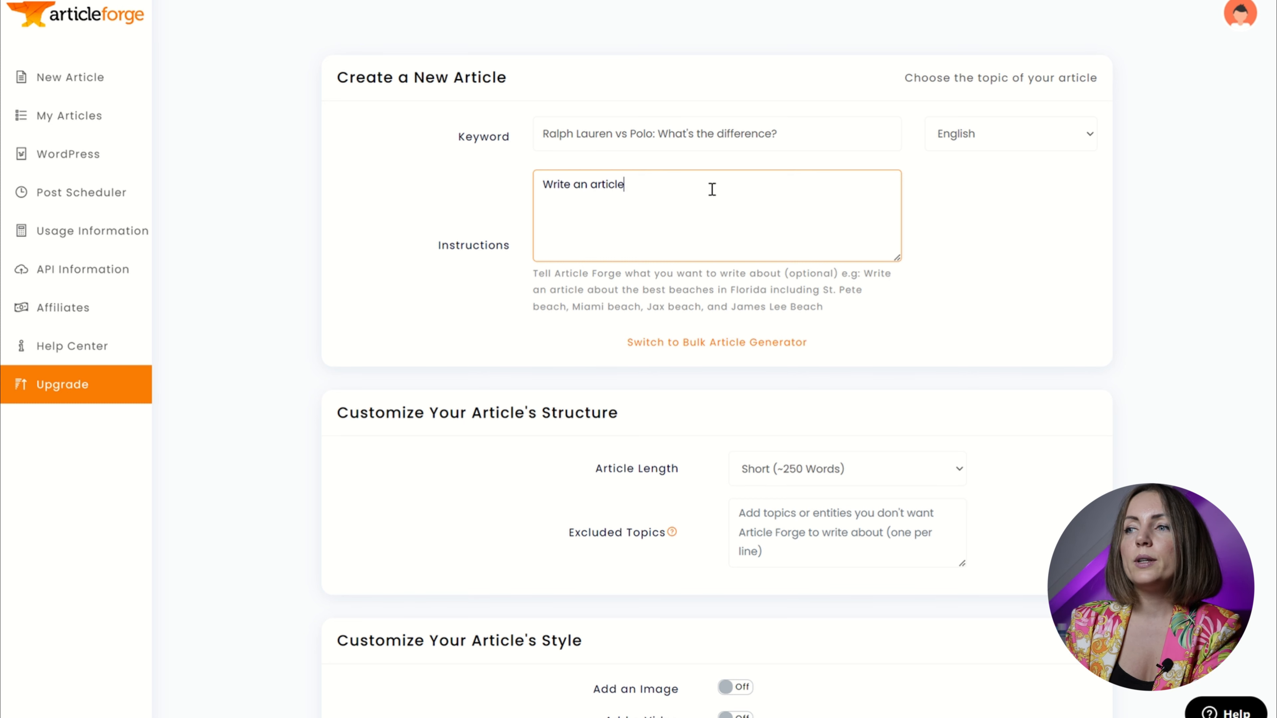
pyautogui.write('about 2 brands (Ralph Lauren and Polo Ralph')
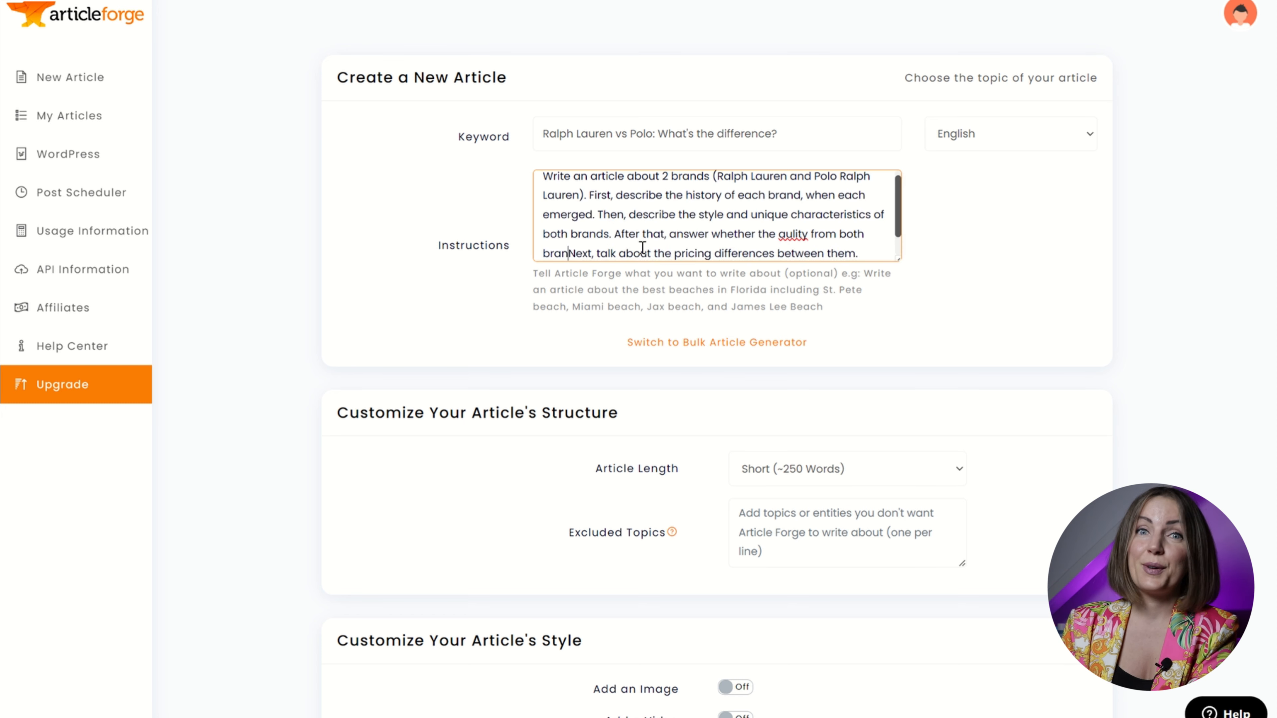
pyautogui.write('is the same.')
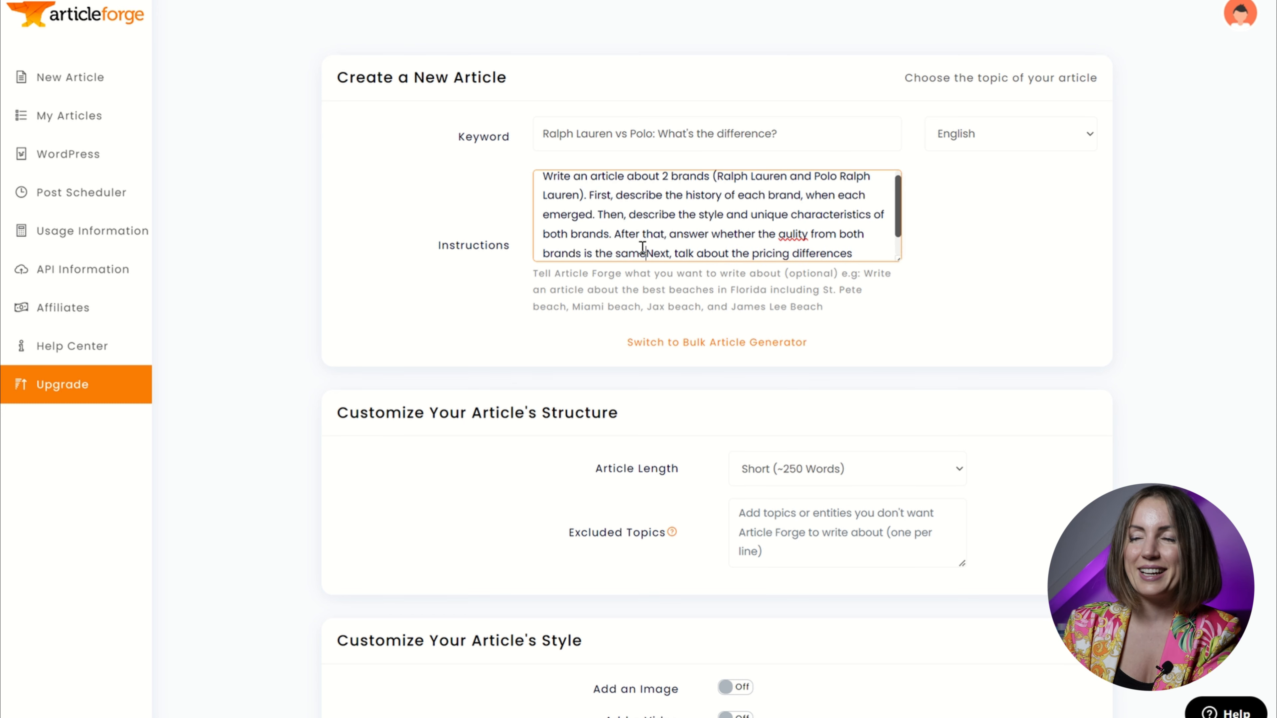
pyautogui.rightClick(787, 233)
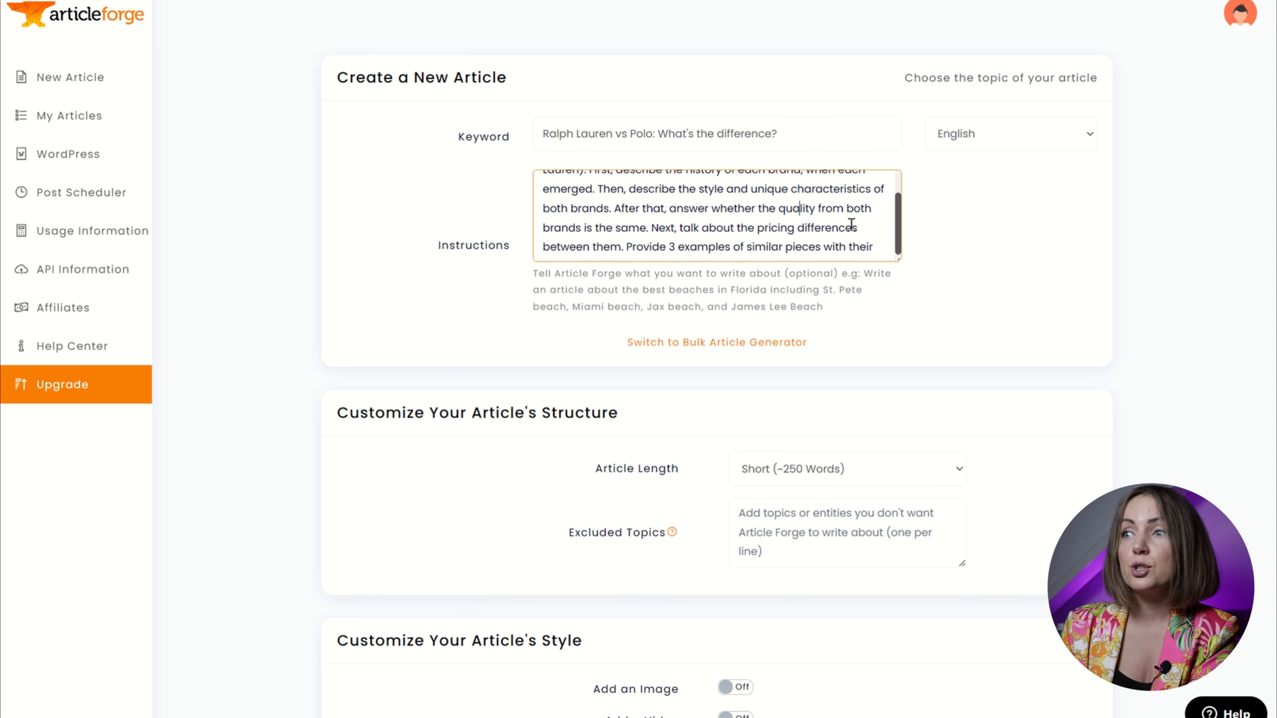
pyautogui.click(884, 246)
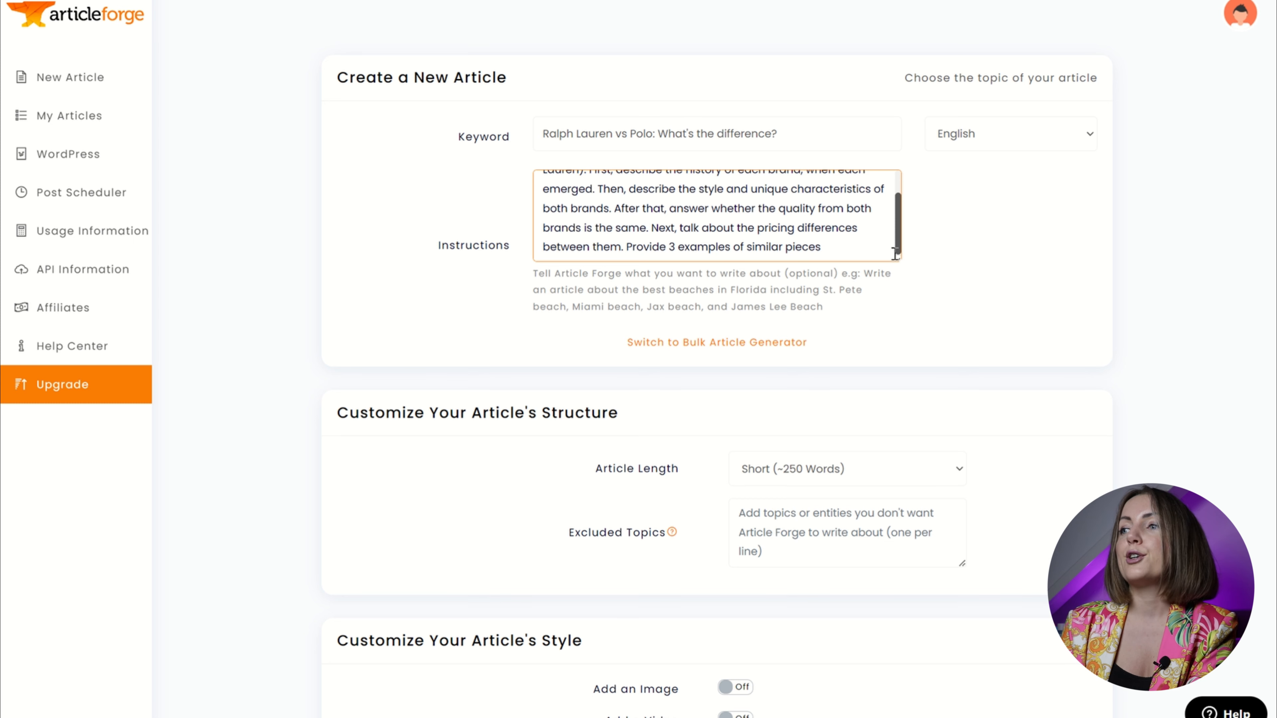
pyautogui.moveTo(670, 248)
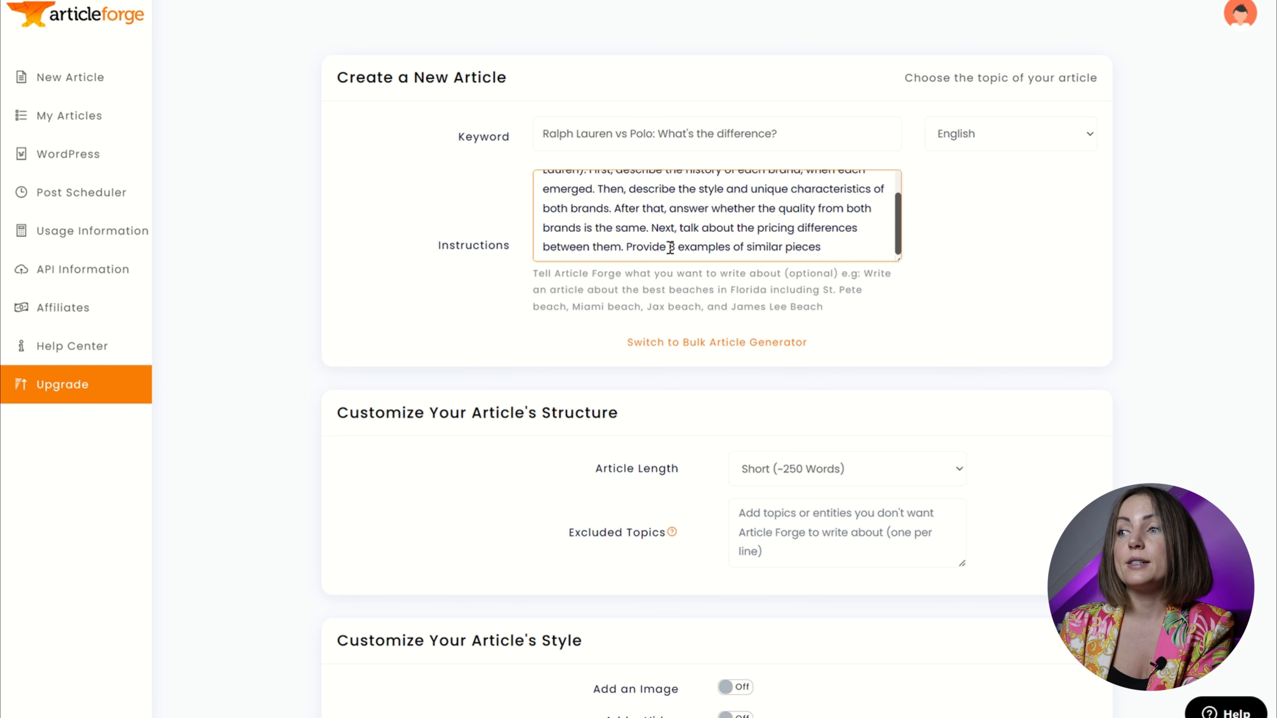
pyautogui.write('and compare the pricing and quality')
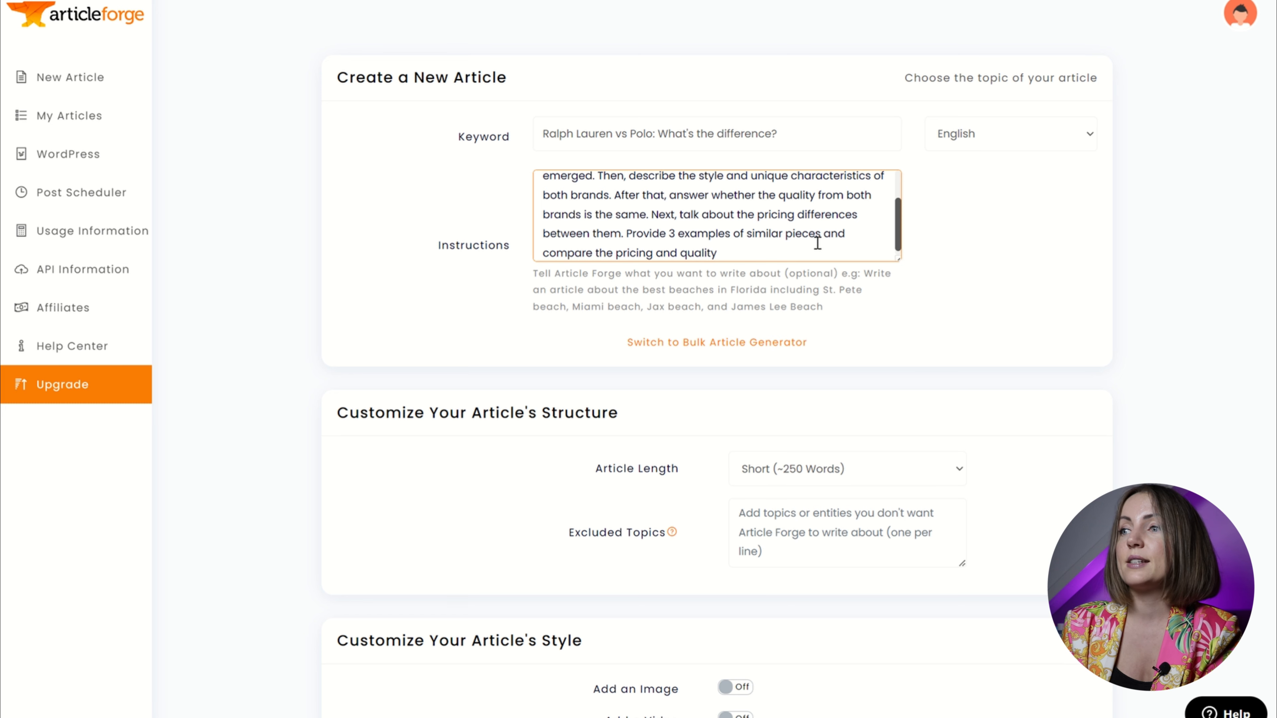
pyautogui.write('if you')
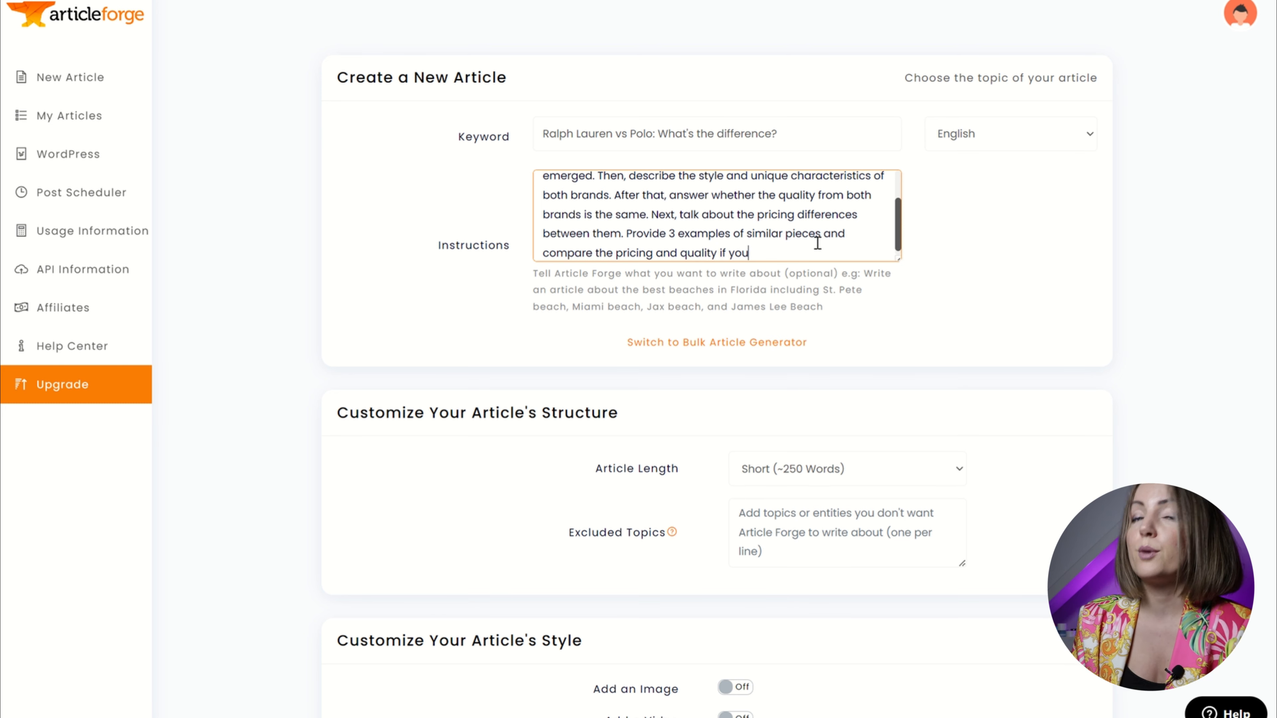
# Make the article Very Long (~1,500 words) with Avoid AI Detection and Add an Image enabled.
pyautogui.scroll(-3)
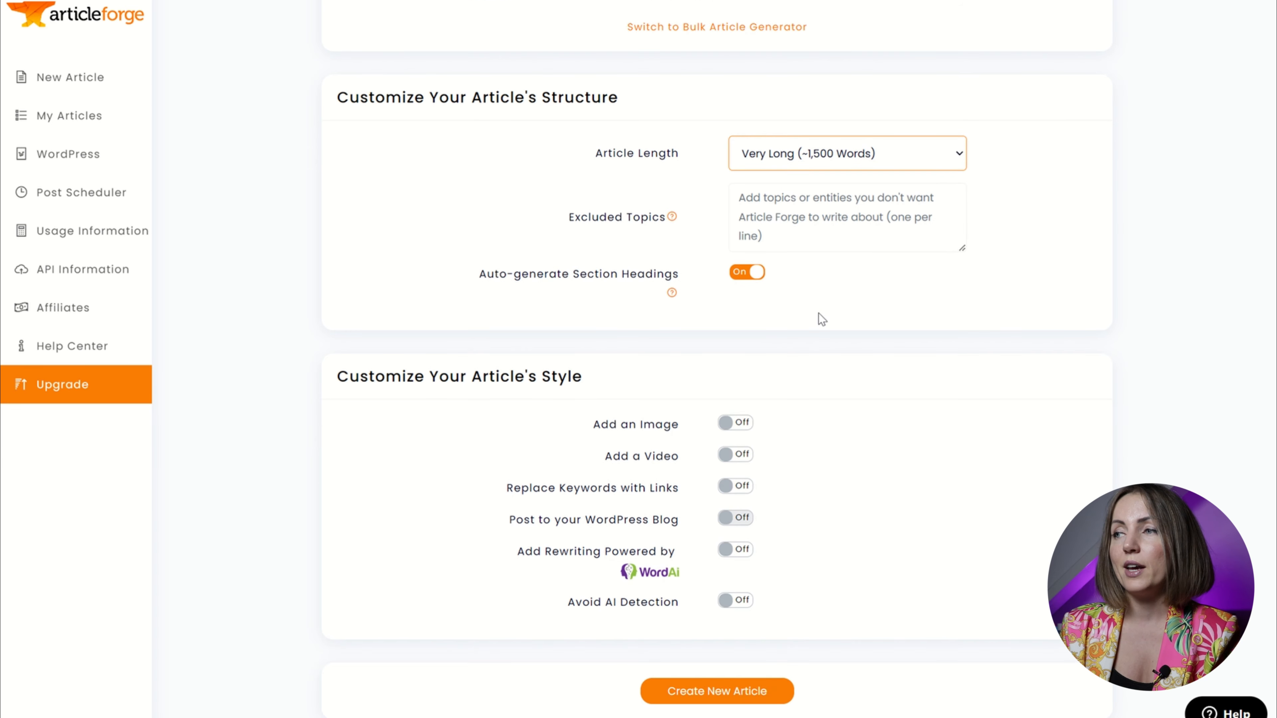
pyautogui.moveTo(629, 492)
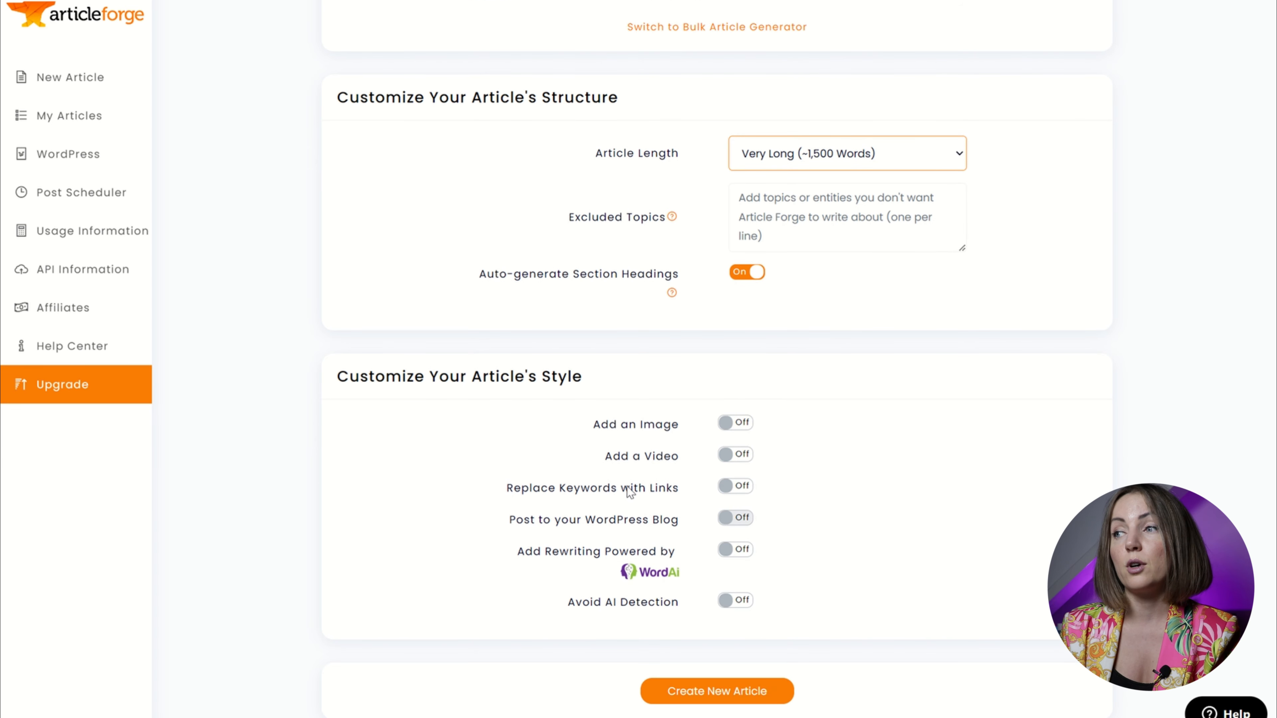
pyautogui.moveTo(735, 489)
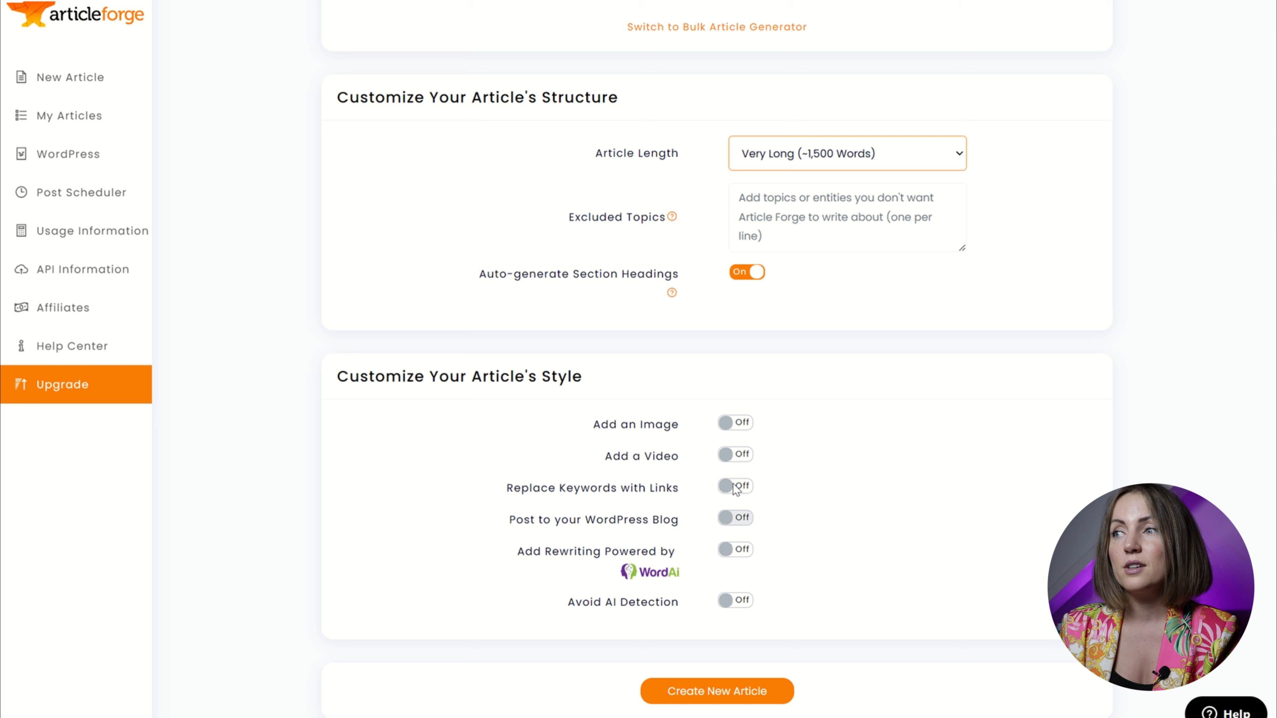
pyautogui.moveTo(819, 399)
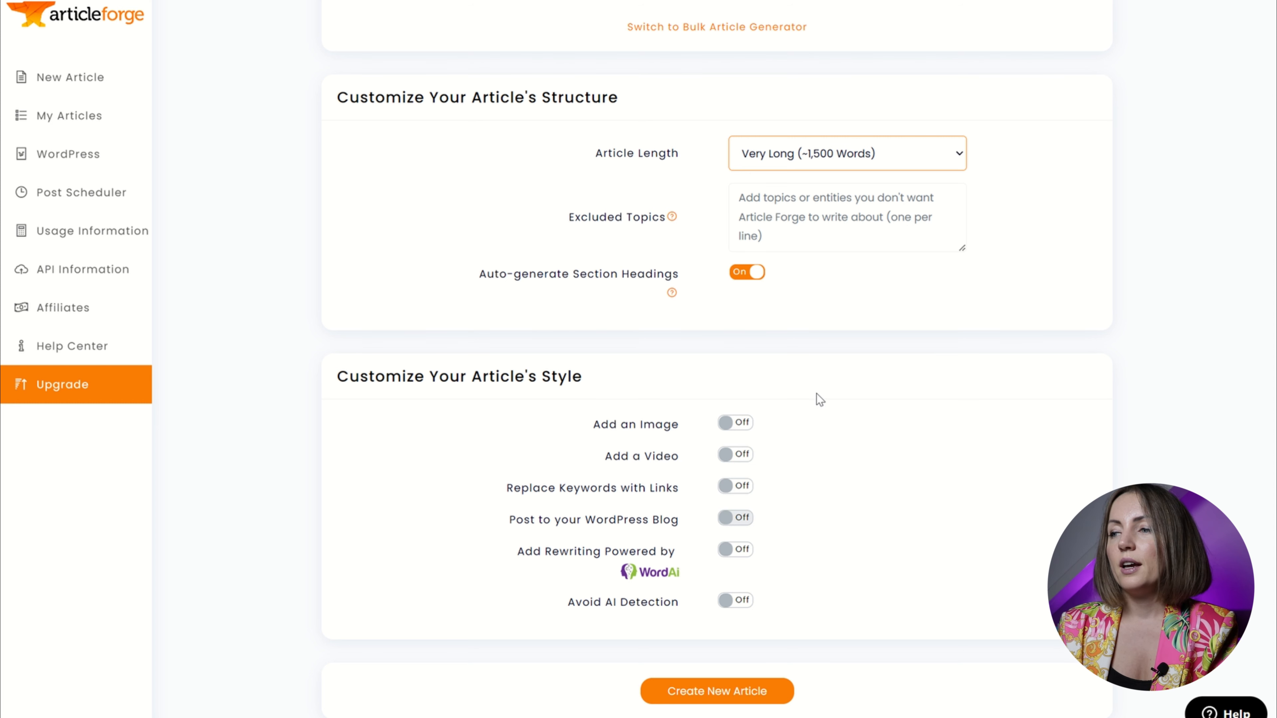
pyautogui.click(734, 600)
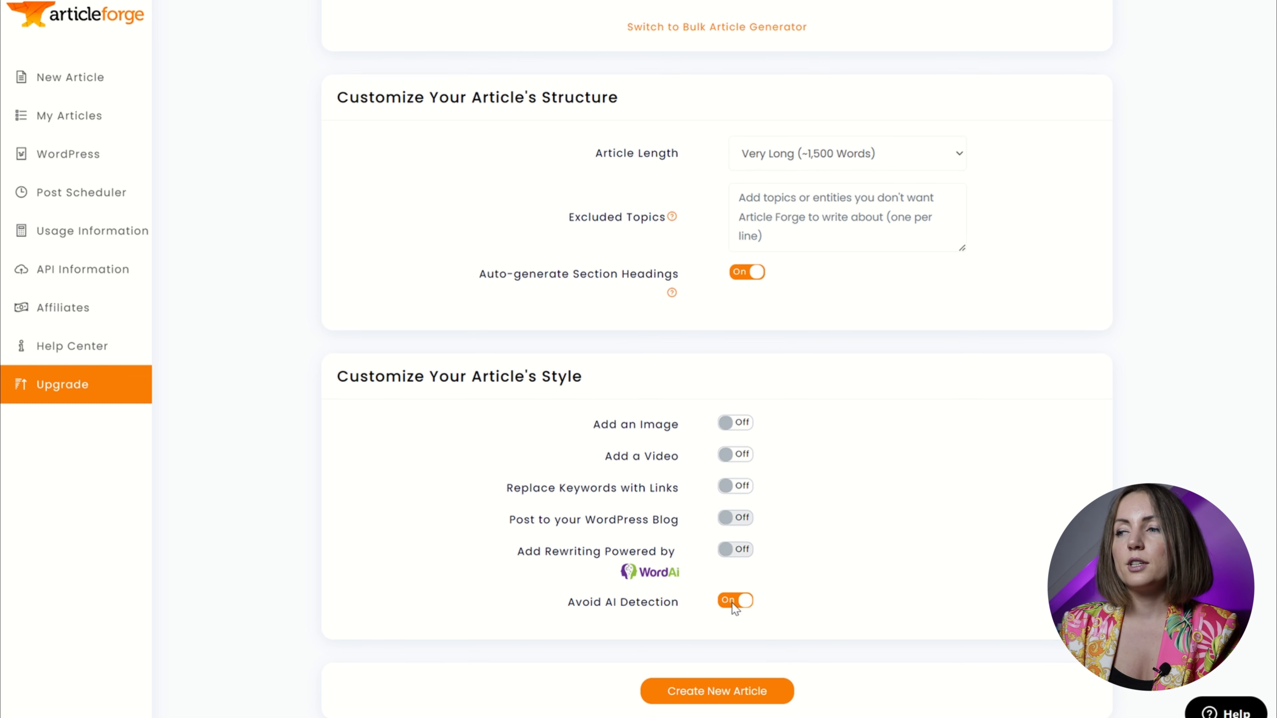
pyautogui.moveTo(628, 611)
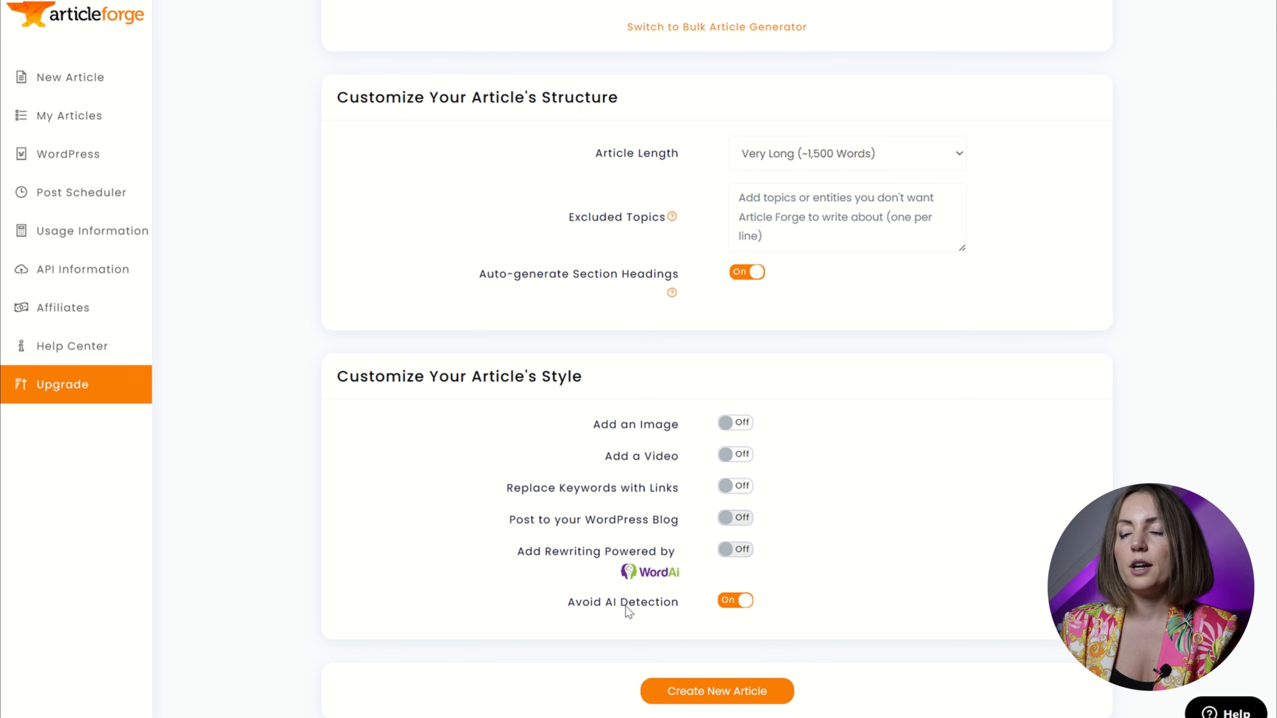
pyautogui.moveTo(708, 607)
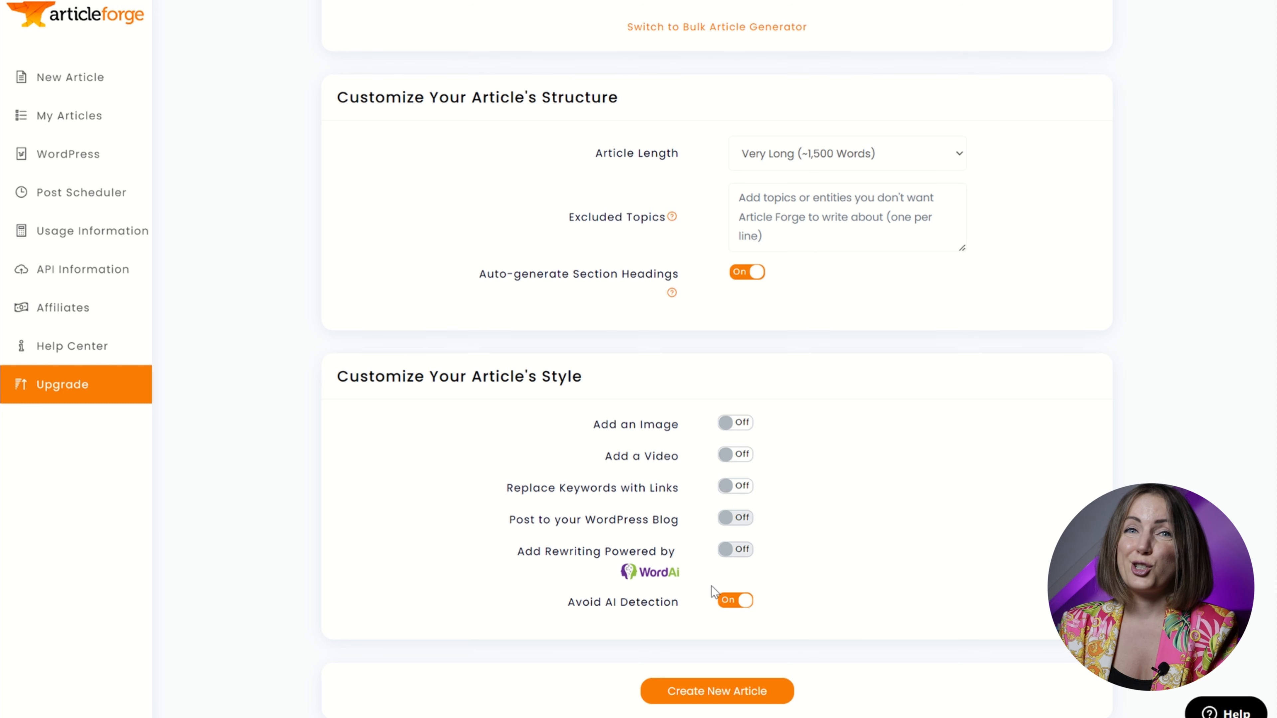
pyautogui.moveTo(741, 584)
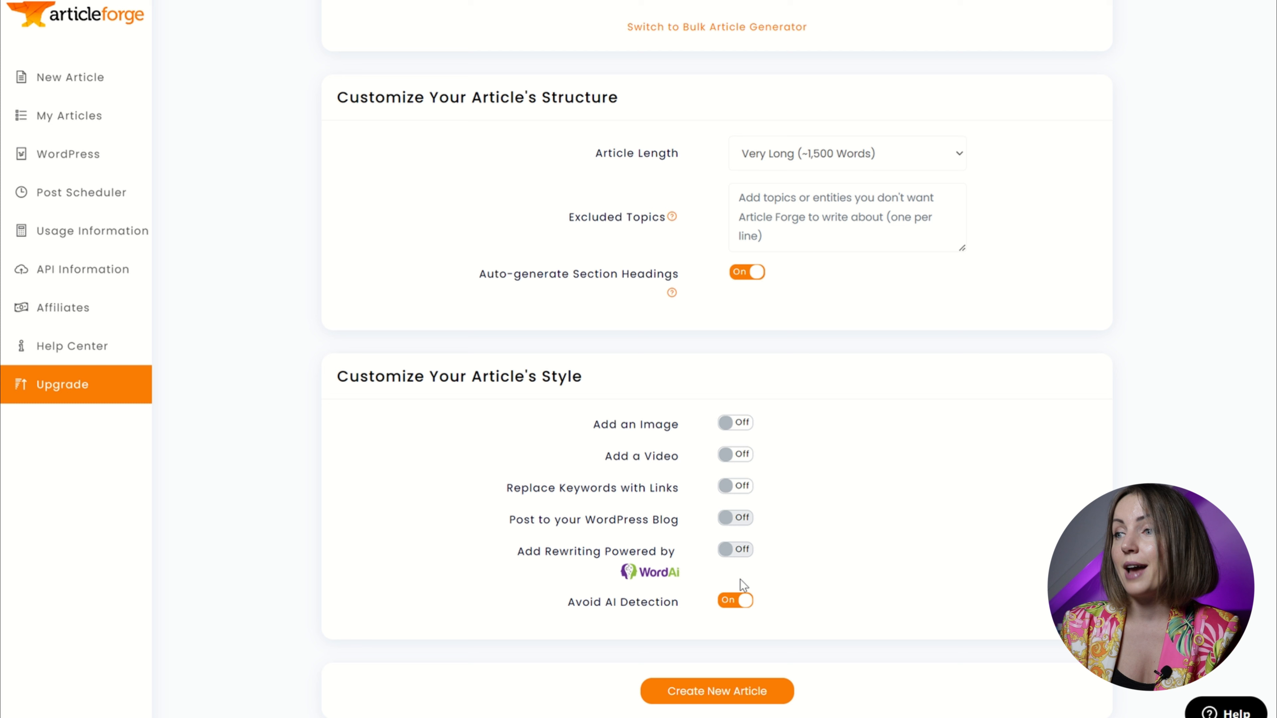
pyautogui.moveTo(727, 466)
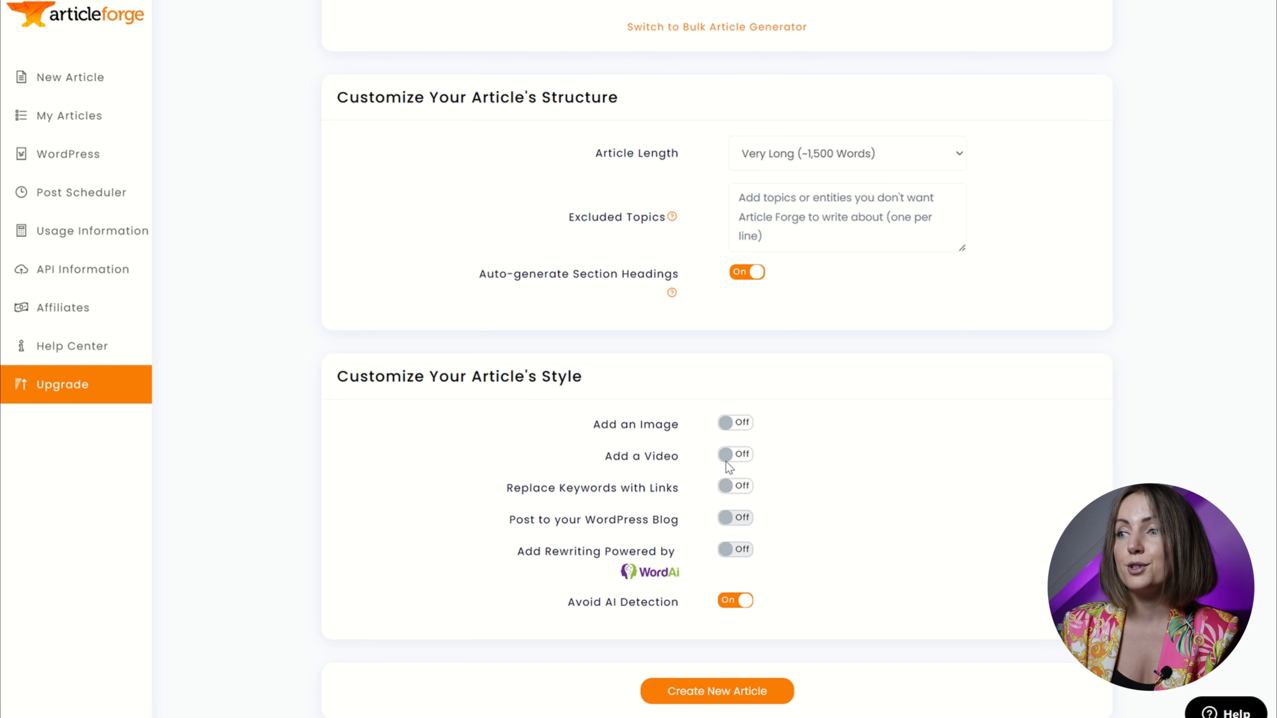
pyautogui.click(734, 423)
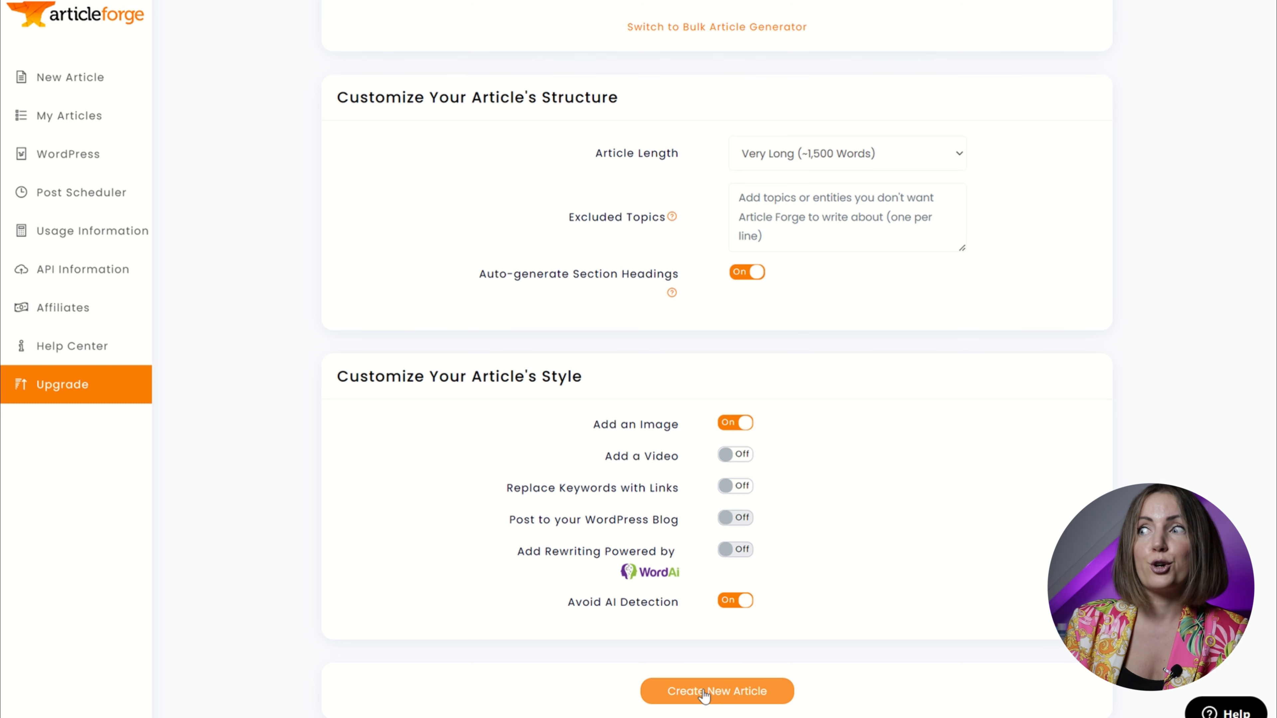
# Start generating the 'Ralph Lauren vs Polo: What's the difference?' article and watch its progress.
pyautogui.click(716, 691)
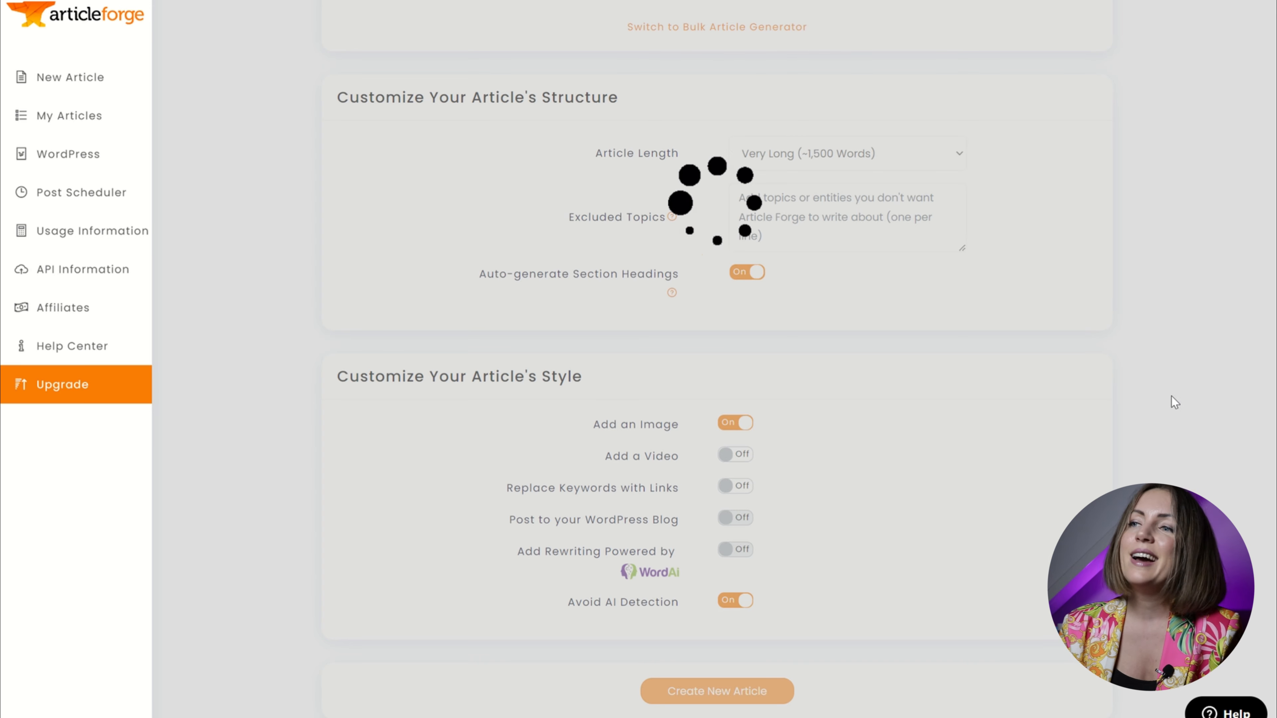
pyautogui.scroll(3)
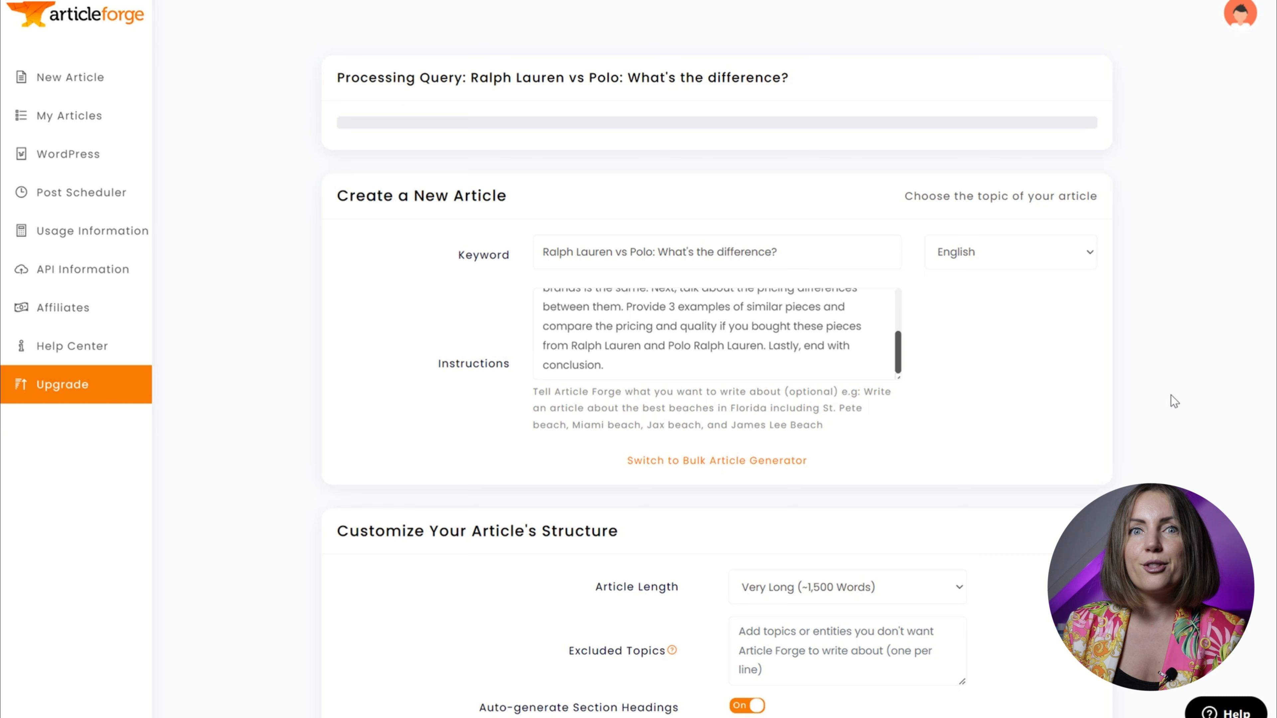
pyautogui.moveTo(857, 331)
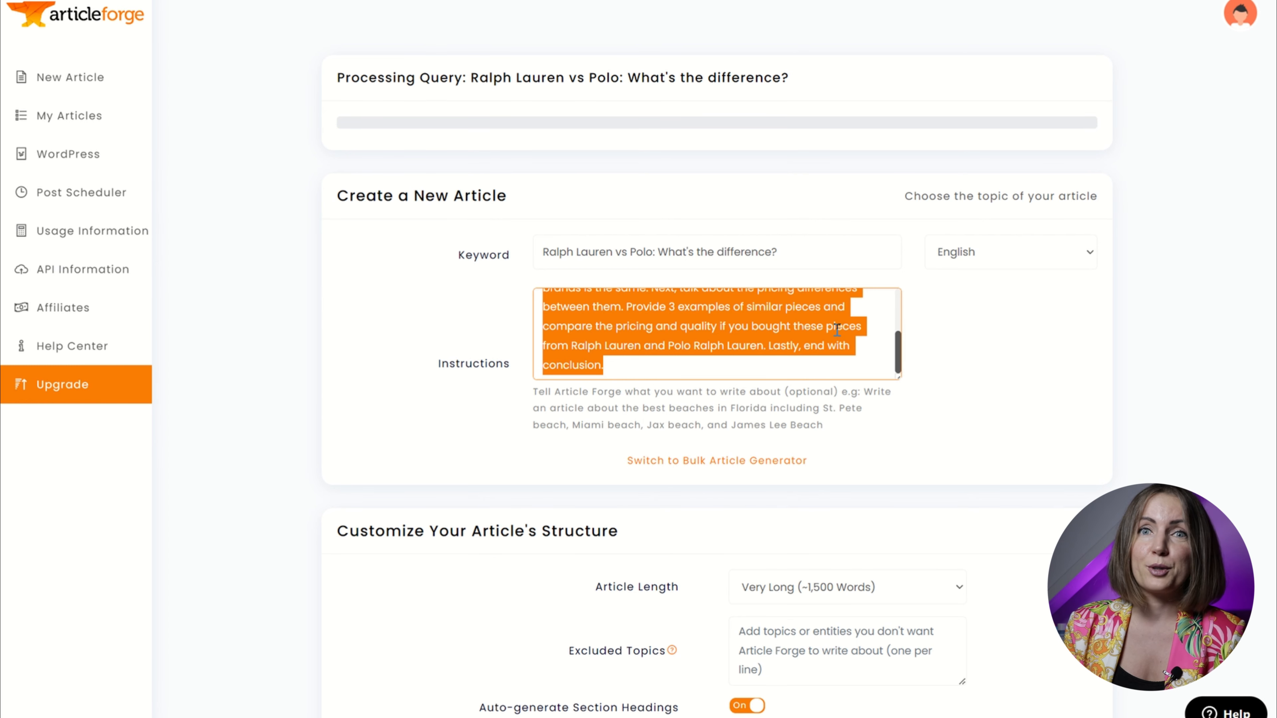
pyautogui.scroll(3)
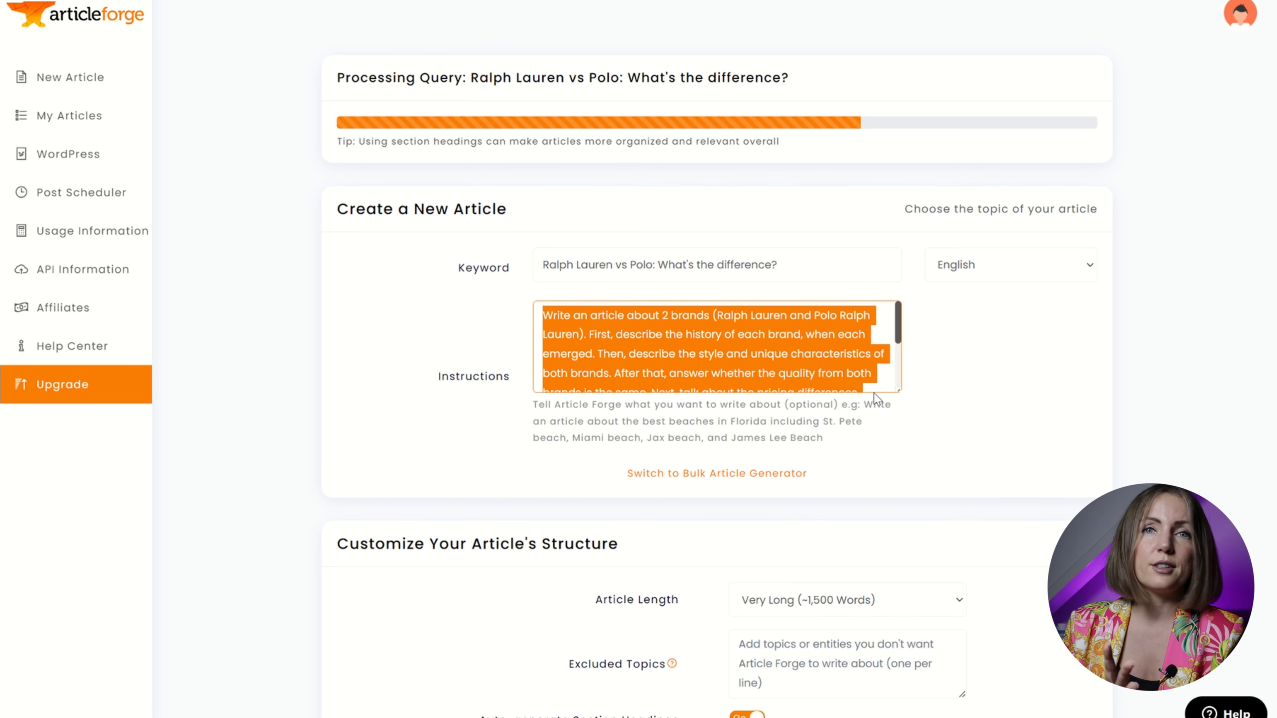
pyautogui.moveTo(906, 374)
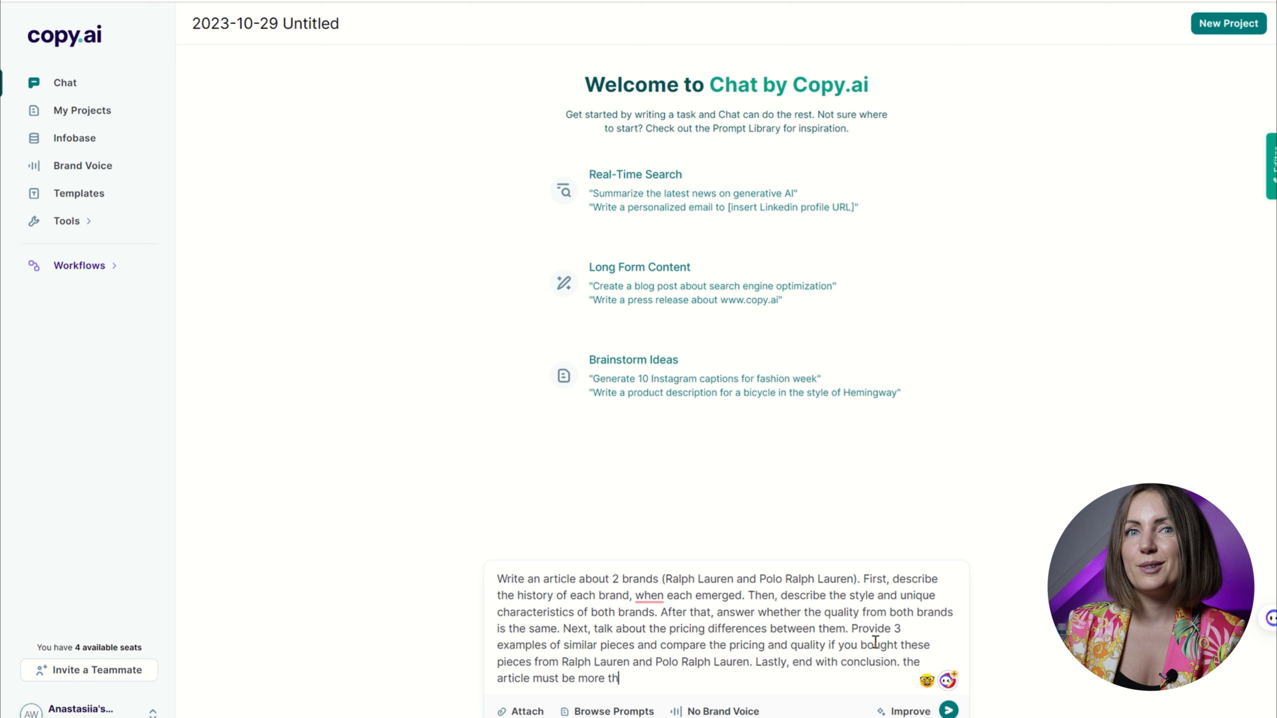
# Send the brand-comparison prompt requiring over 1500 words and review Copy.ai's generated article.
pyautogui.write('an 1500 words')
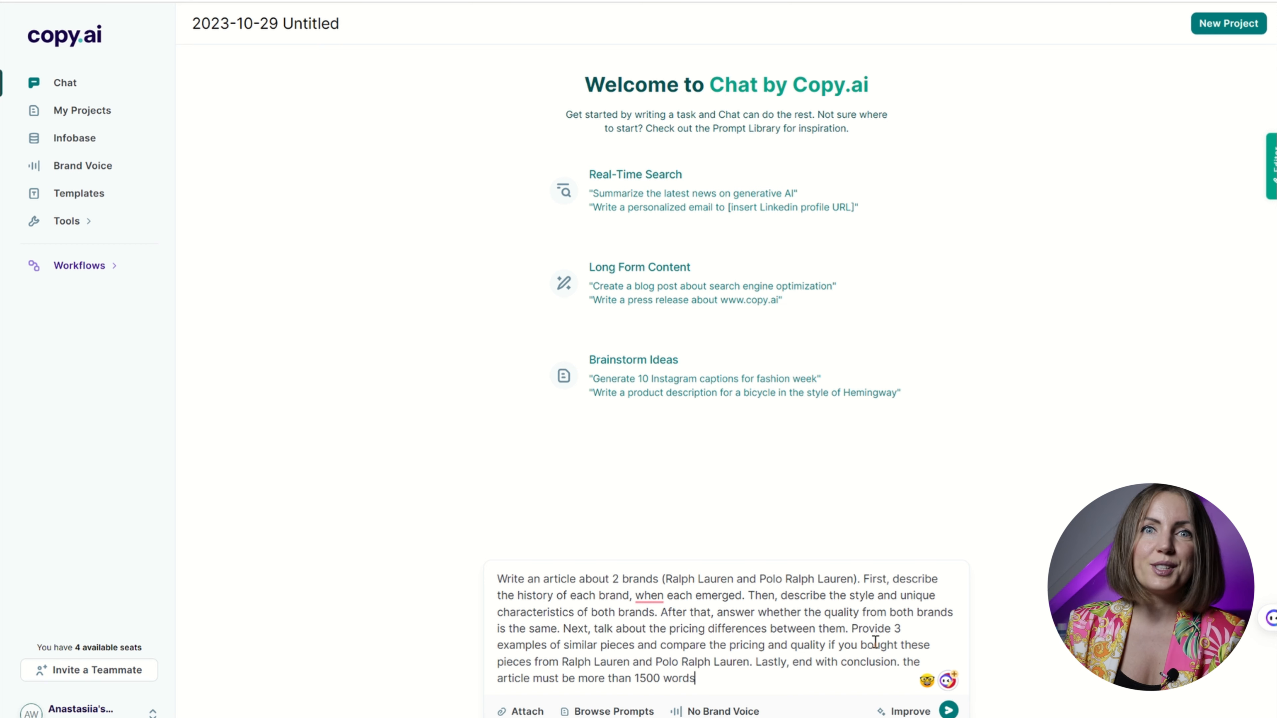
pyautogui.click(948, 710)
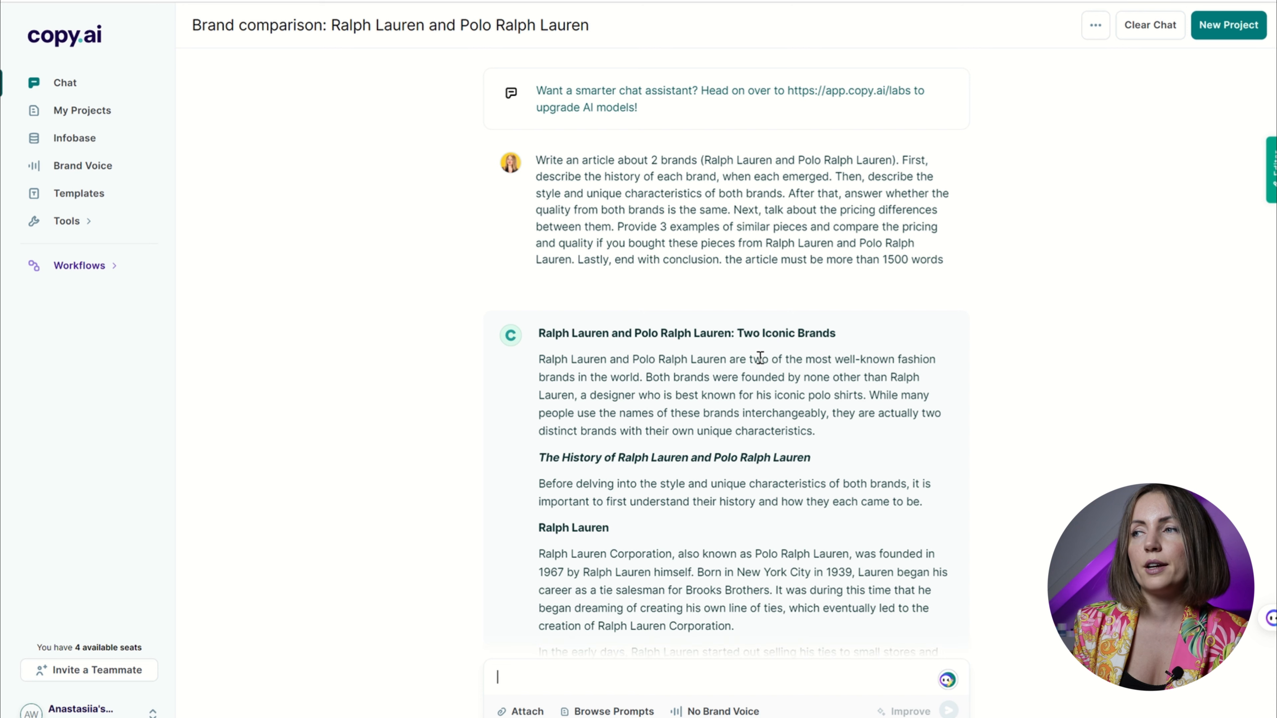
pyautogui.scroll(-3)
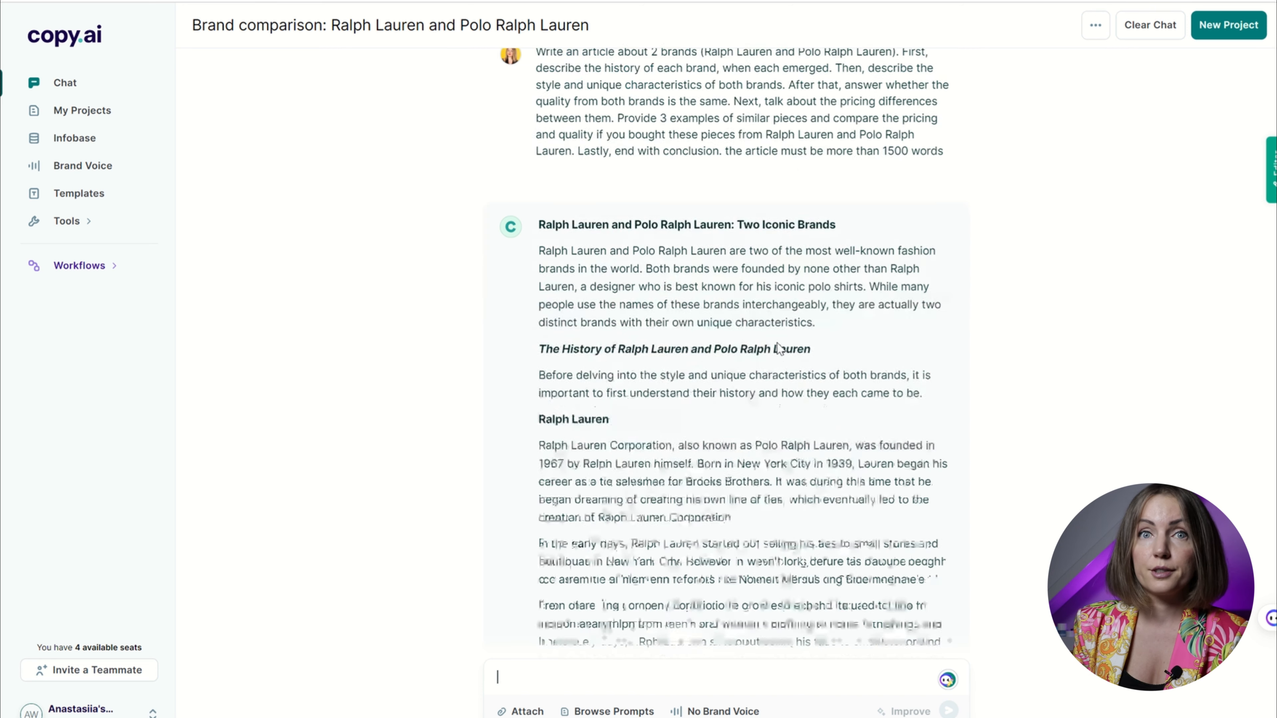
pyautogui.scroll(-3)
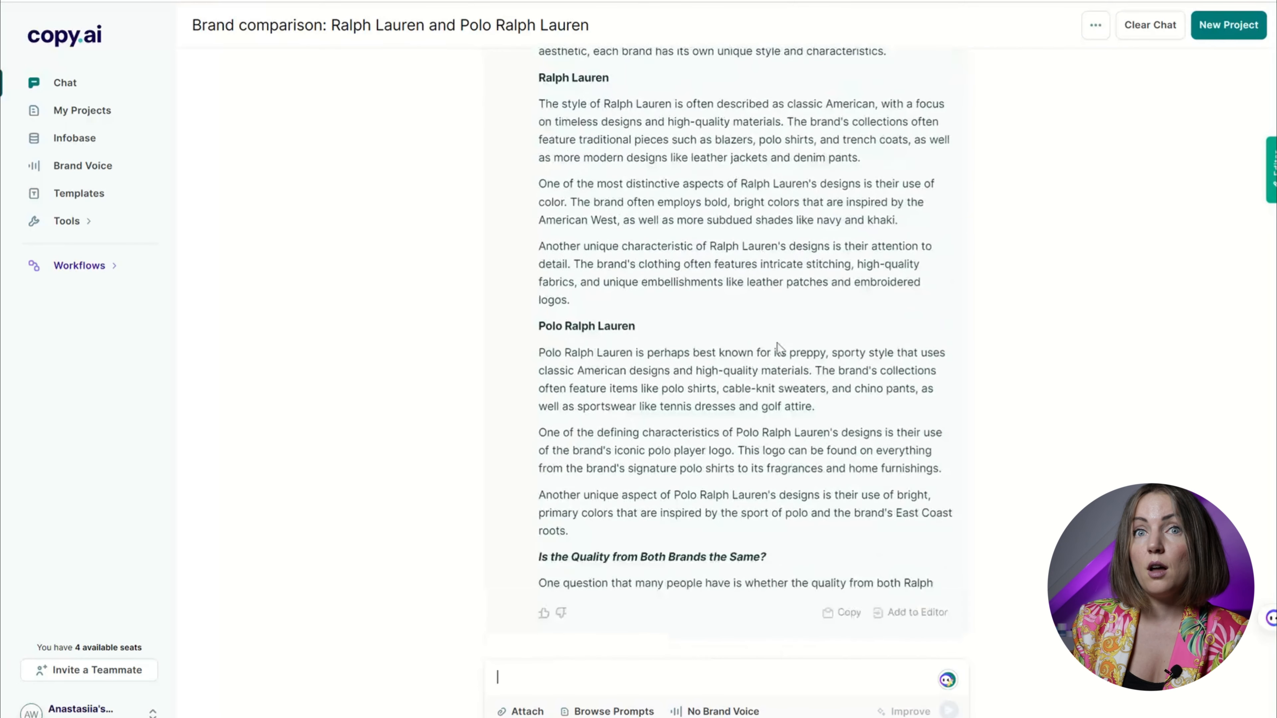
pyautogui.scroll(-3)
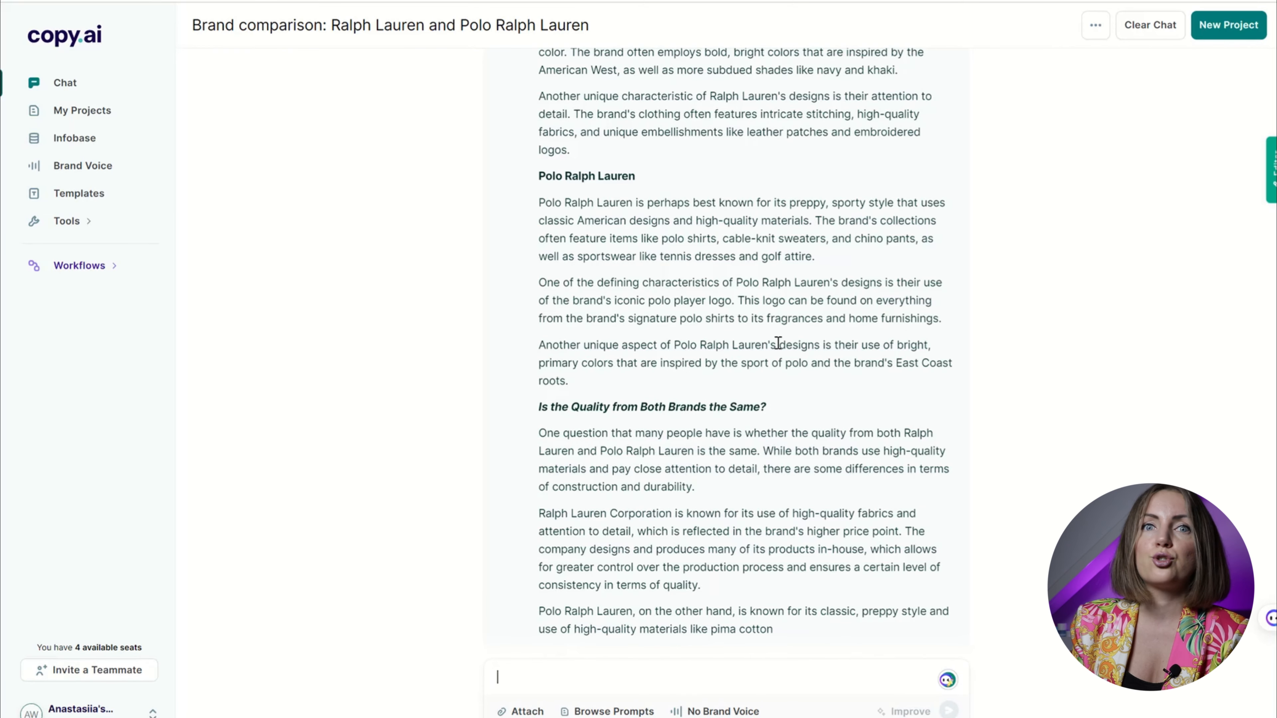
pyautogui.scroll(-3)
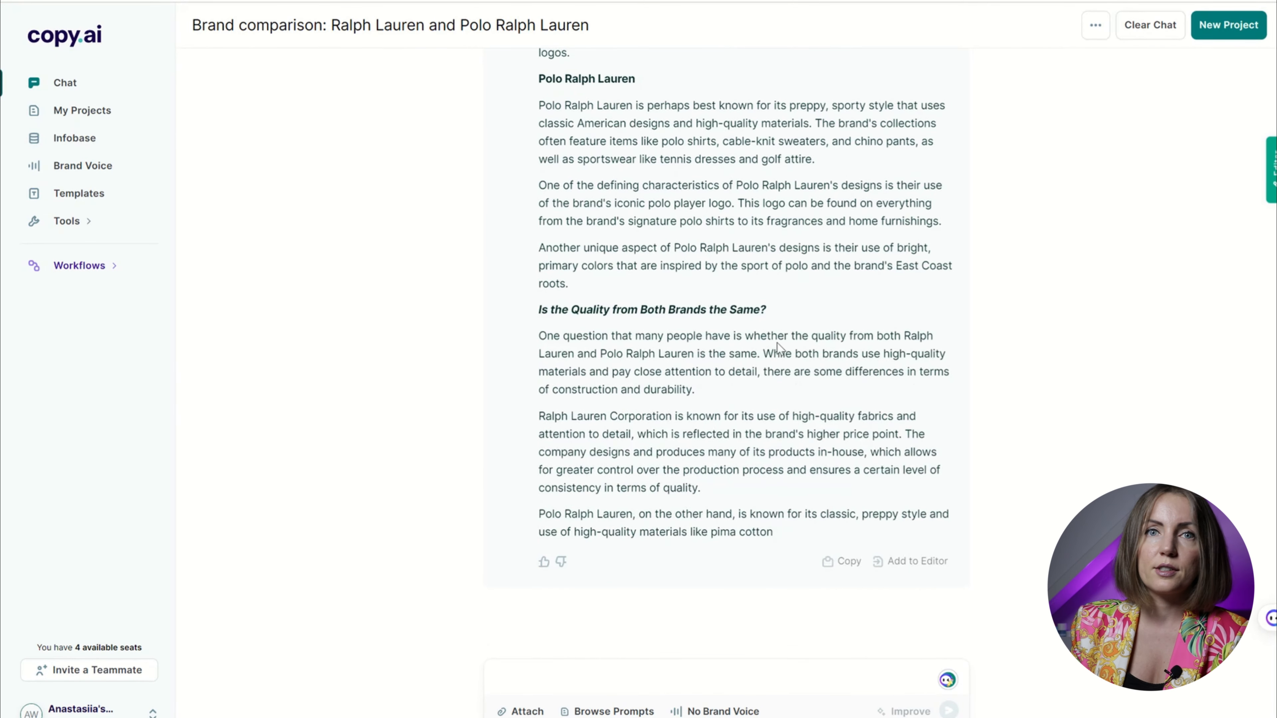
pyautogui.scroll(3)
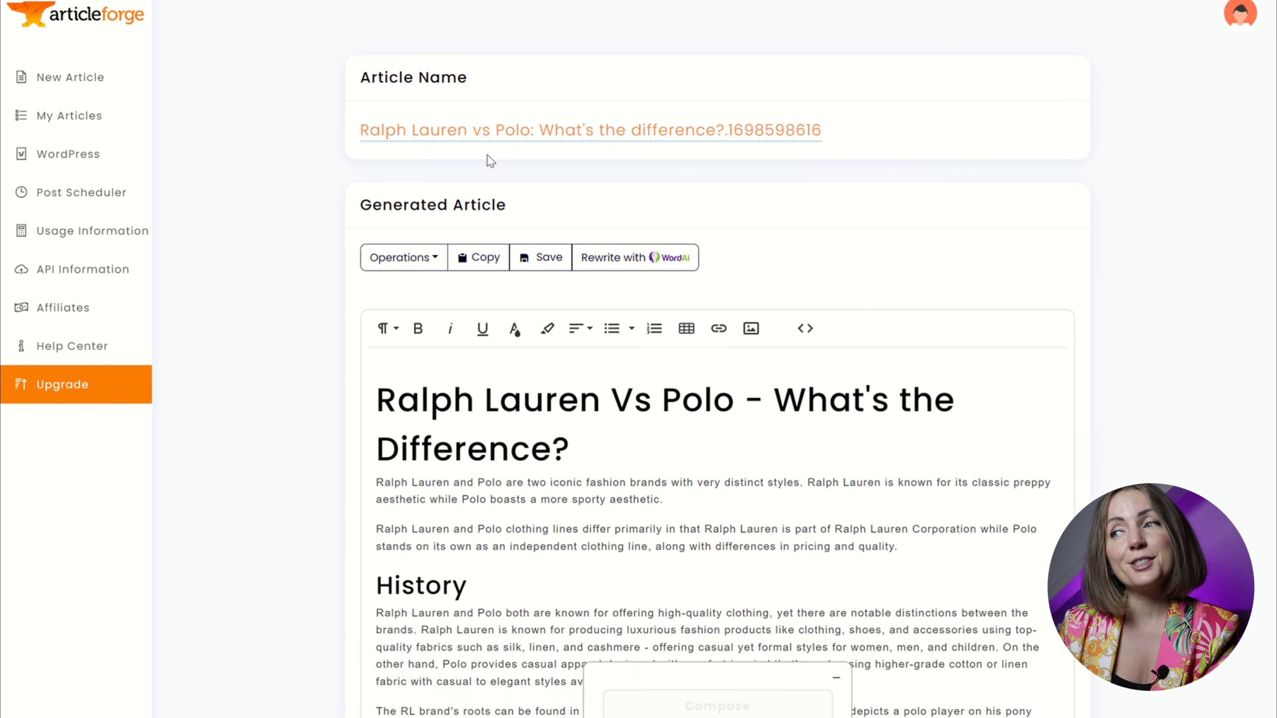
pyautogui.scroll(-3)
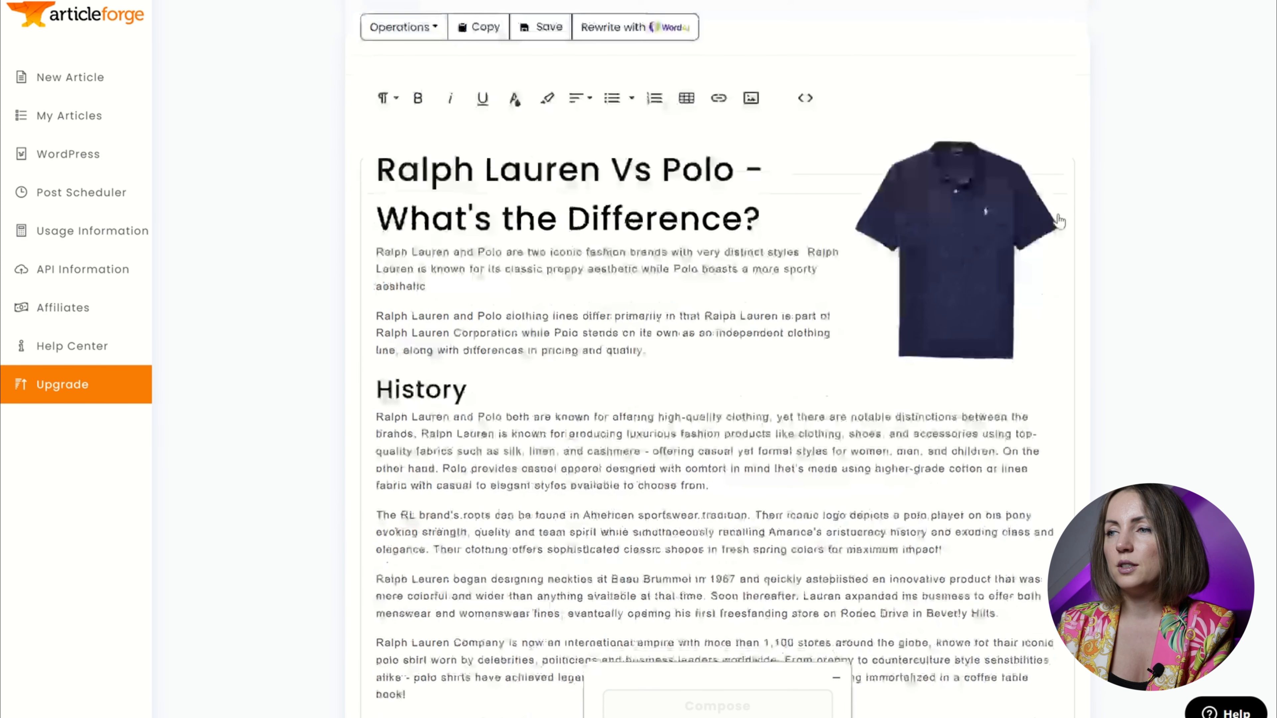
pyautogui.scroll(-3)
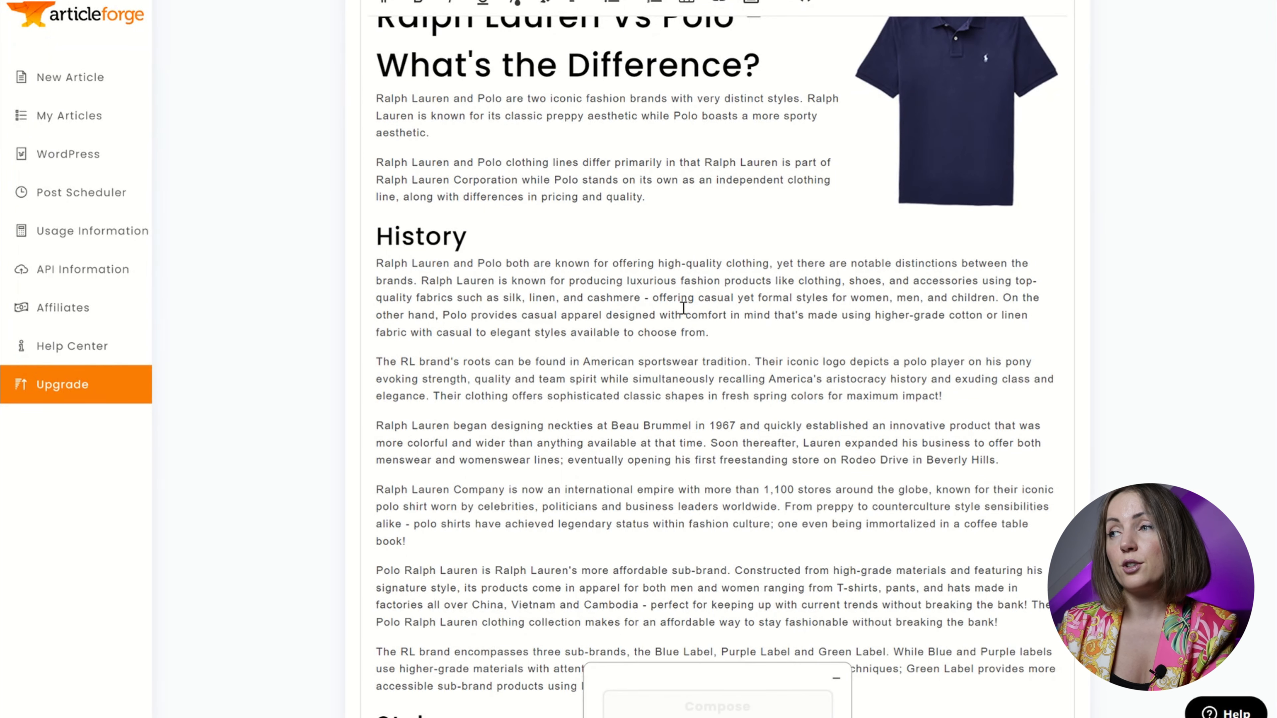
pyautogui.scroll(-3)
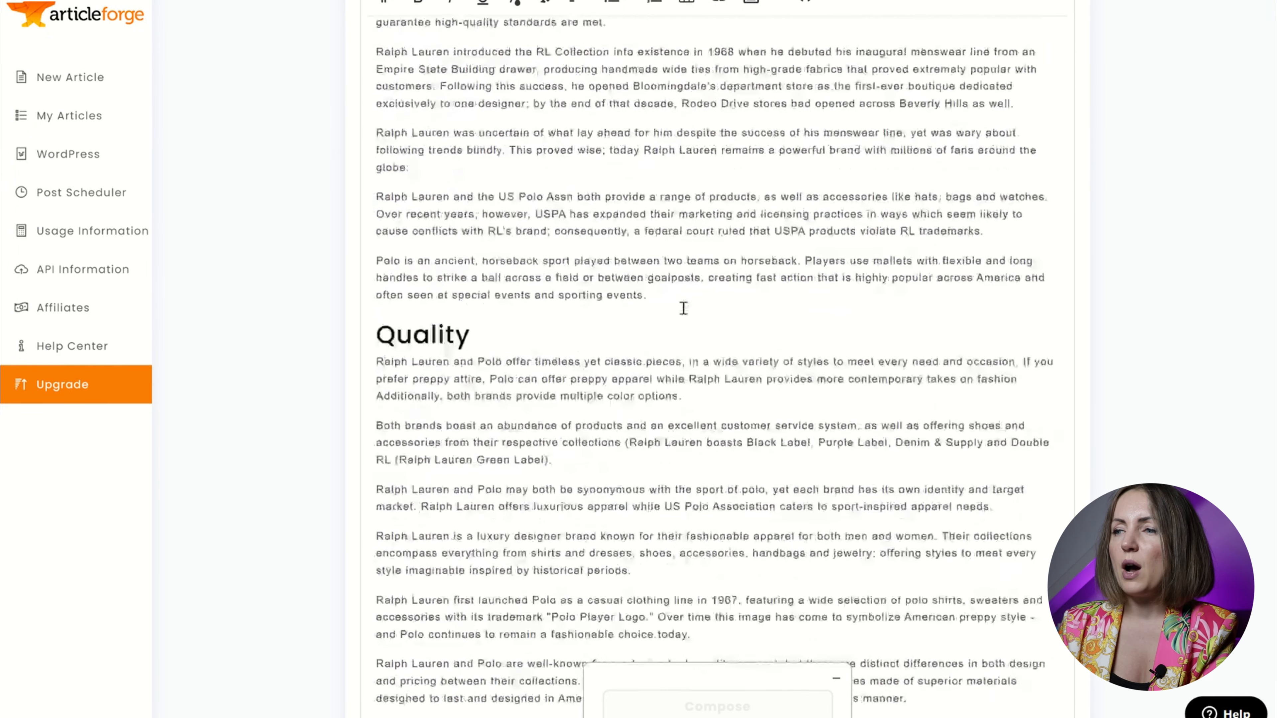
pyautogui.scroll(-3)
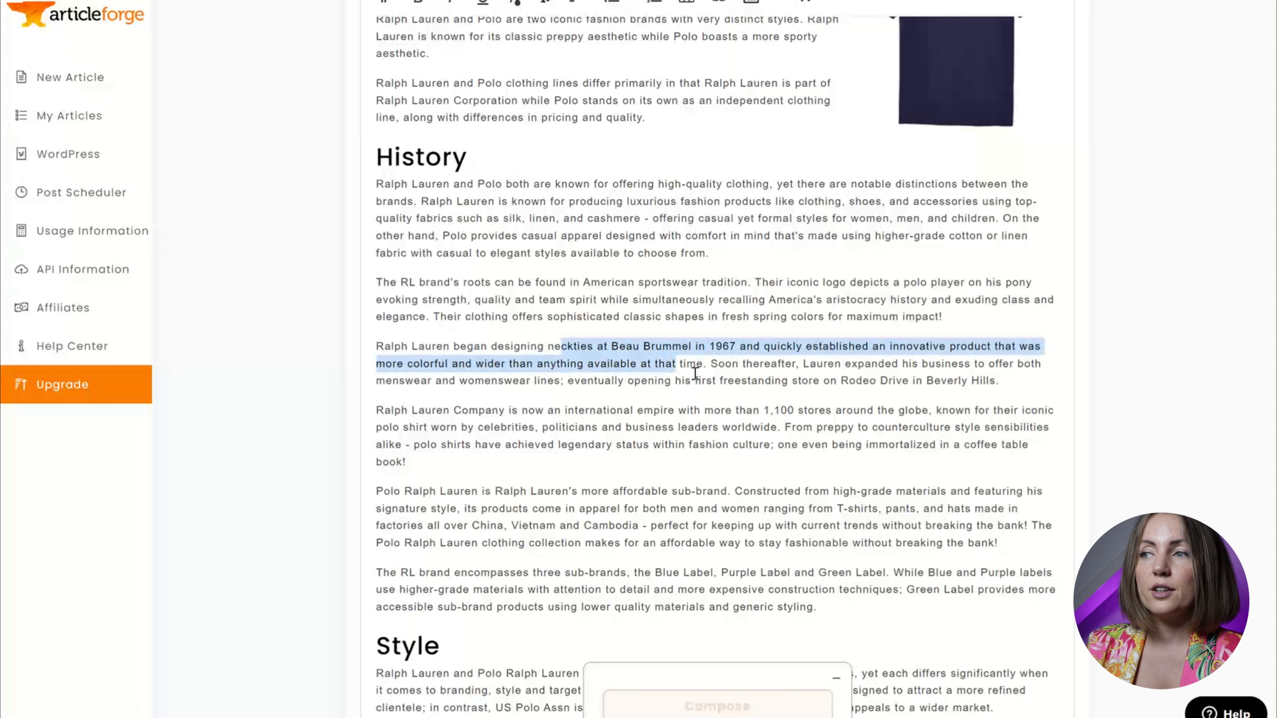
pyautogui.scroll(-3)
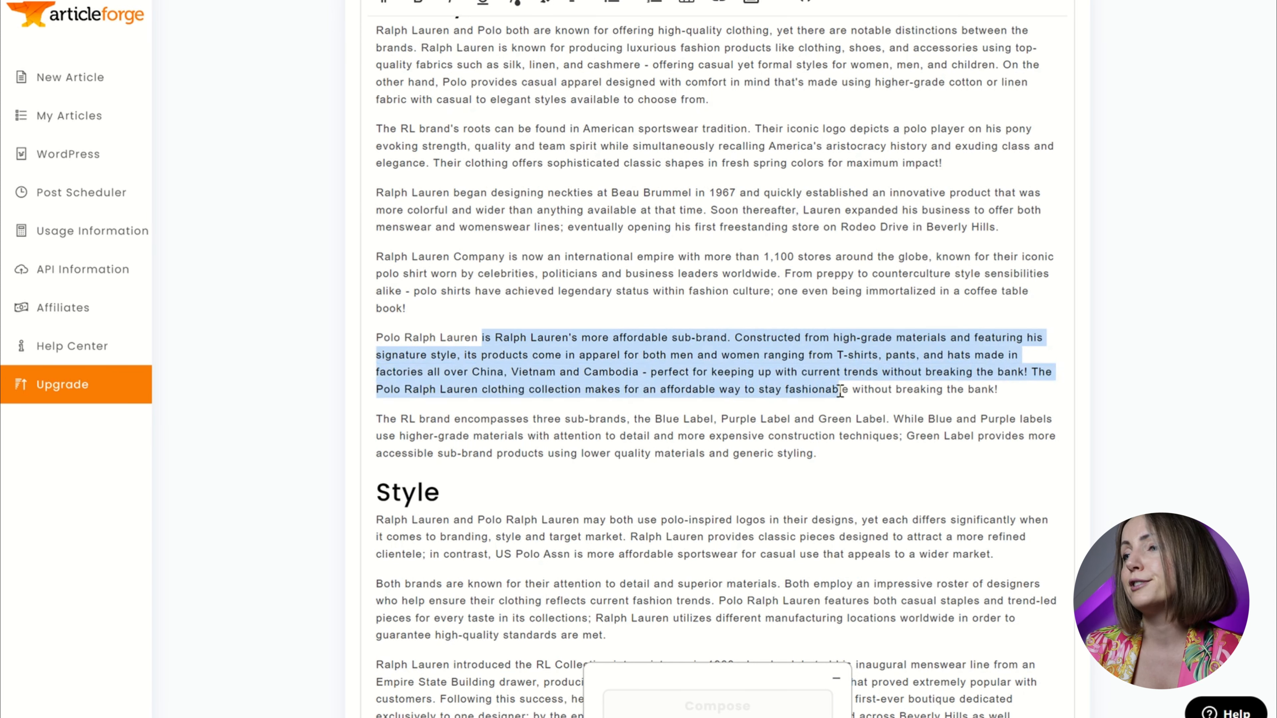
pyautogui.click(893, 436)
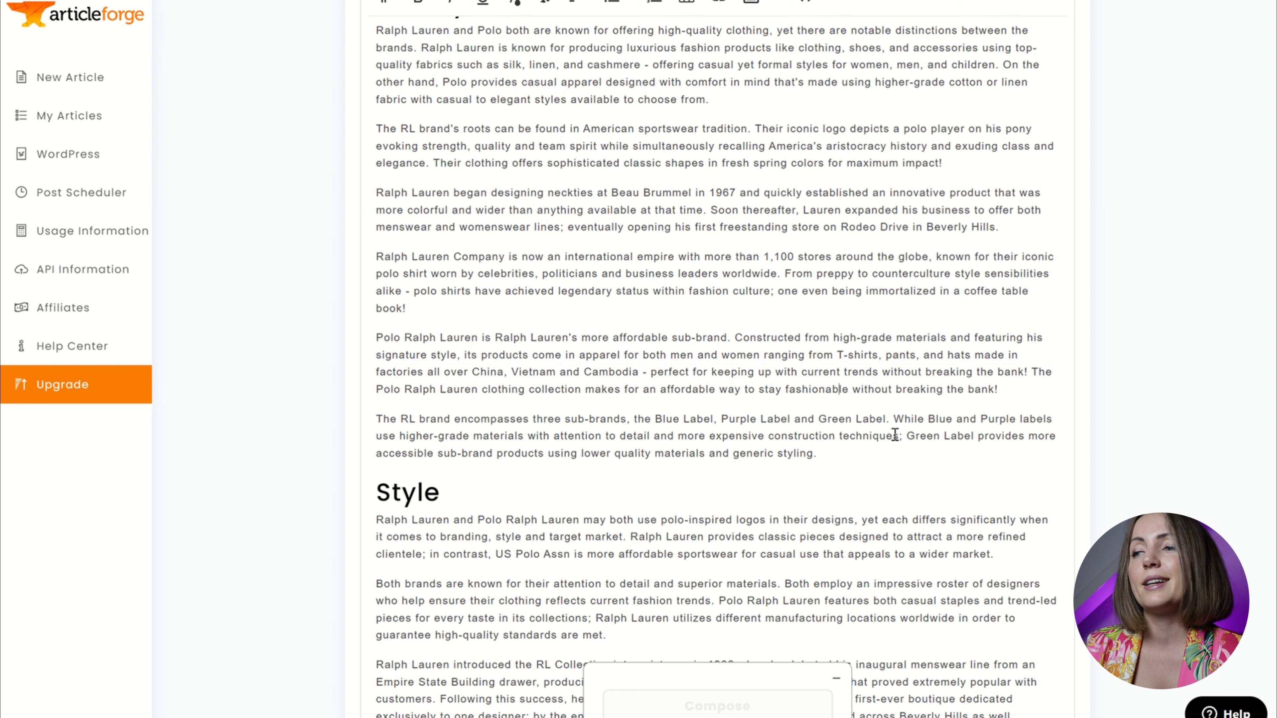
pyautogui.moveTo(885, 436)
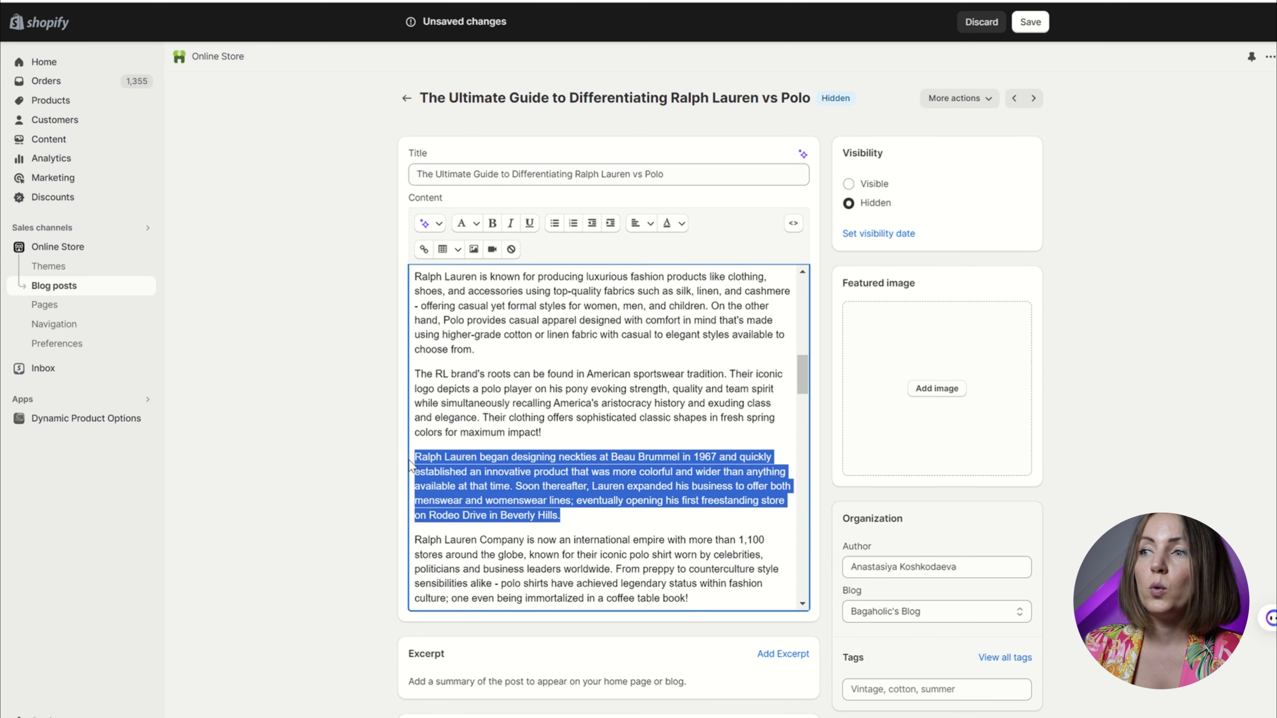
# Review the blog post's 'In the early days' paragraph with the Beau Brummel neckties passage merged in.
pyautogui.scroll(-3)
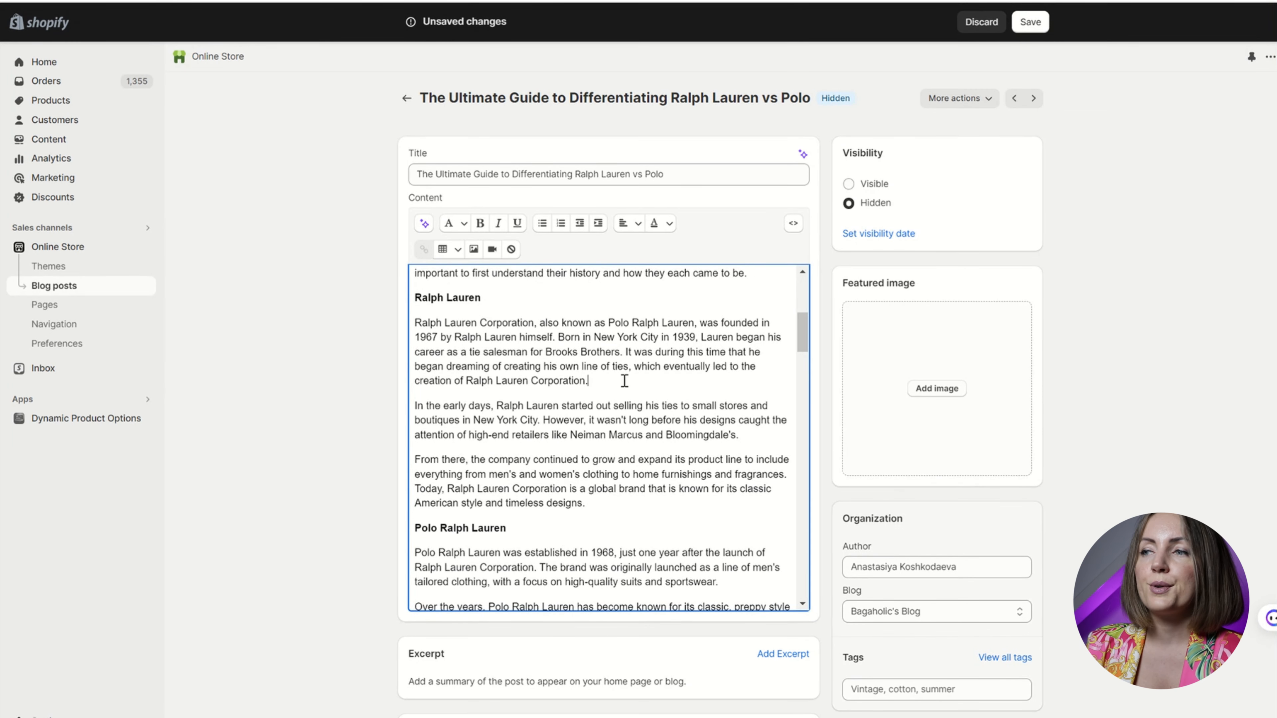
pyautogui.moveTo(748, 432)
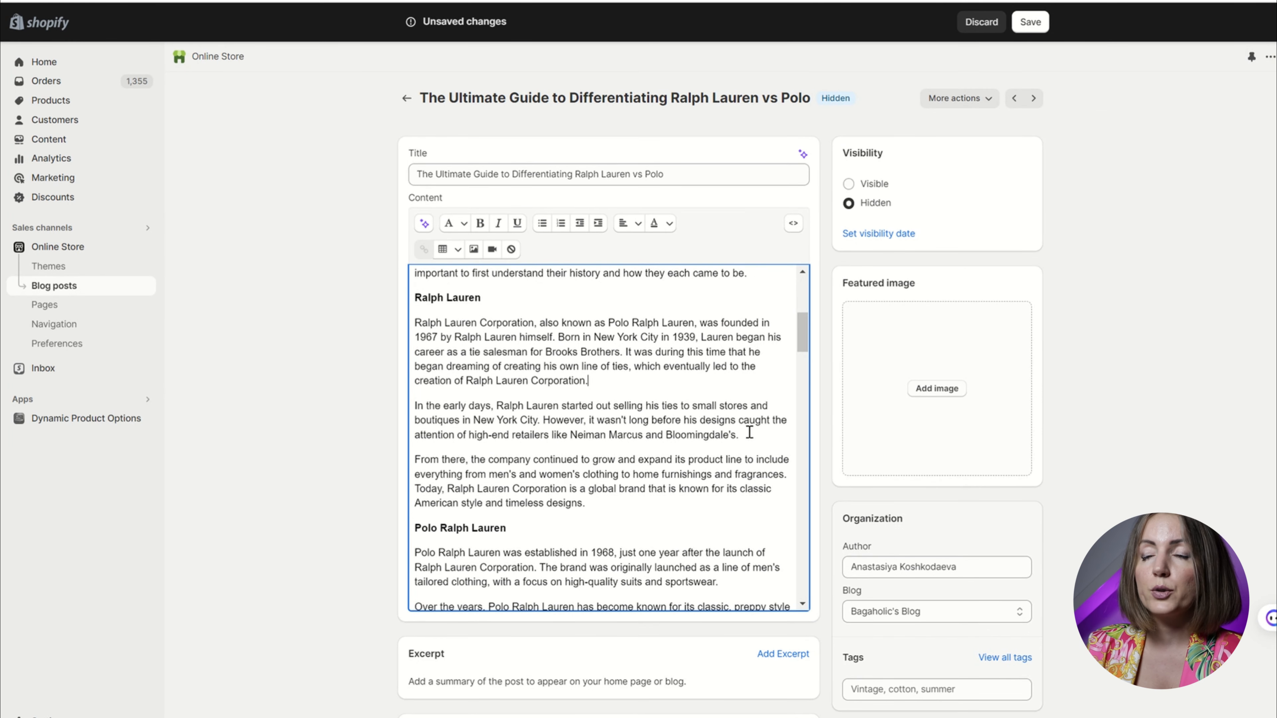
pyautogui.scroll(3)
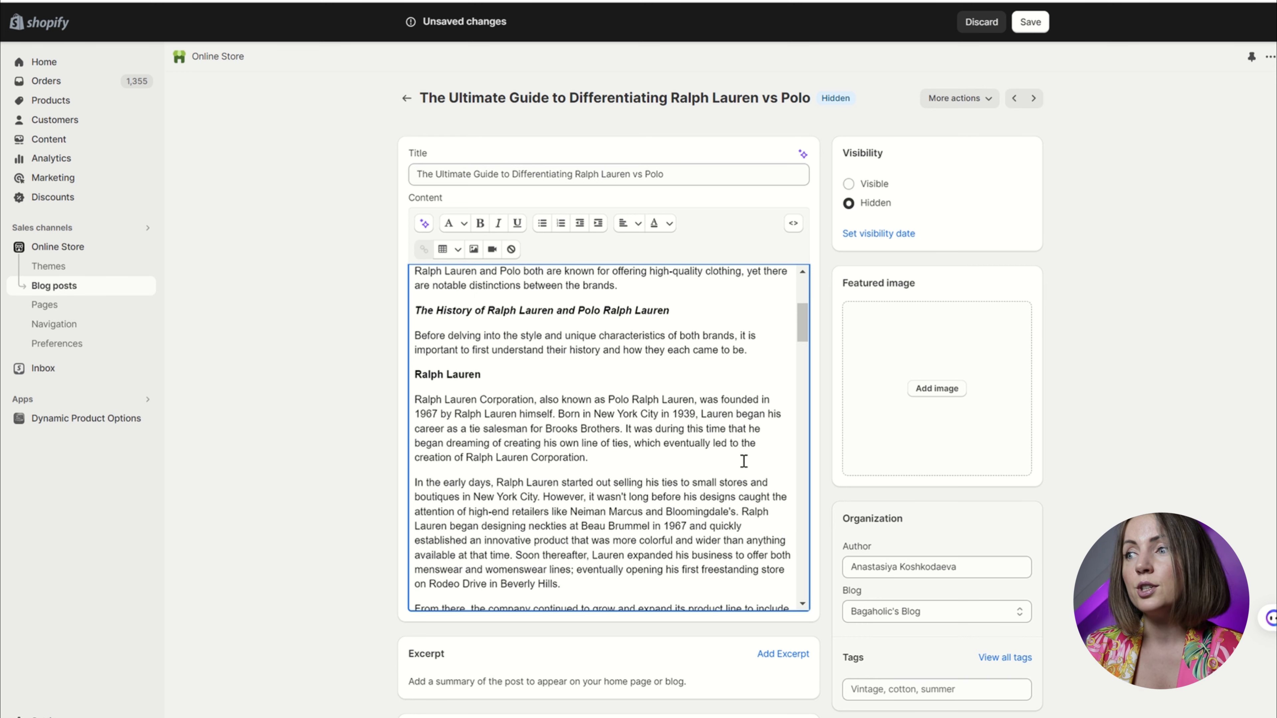
pyautogui.scroll(-3)
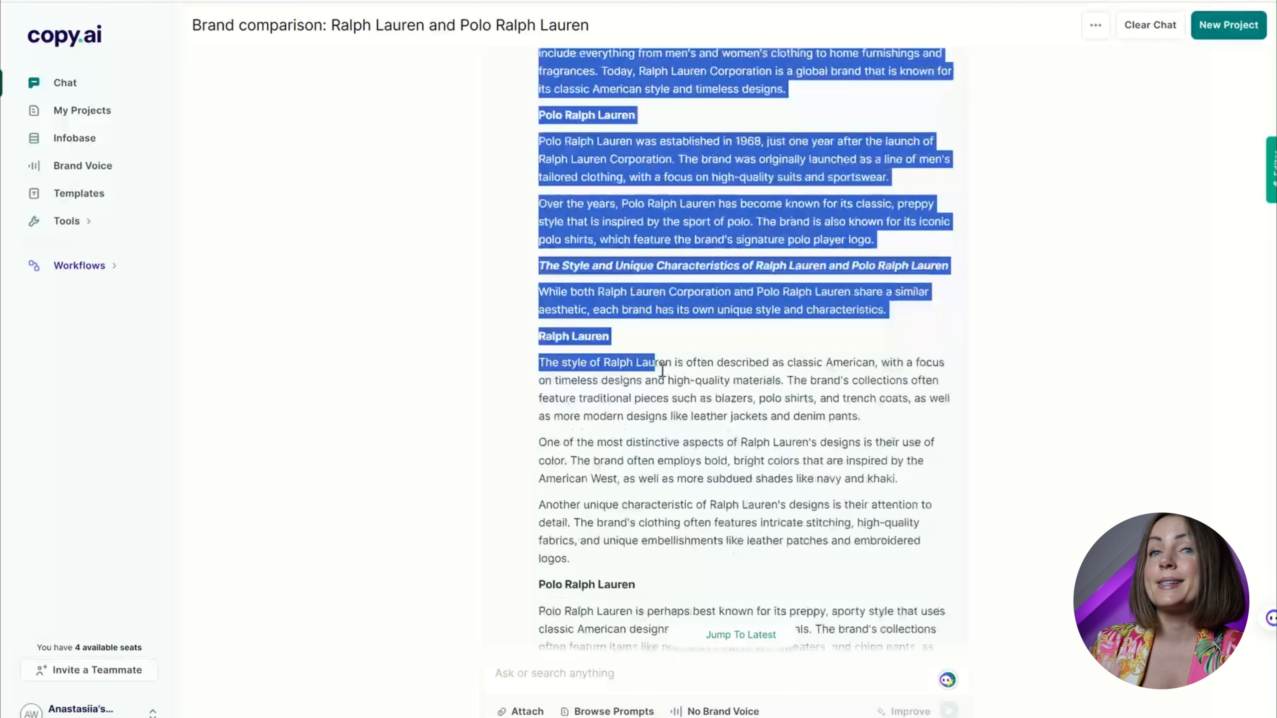
pyautogui.scroll(-3)
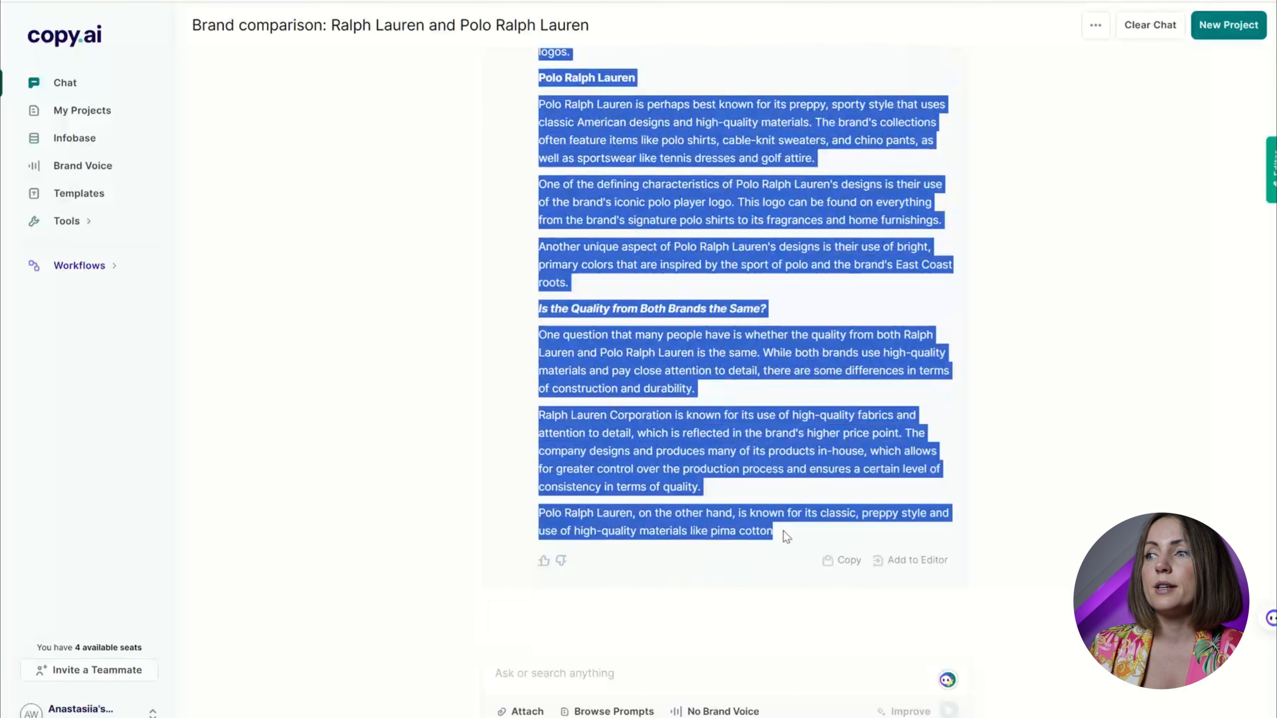
pyautogui.scroll(-3)
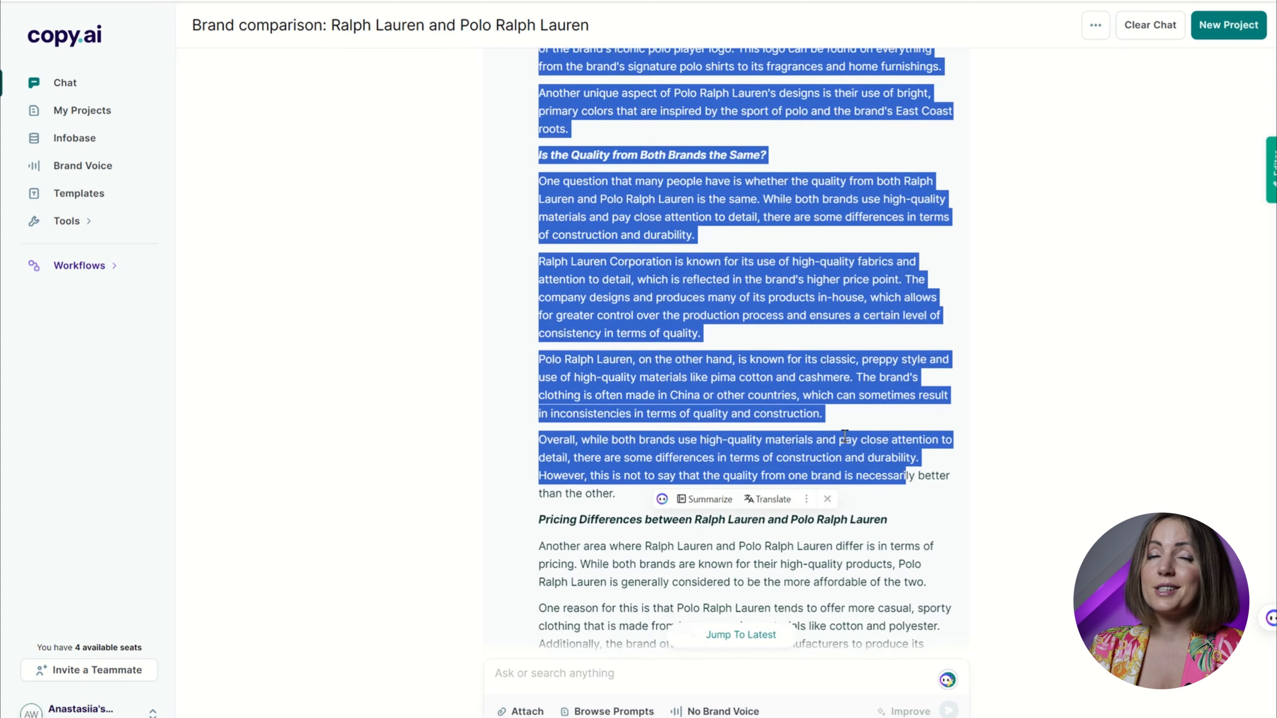
pyautogui.scroll(-3)
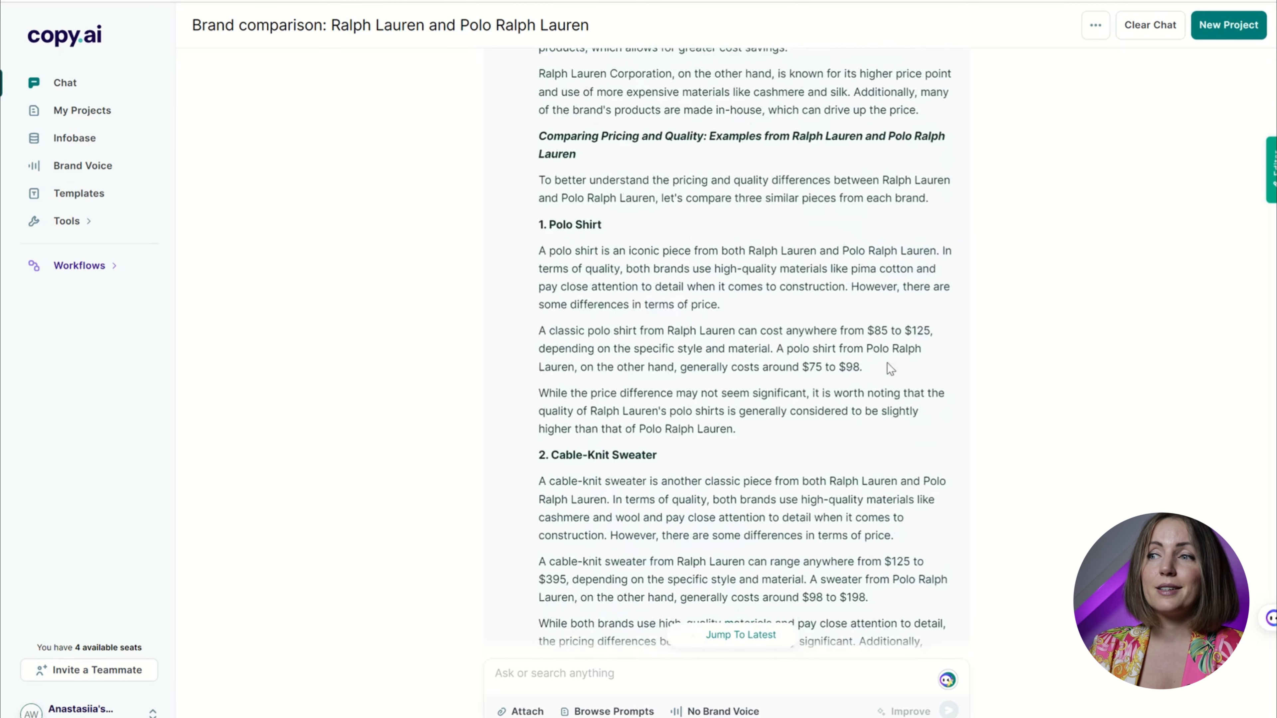
pyautogui.scroll(-3)
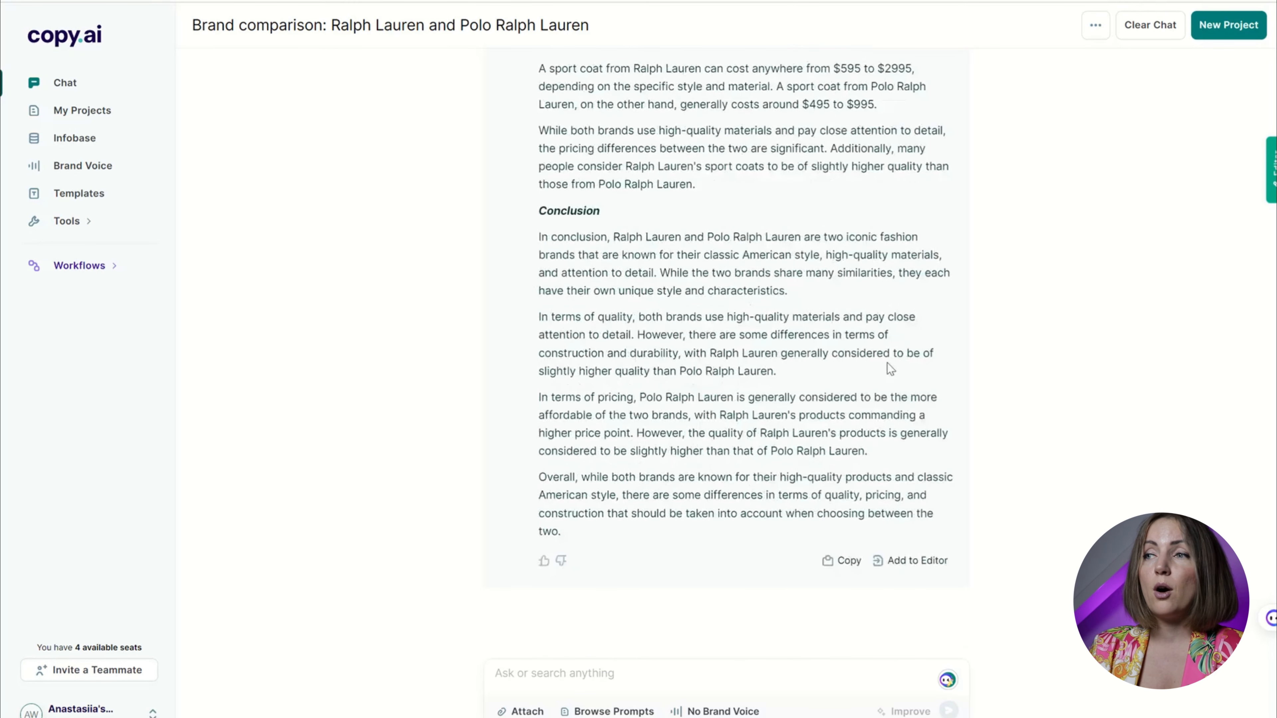
pyautogui.click(847, 560)
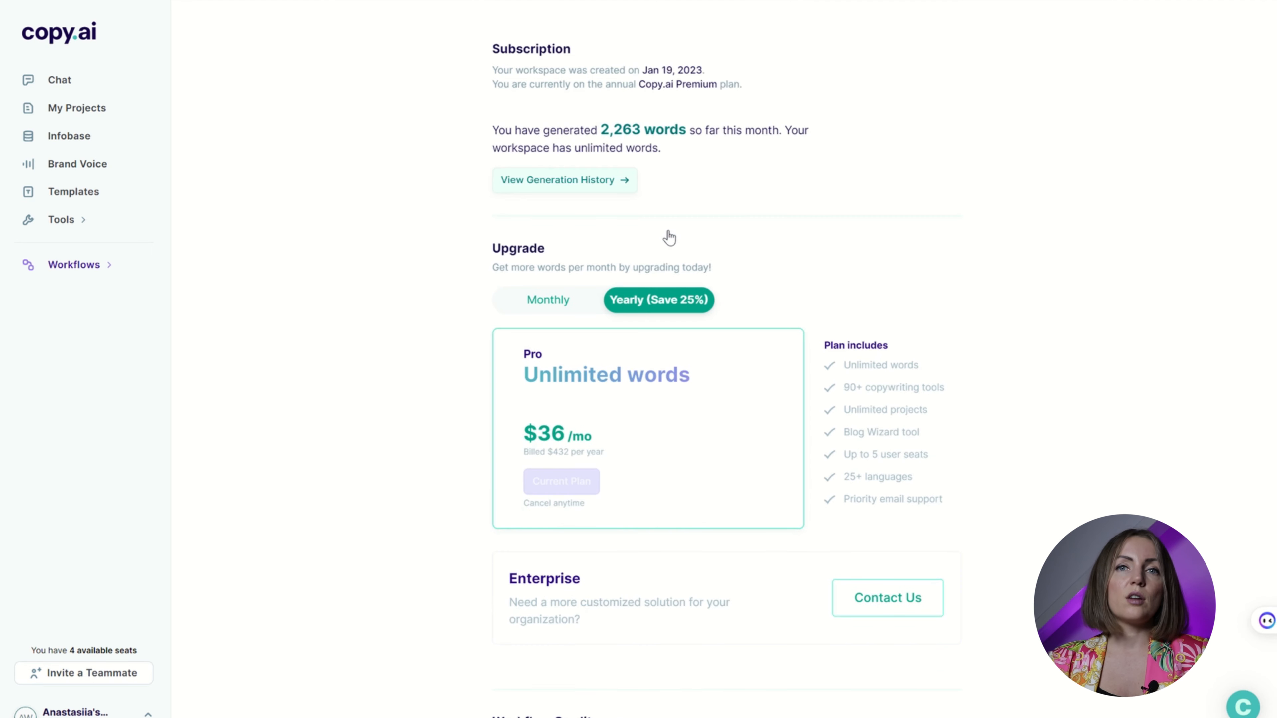
pyautogui.moveTo(551, 455)
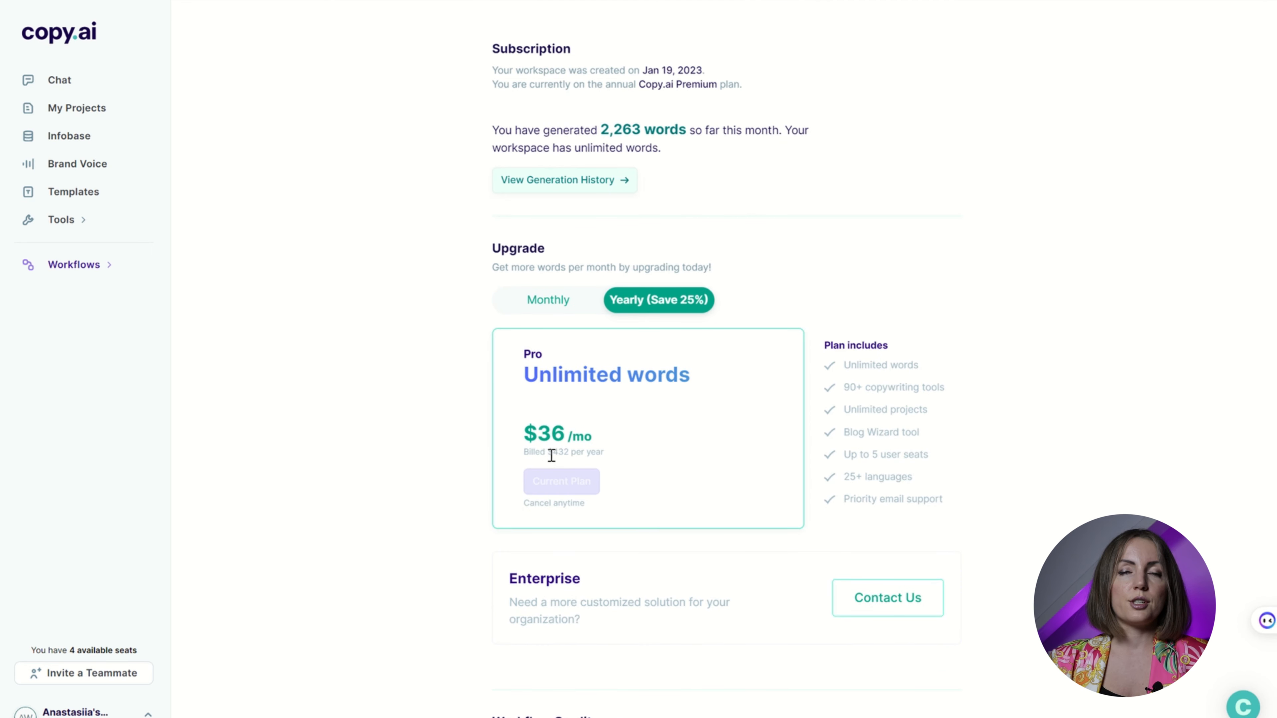
# Review Copy.ai's subscription page showing the Pro plan at $36/mo billed yearly.
pyautogui.doubleClick(558, 452)
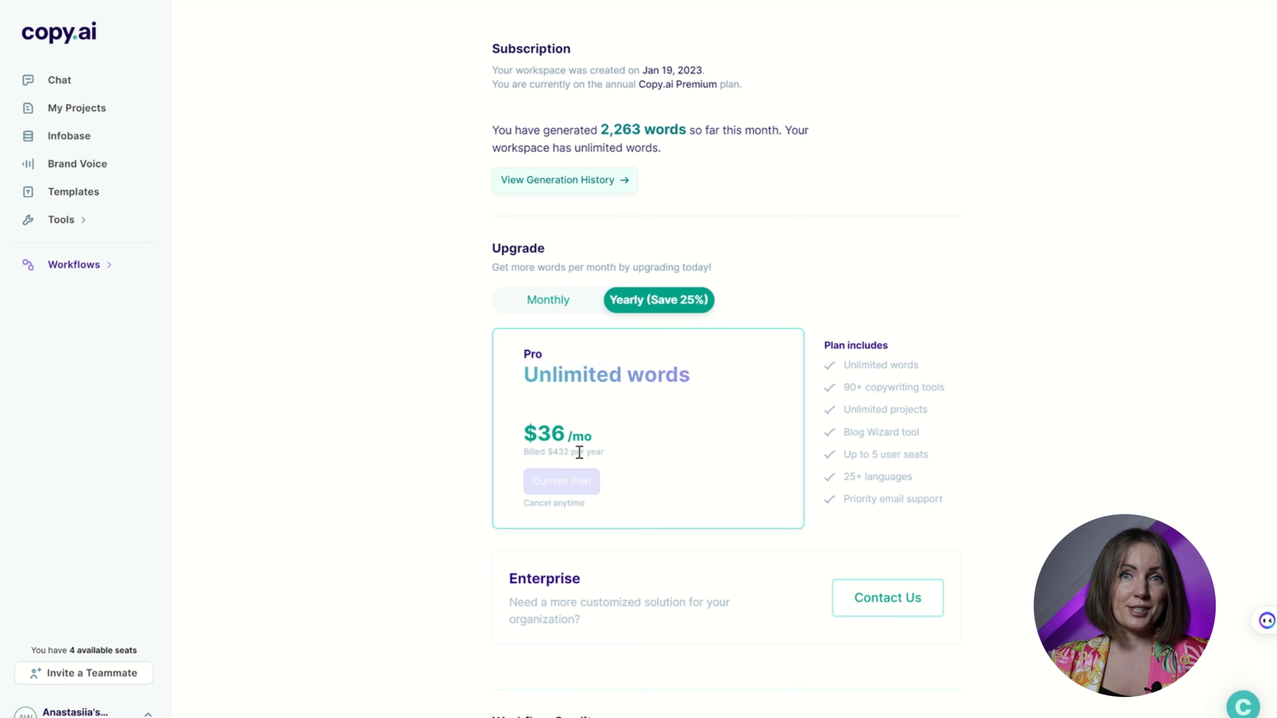
pyautogui.scroll(-3)
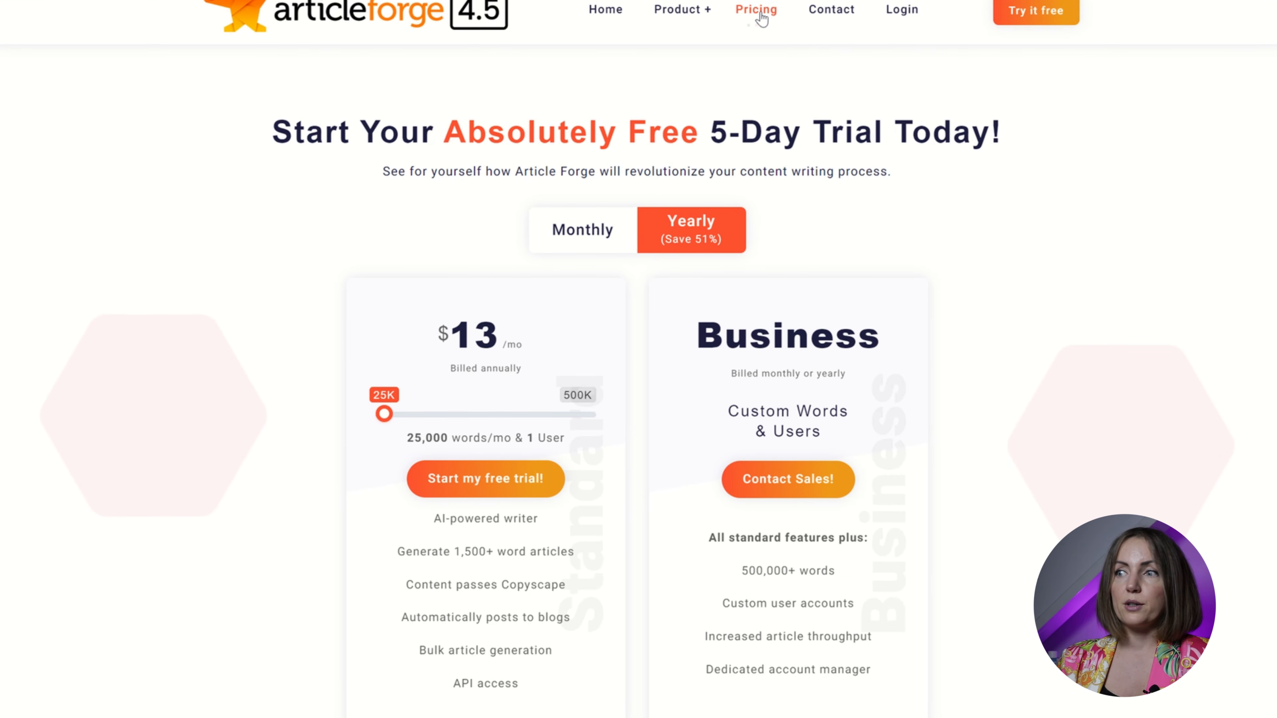
pyautogui.moveTo(635, 435)
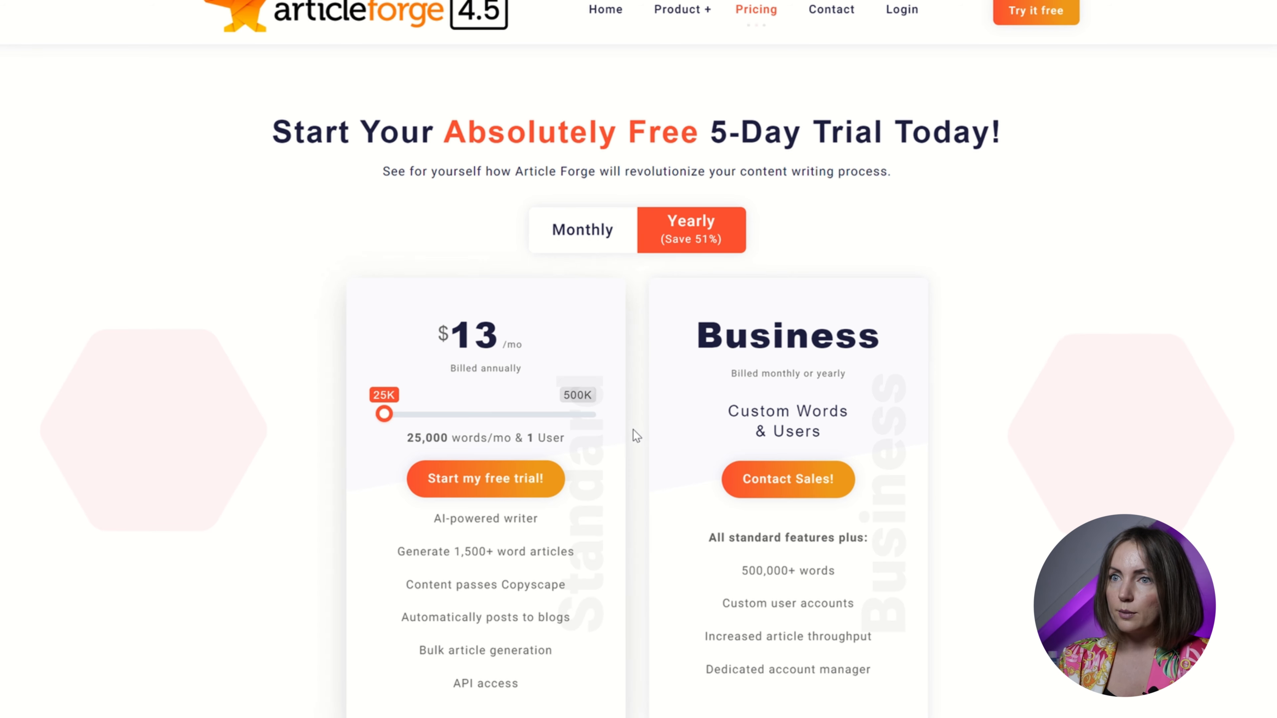
# Scroll through Article Forge's $13/mo Standard plan, Business plan and money-back guarantee.
pyautogui.scroll(-3)
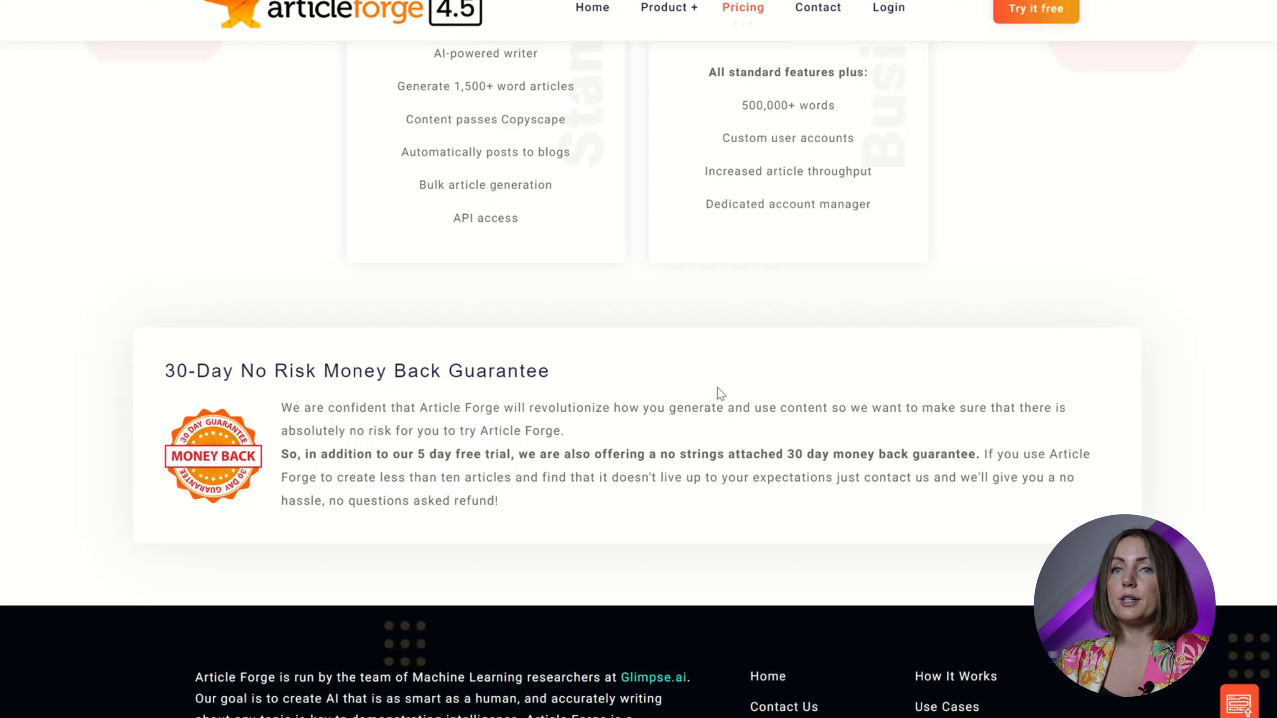
pyautogui.scroll(3)
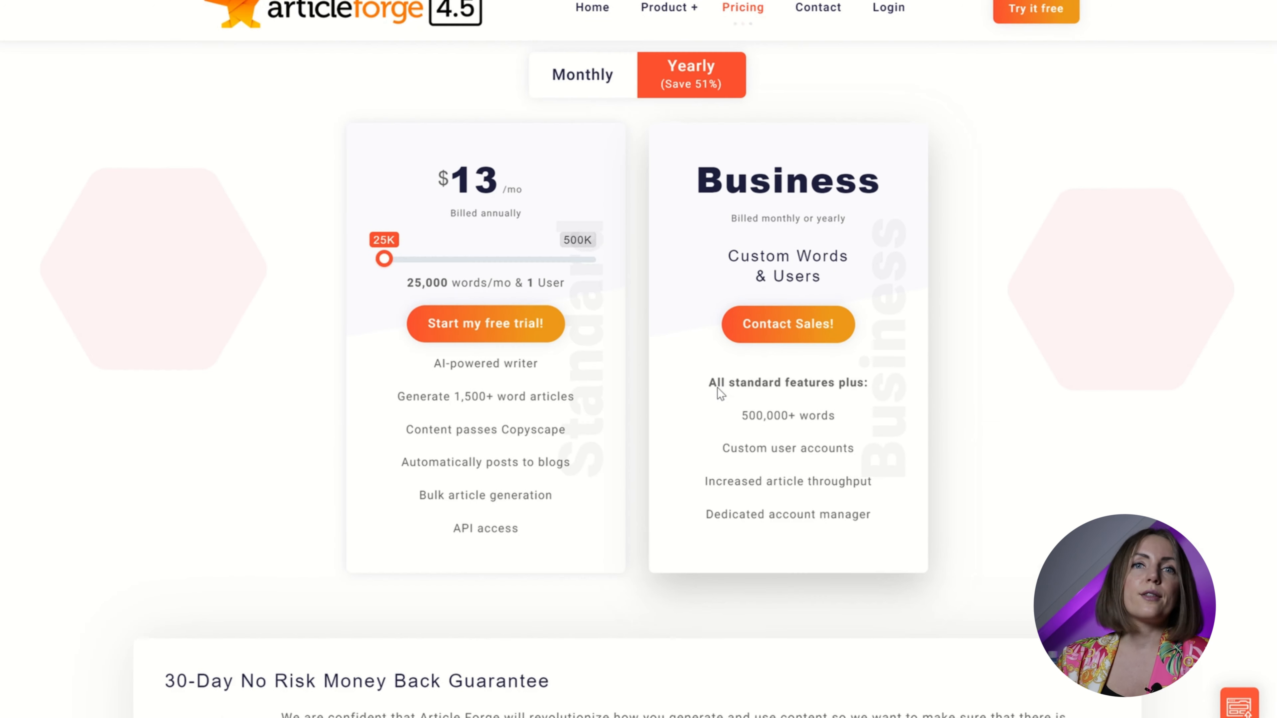
pyautogui.scroll(-3)
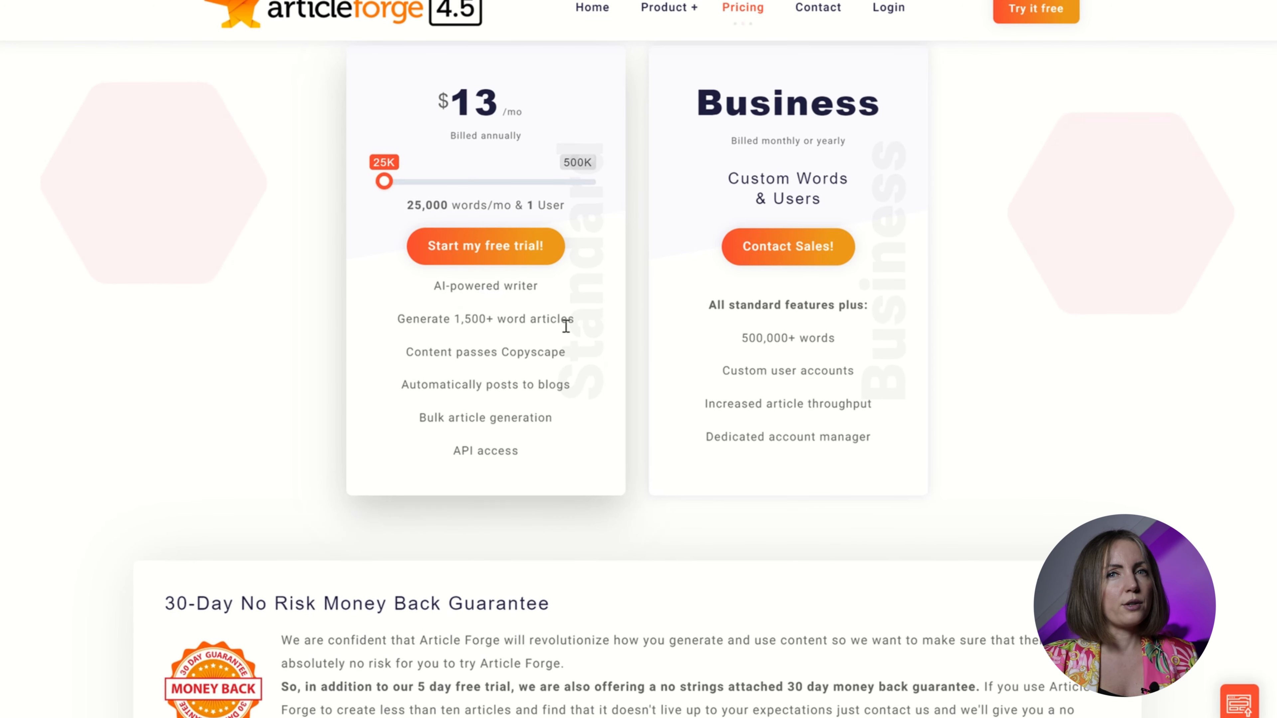
pyautogui.scroll(3)
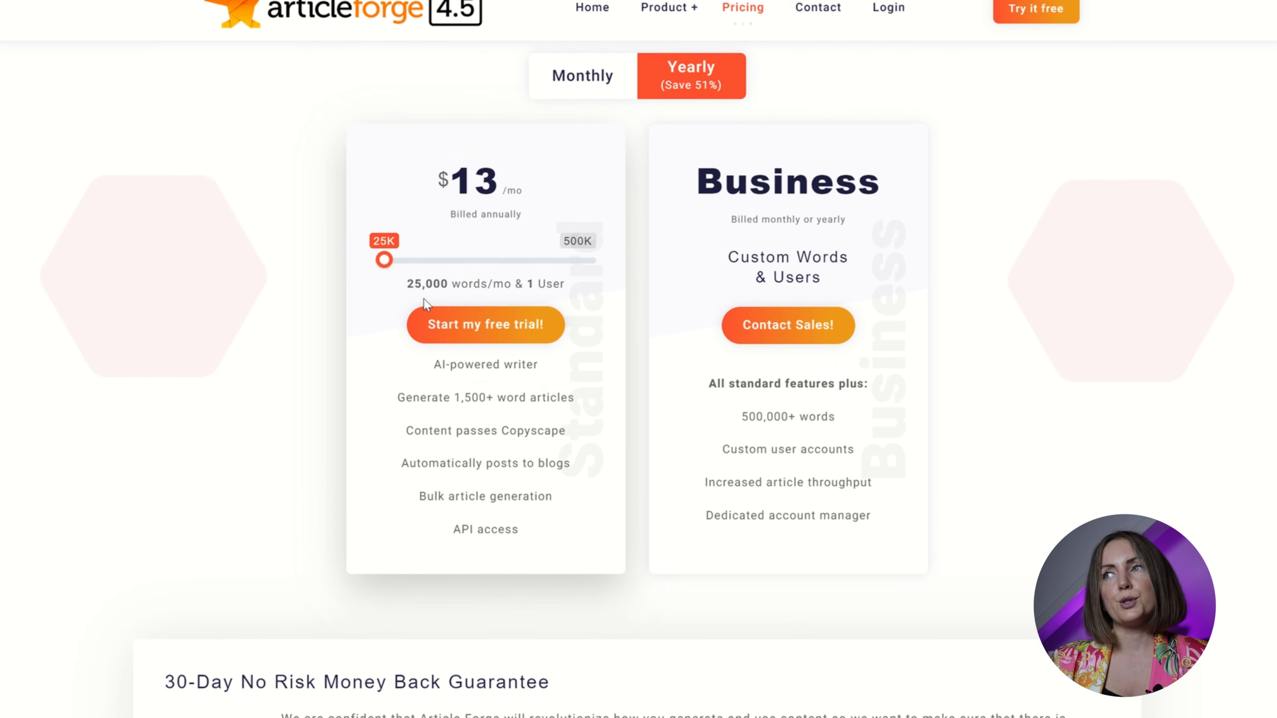
pyautogui.scroll(3)
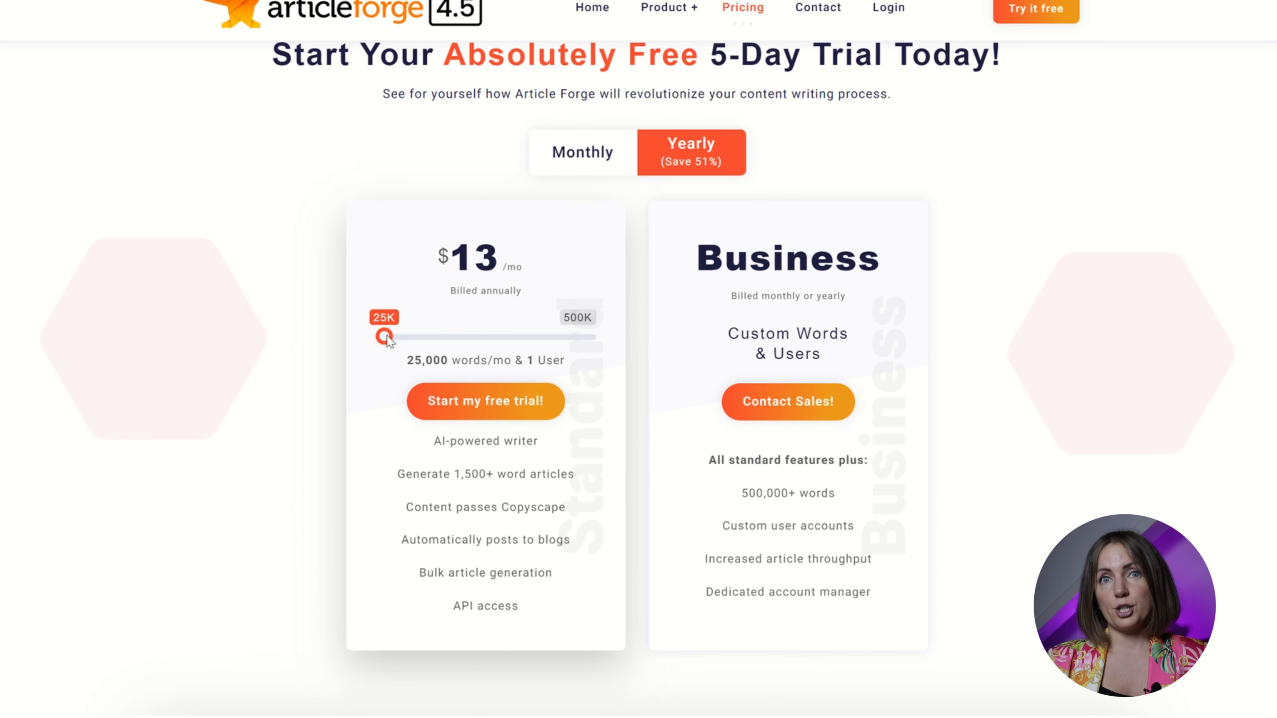
pyautogui.moveTo(405, 342)
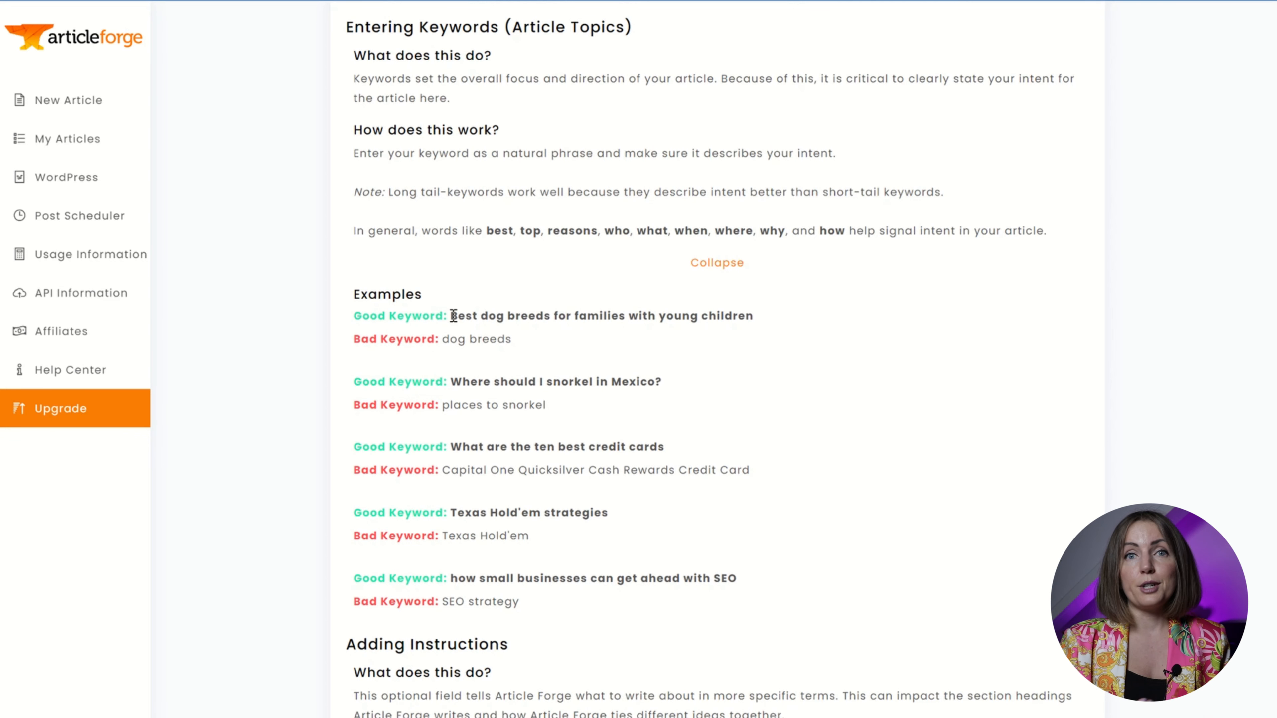
pyautogui.moveTo(691, 374)
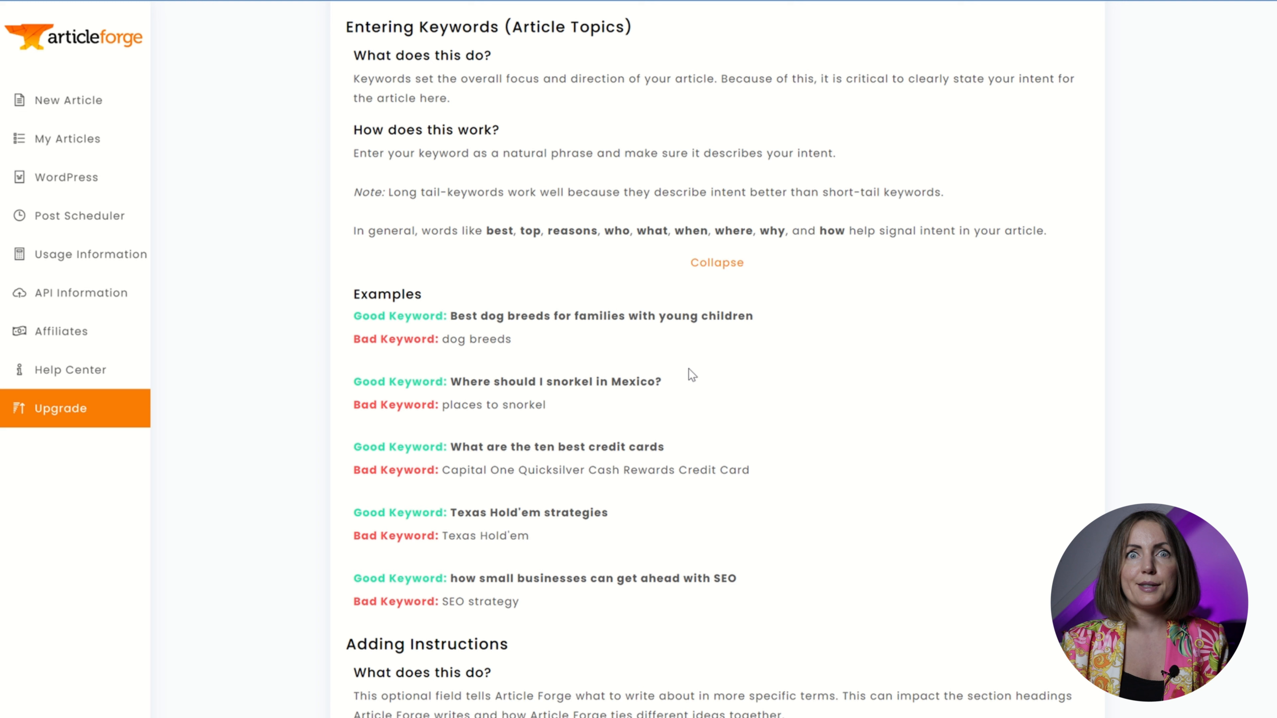
# Expand the keyword-with-instructions examples on the Help Center, then start a new article.
pyautogui.scroll(-3)
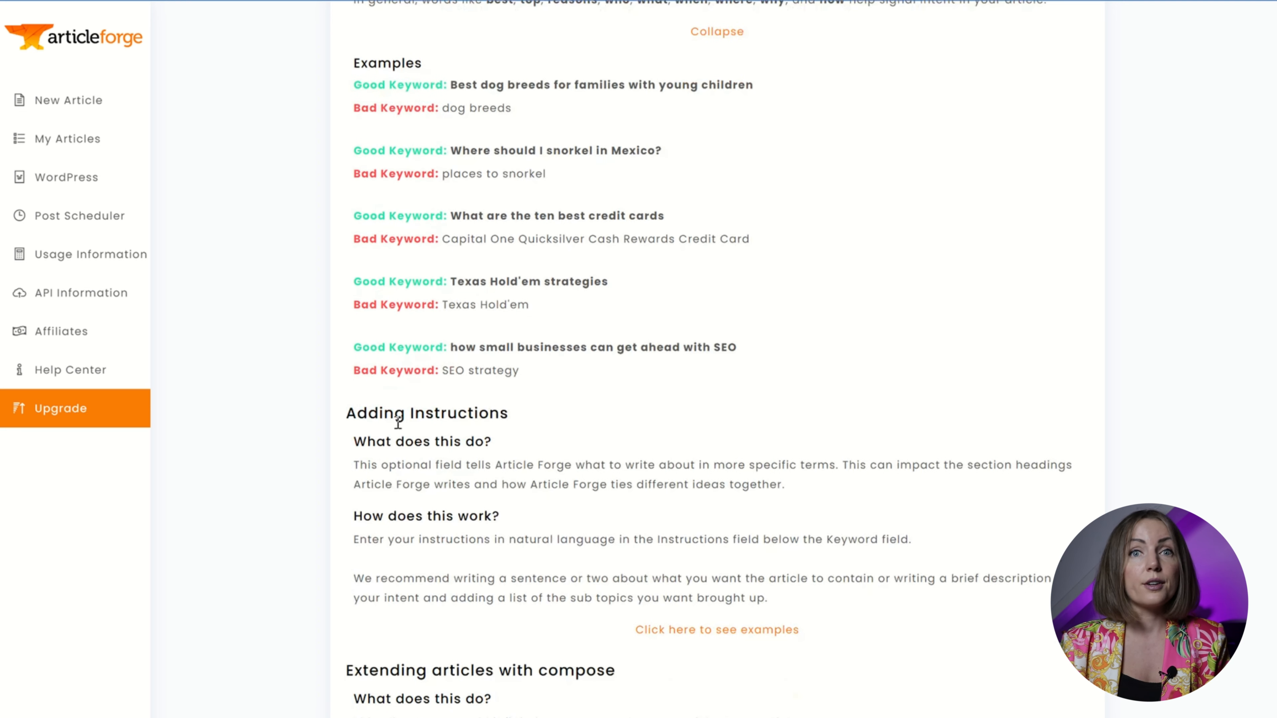
pyautogui.scroll(-3)
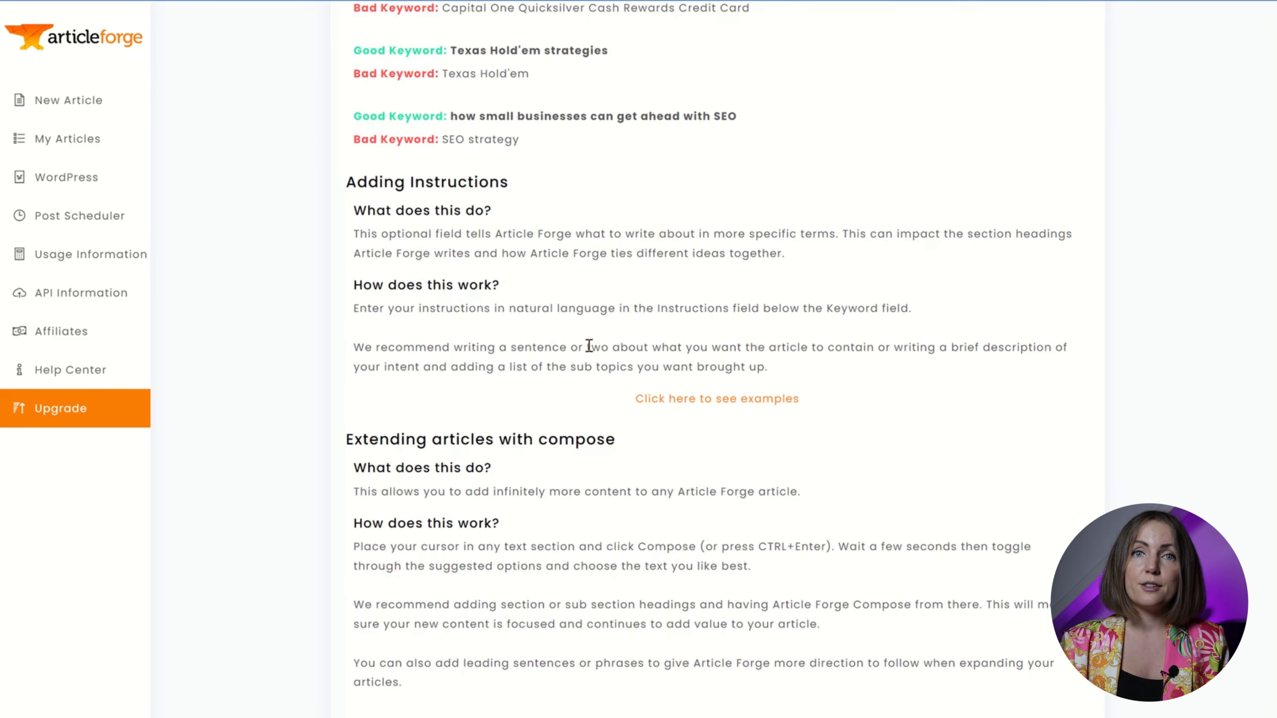
pyautogui.click(715, 399)
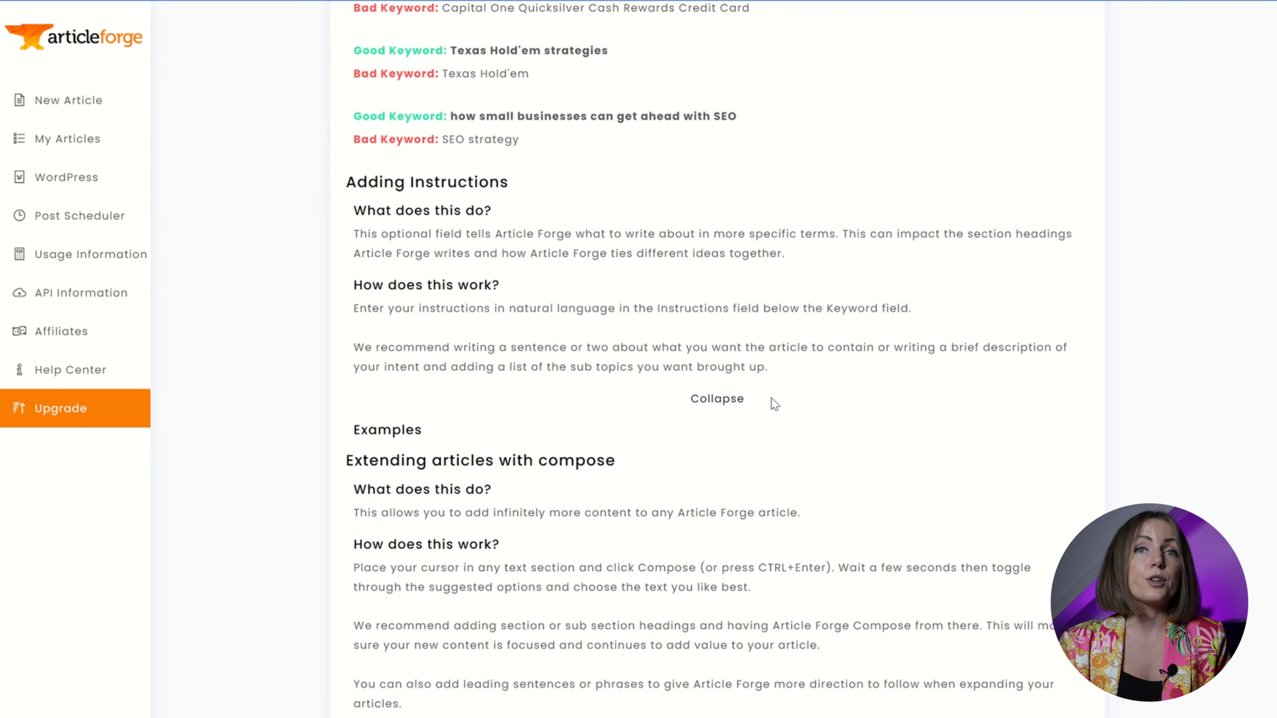
pyautogui.click(717, 398)
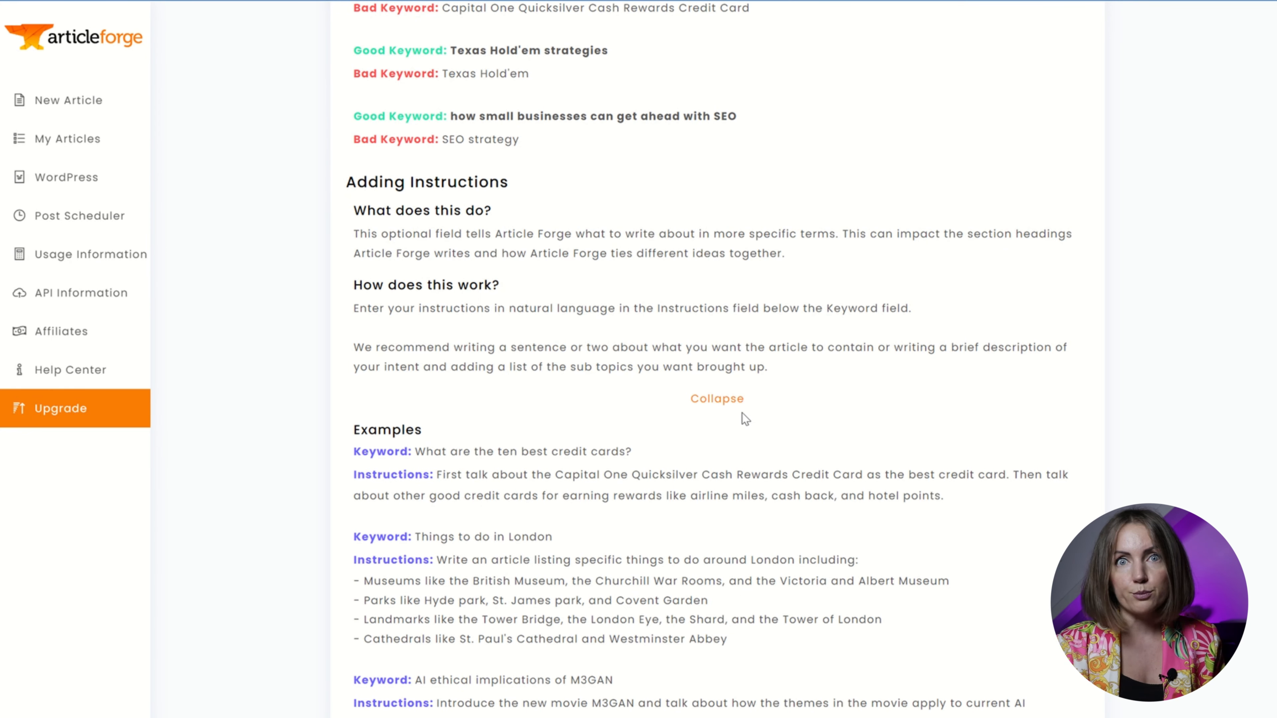
pyautogui.scroll(-3)
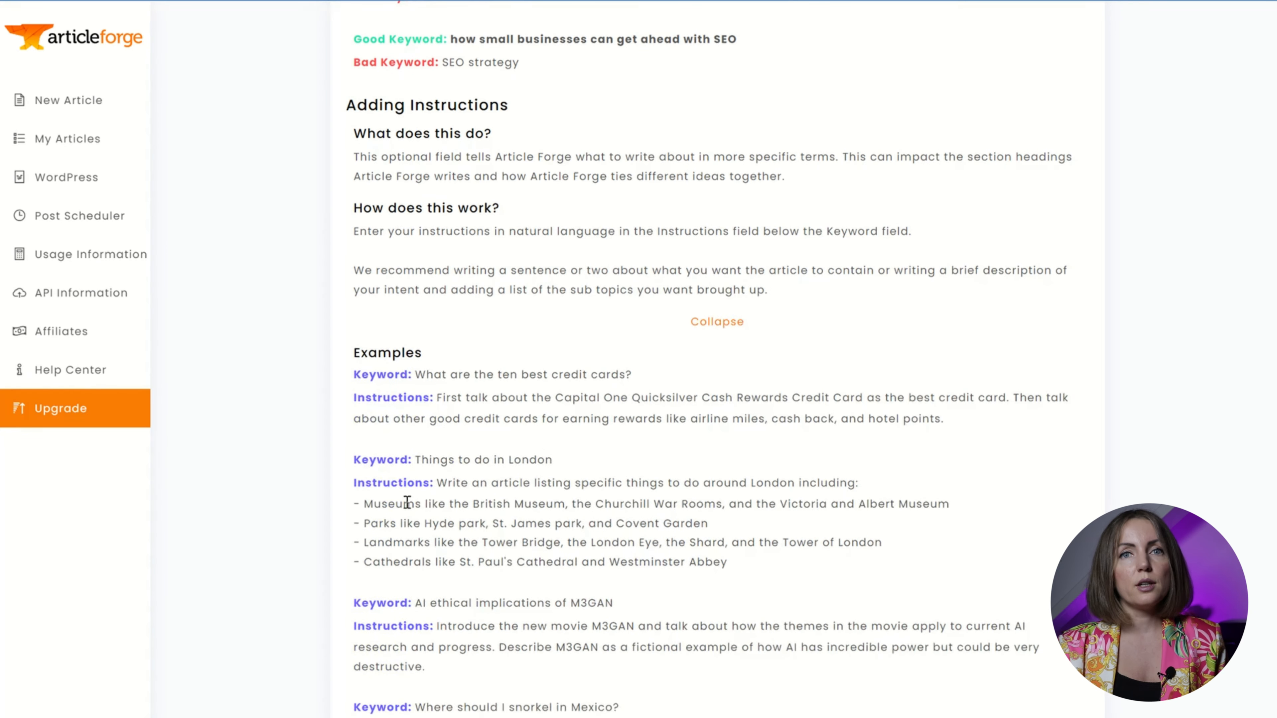
pyautogui.click(69, 100)
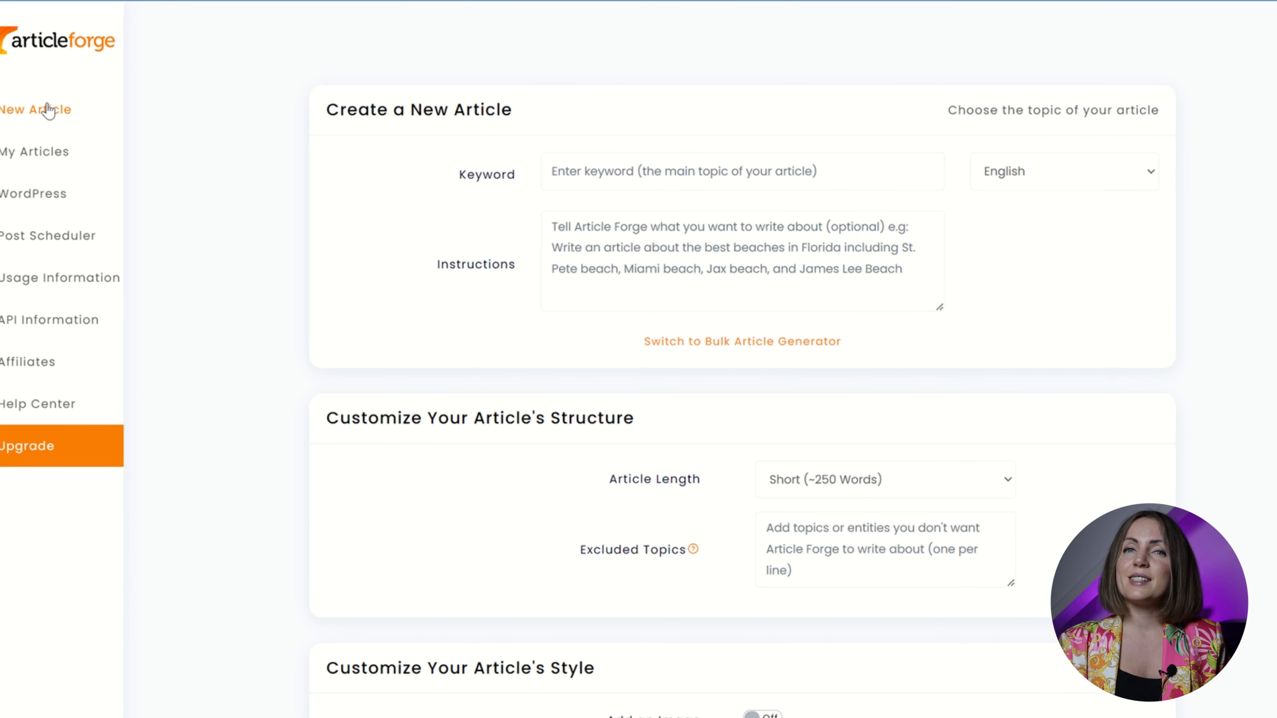
# Set article length to Very Long (~1,500 Words) and move into the Excluded Topics box.
pyautogui.click(885, 479)
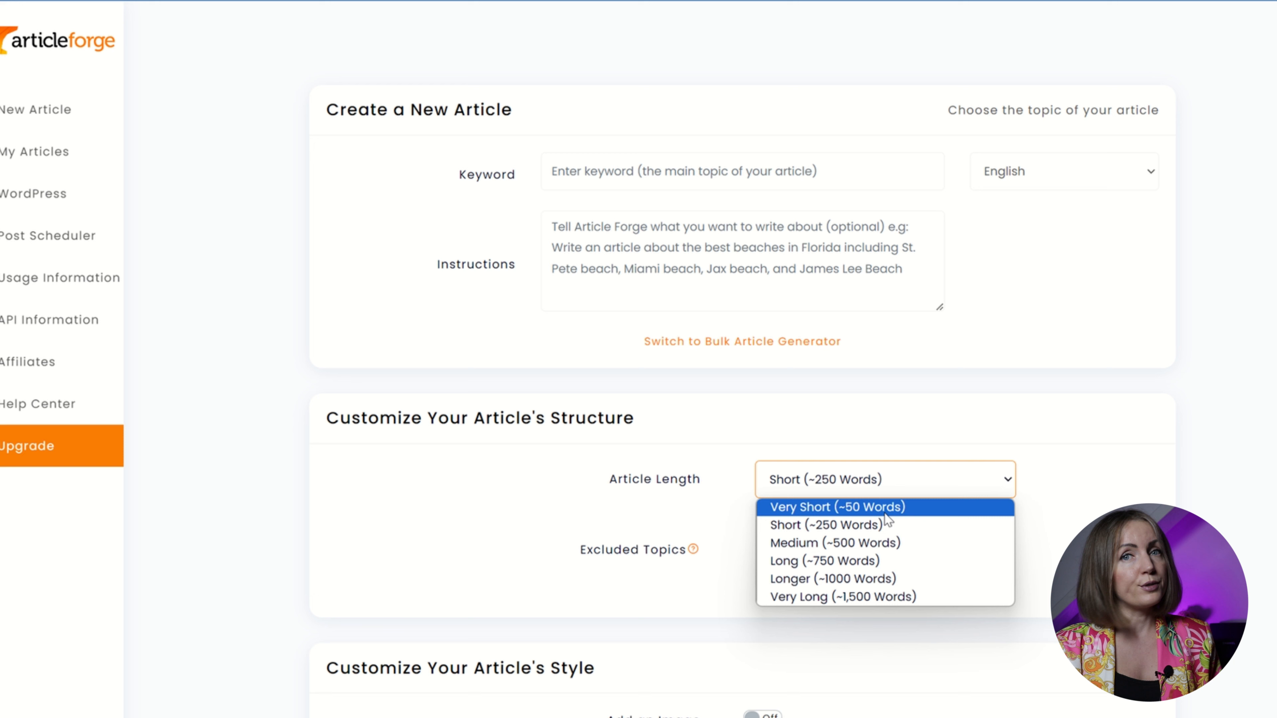
pyautogui.moveTo(873, 597)
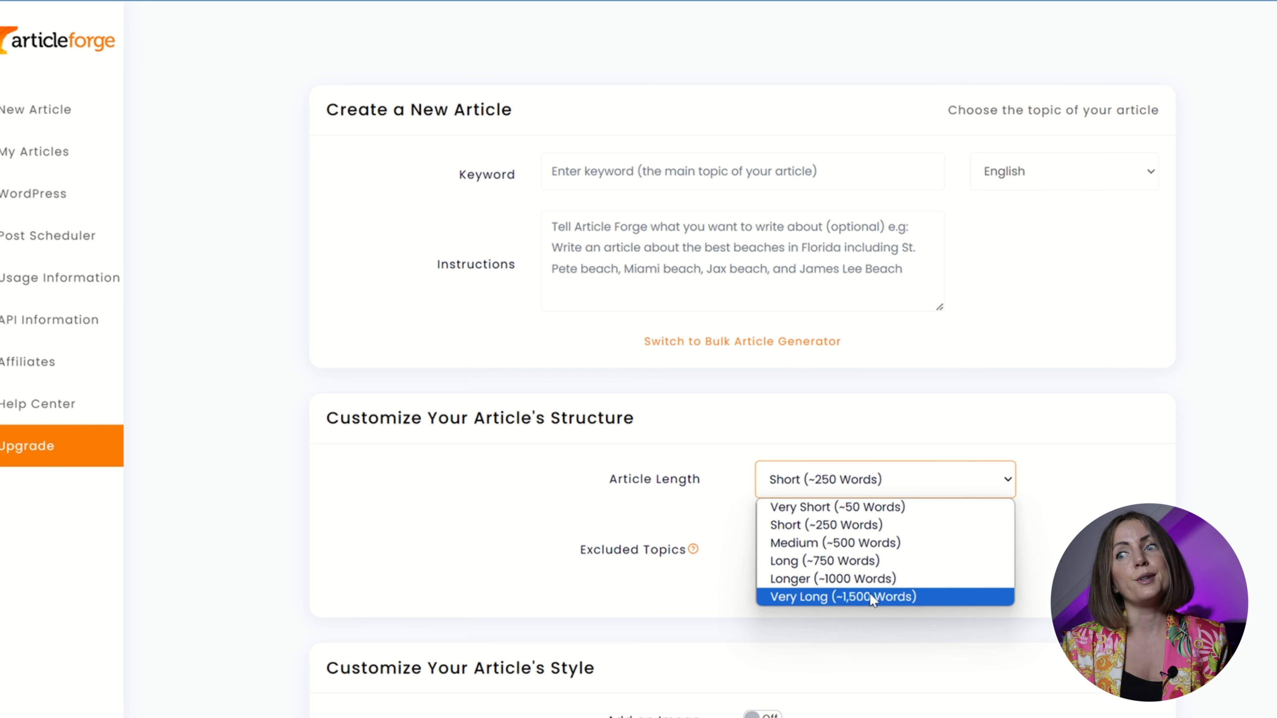
pyautogui.click(842, 597)
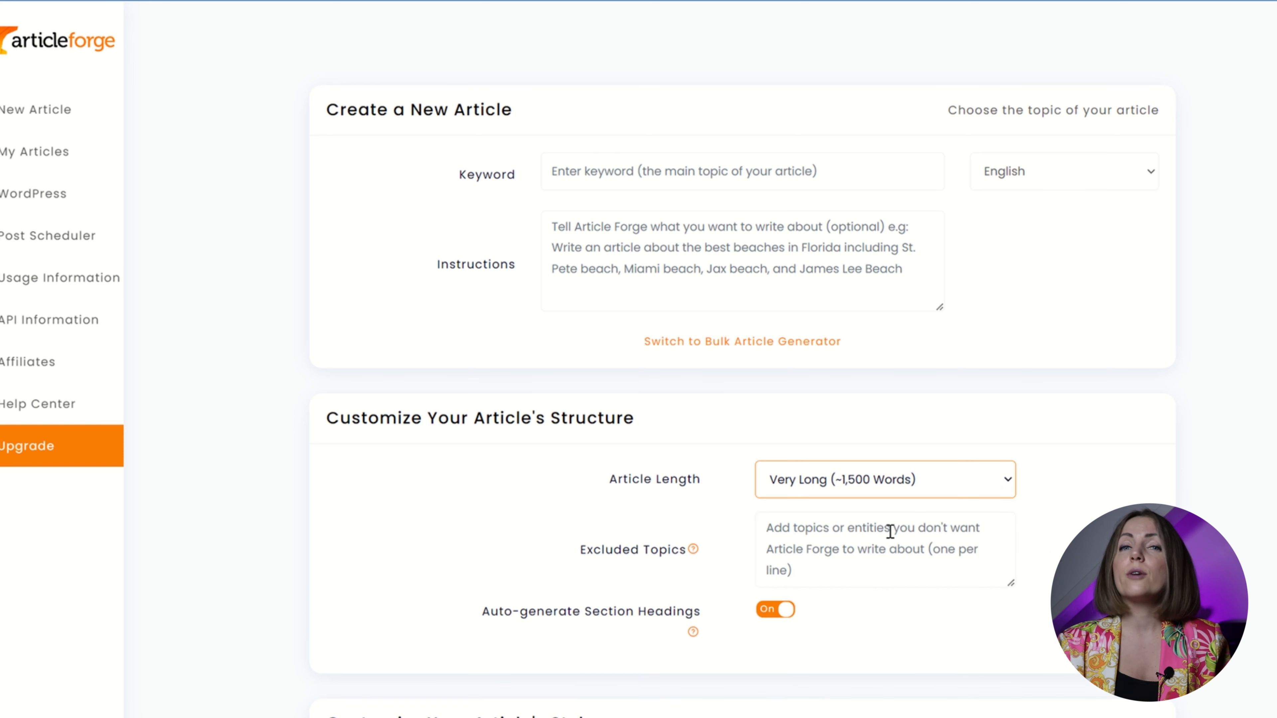
pyautogui.click(884, 550)
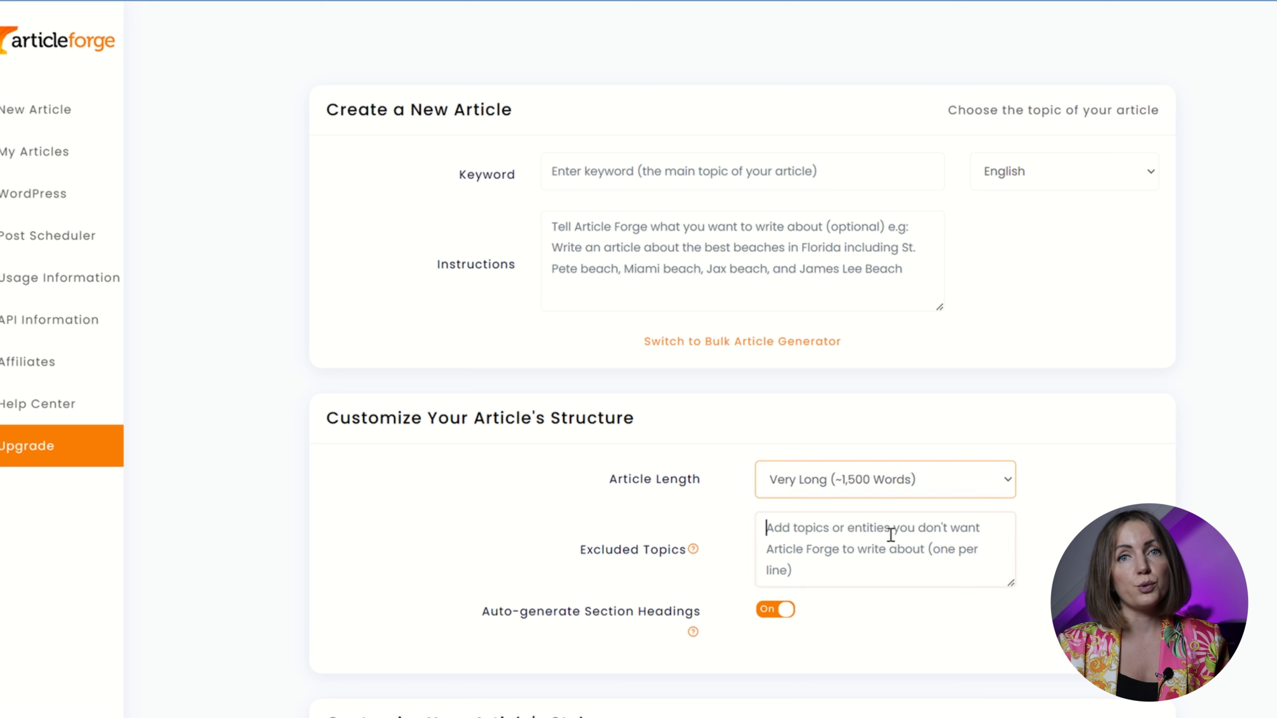
pyautogui.moveTo(694, 551)
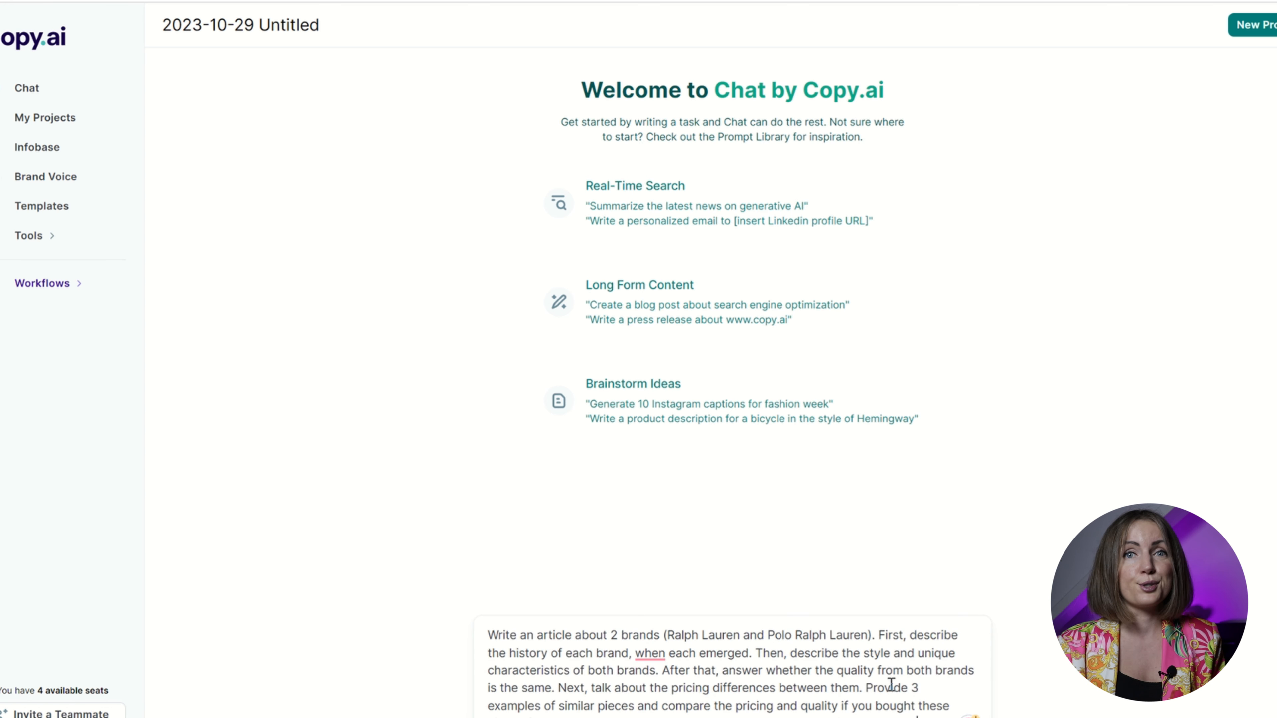
# Go from My Projects to the Templates library and browse All Templates.
pyautogui.click(46, 118)
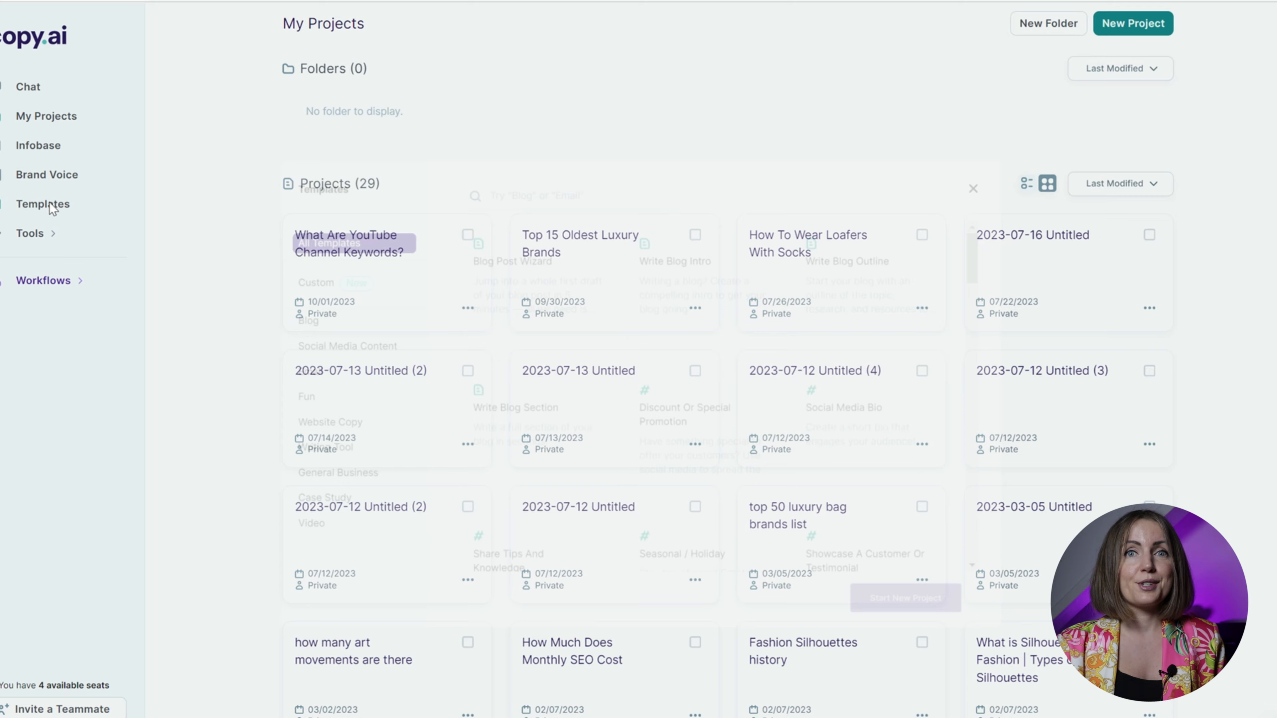
pyautogui.click(42, 204)
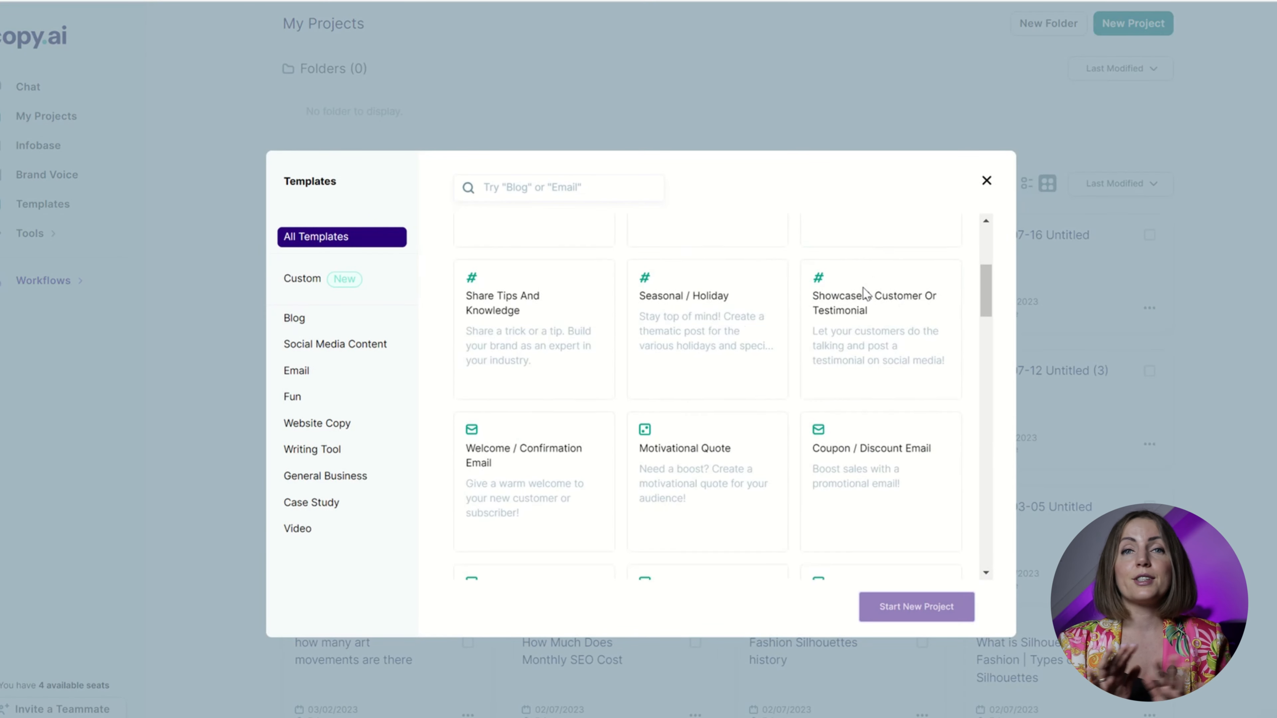
pyautogui.scroll(-3)
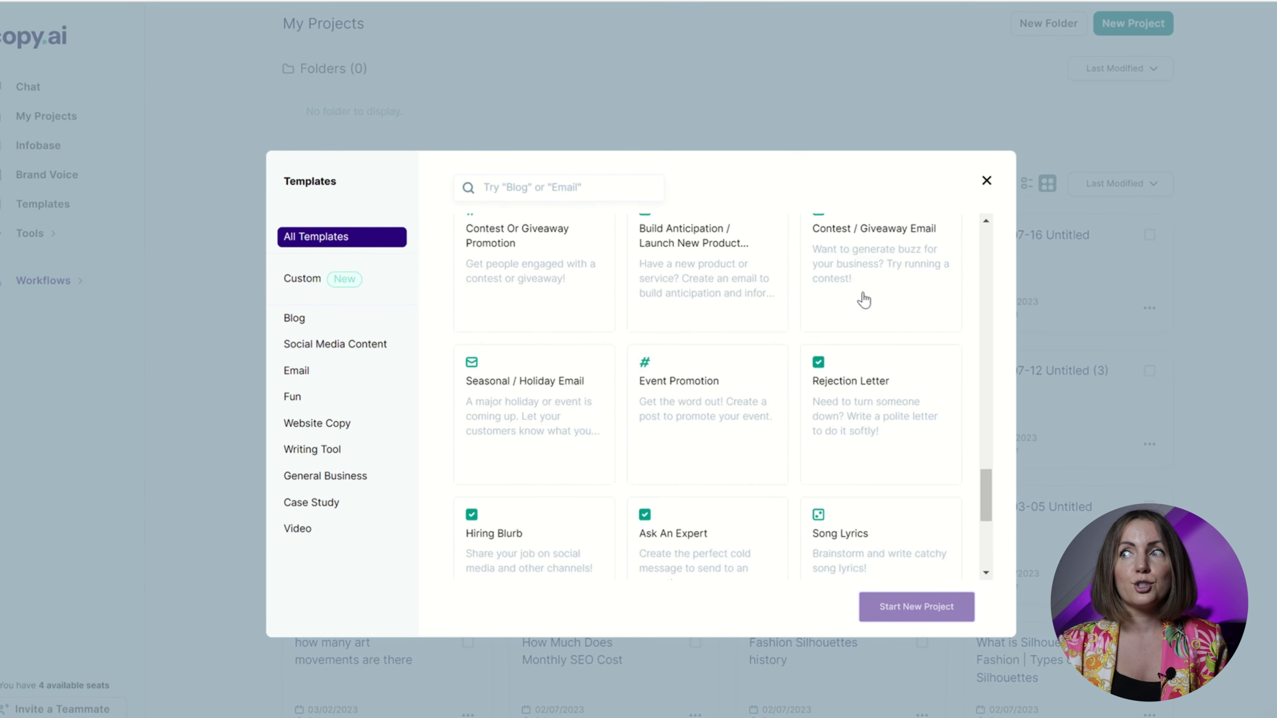
pyautogui.scroll(-3)
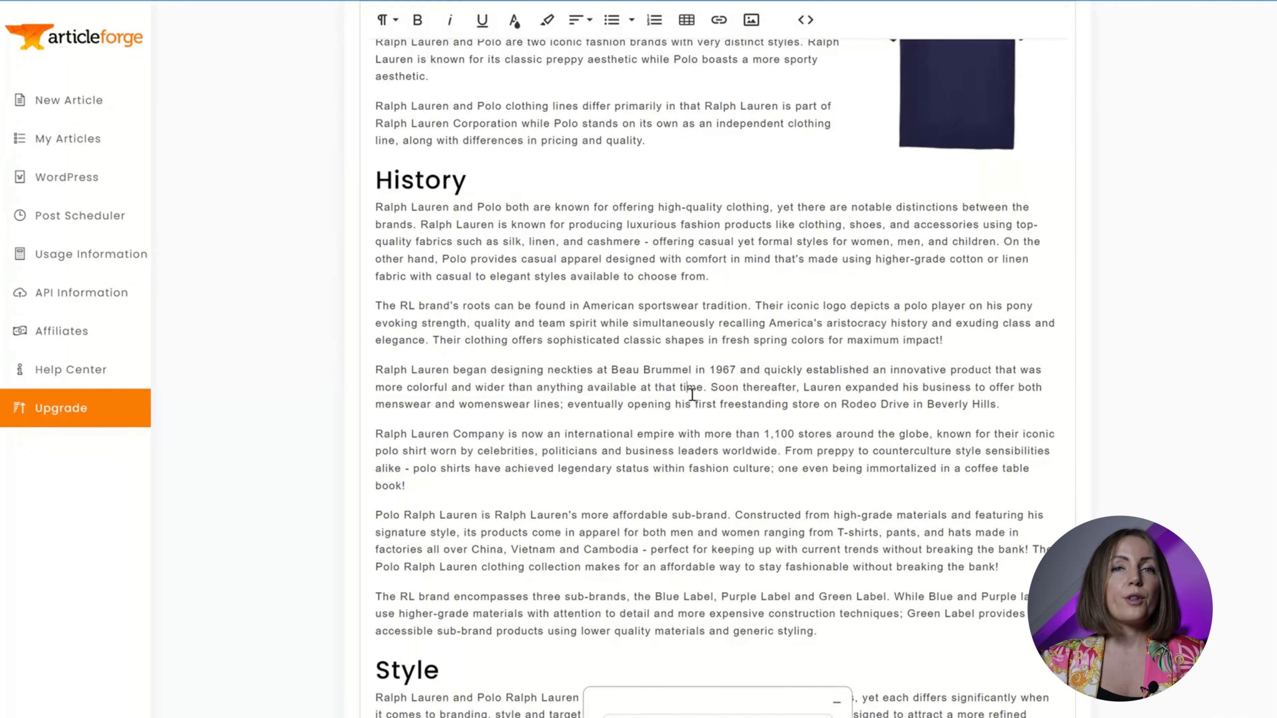
pyautogui.scroll(-3)
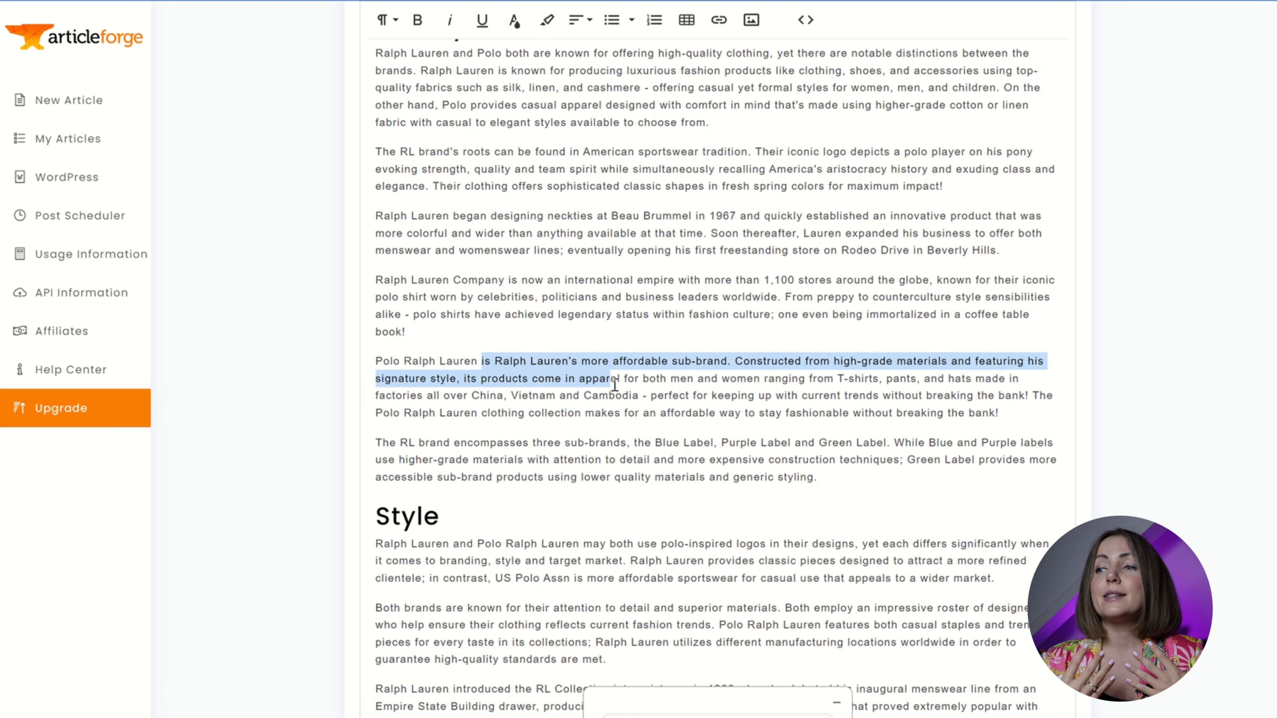
pyautogui.click(878, 398)
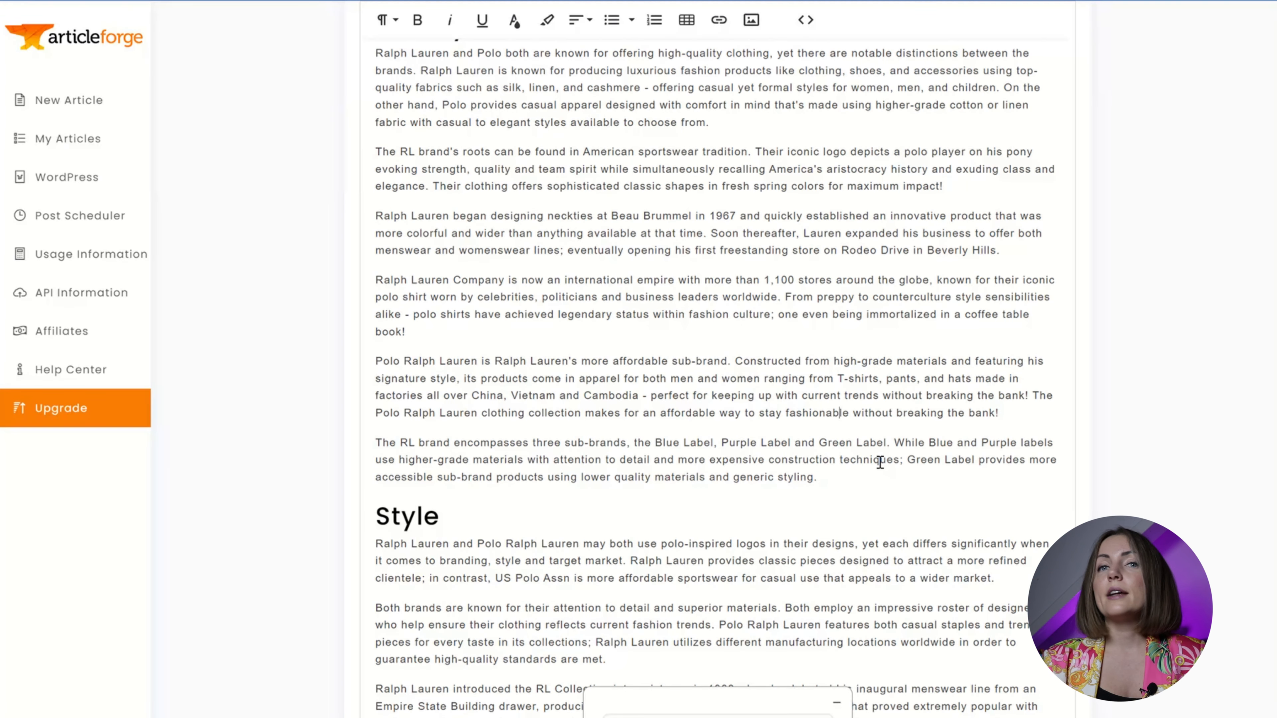
pyautogui.scroll(3)
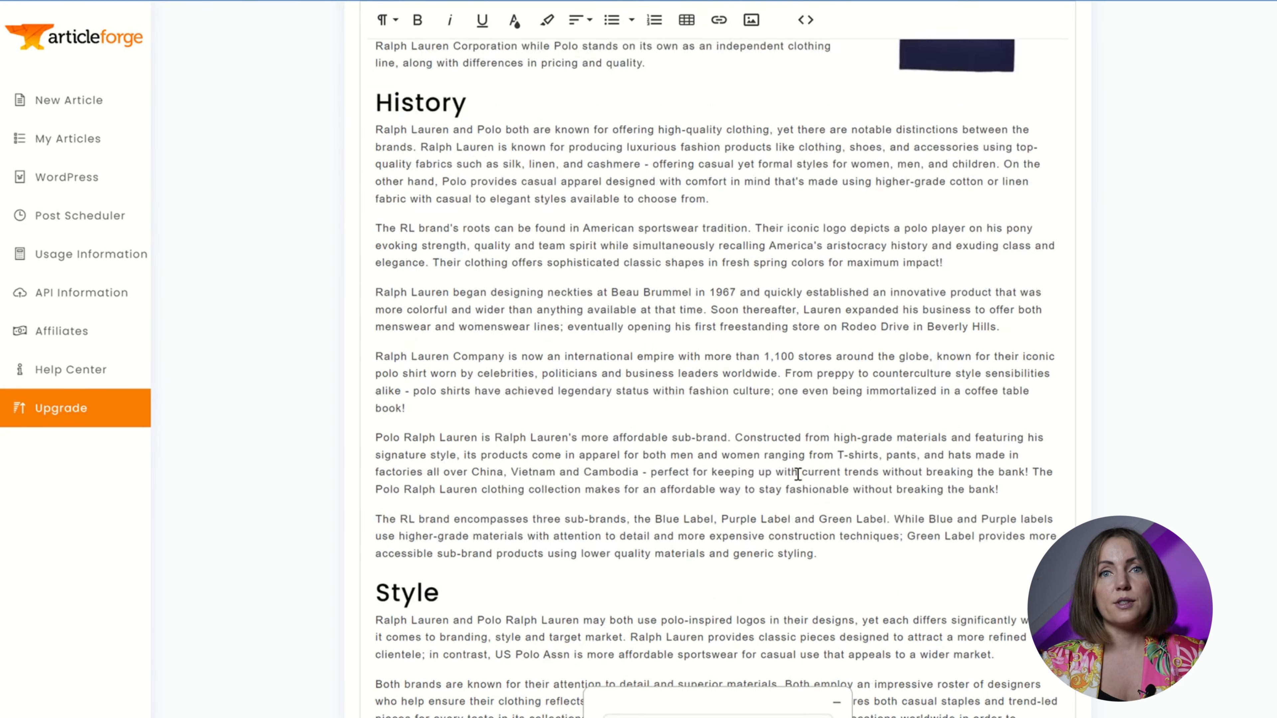
pyautogui.scroll(3)
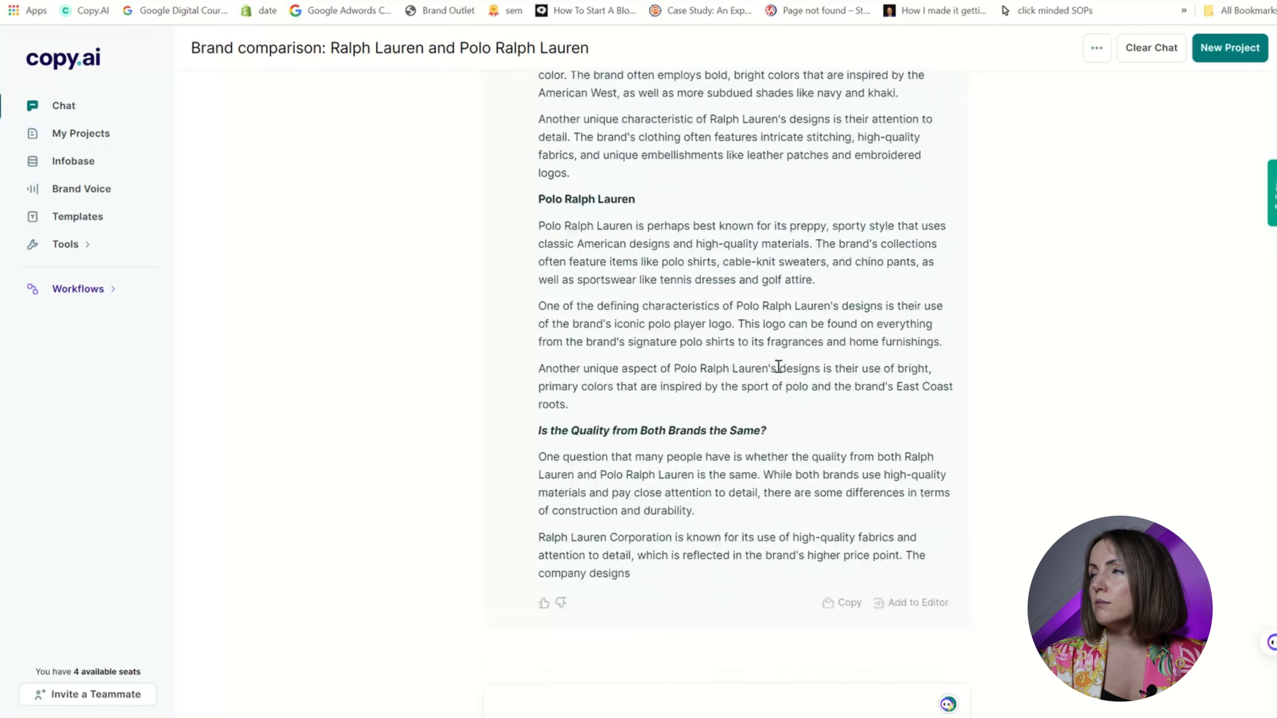
pyautogui.scroll(-3)
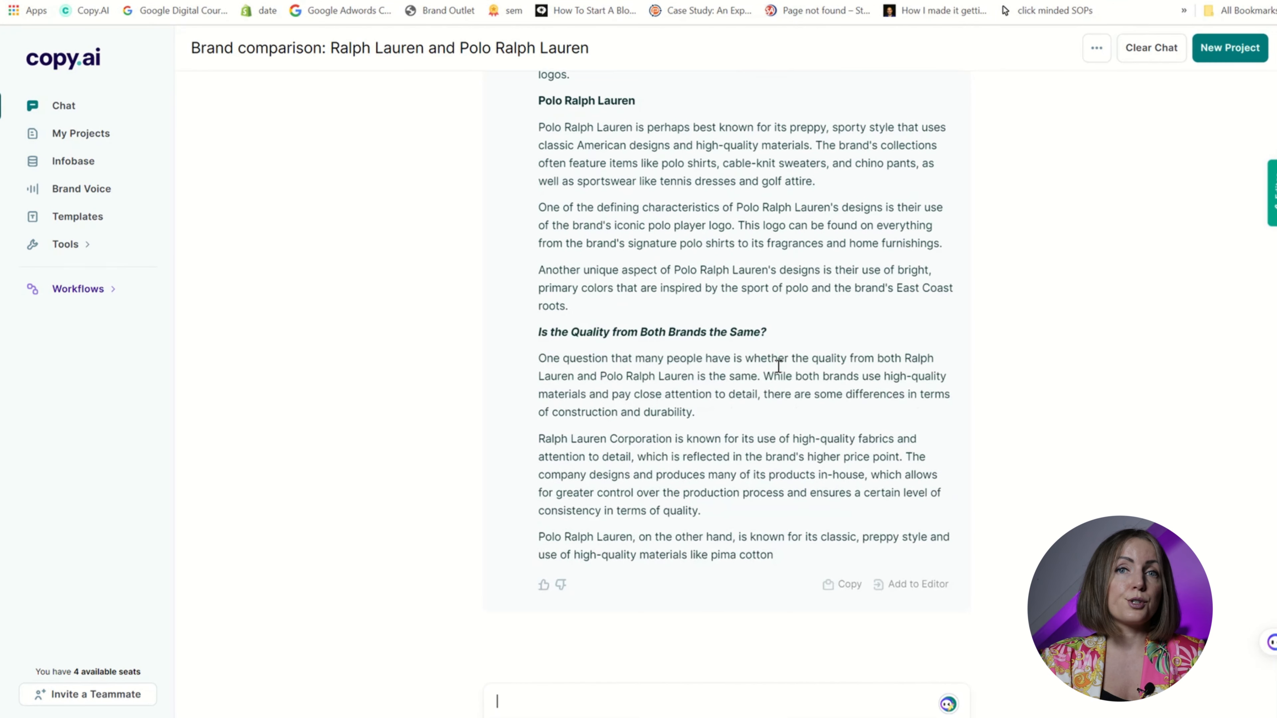
pyautogui.scroll(3)
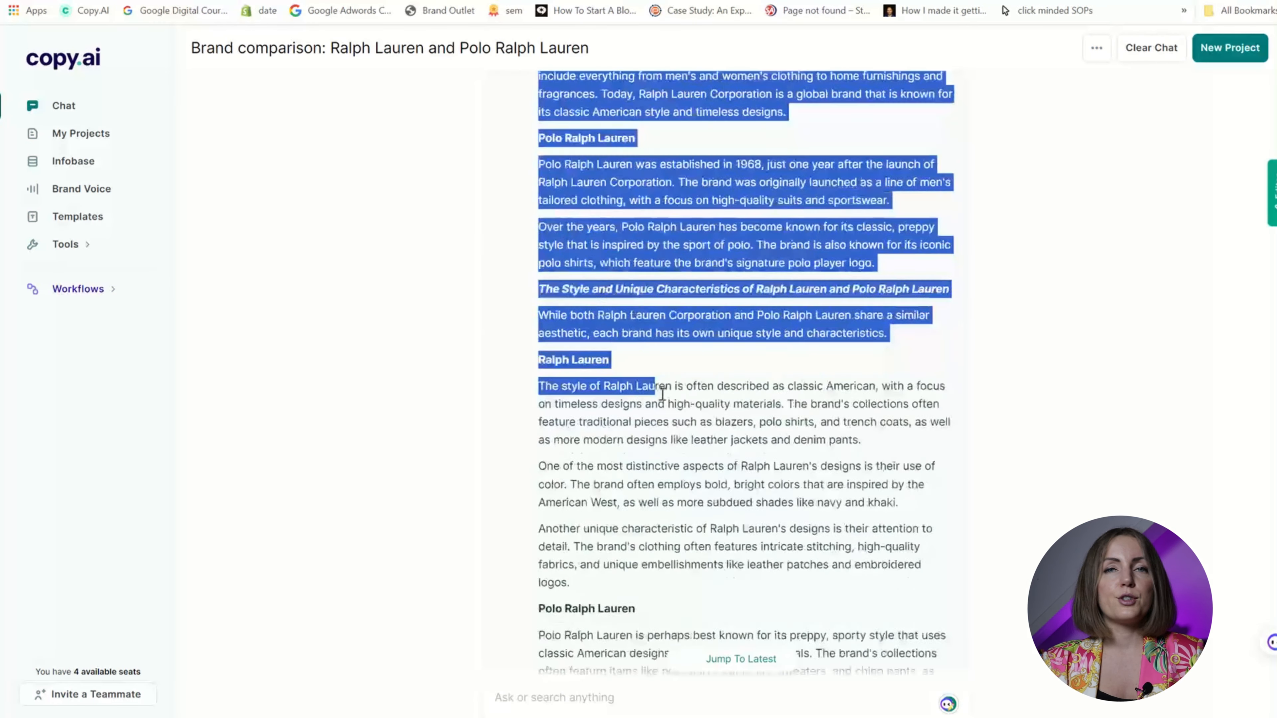
pyautogui.scroll(-3)
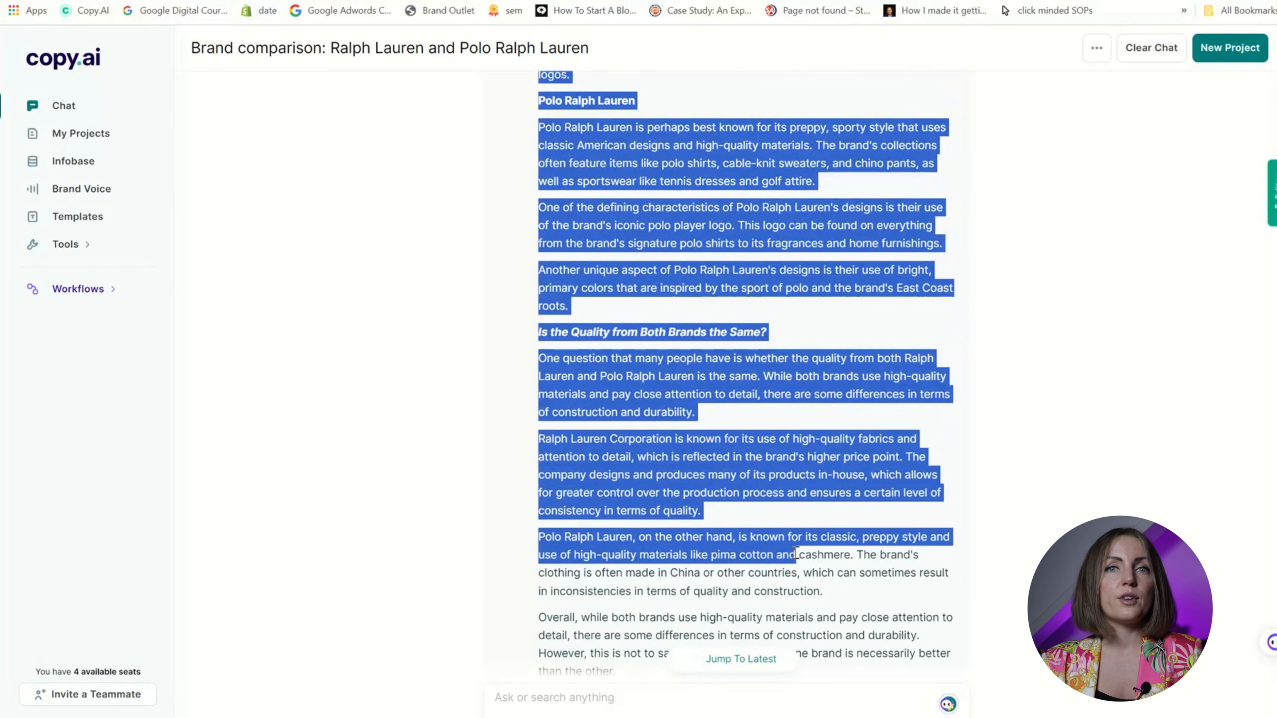
pyautogui.scroll(-3)
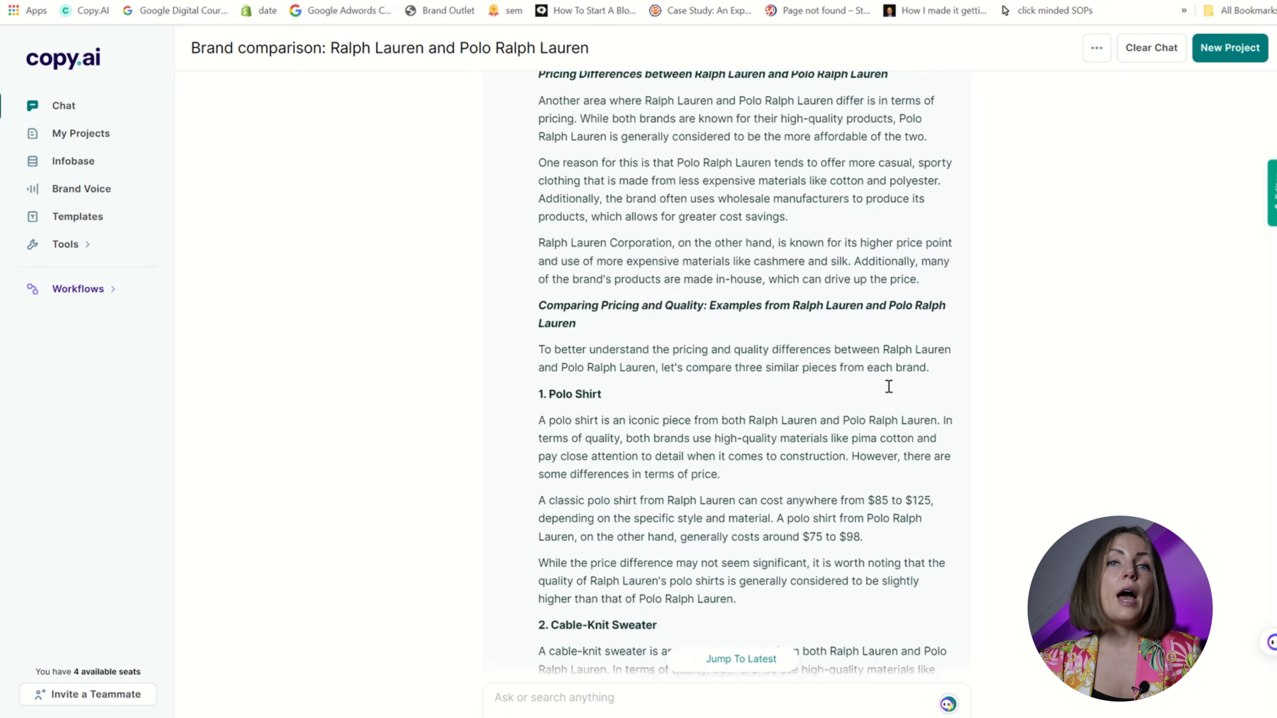
pyautogui.scroll(-3)
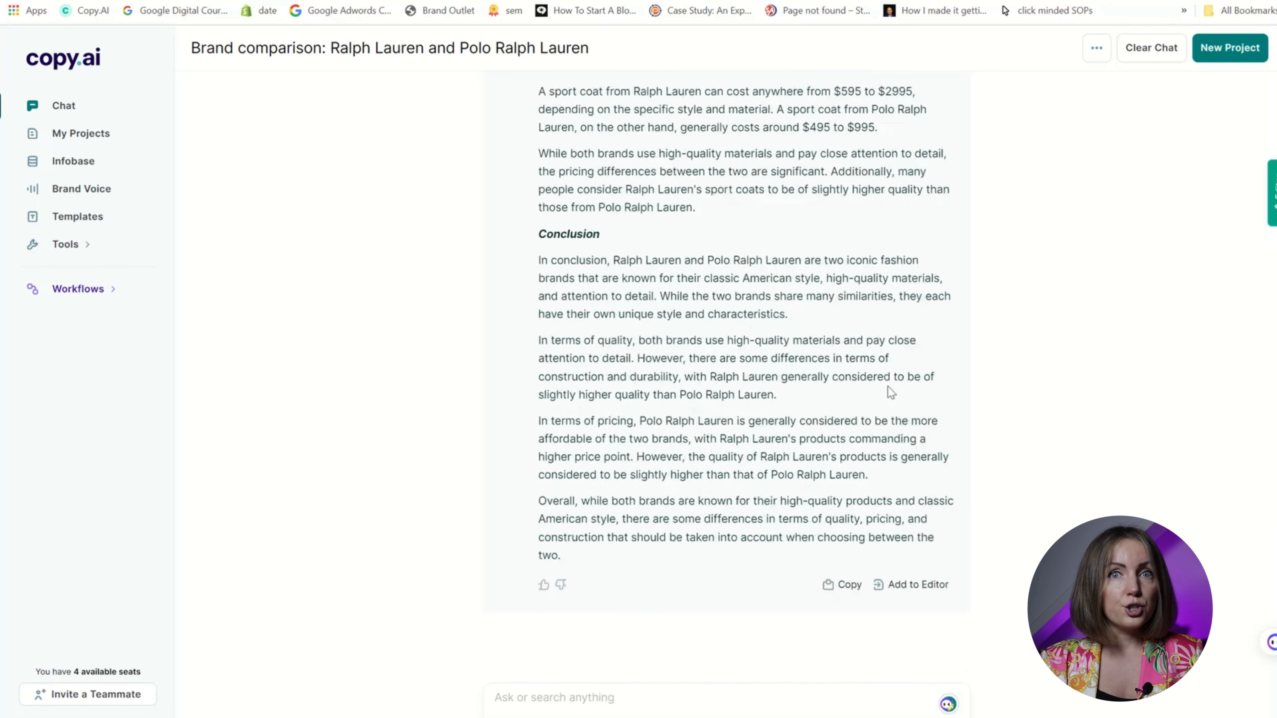